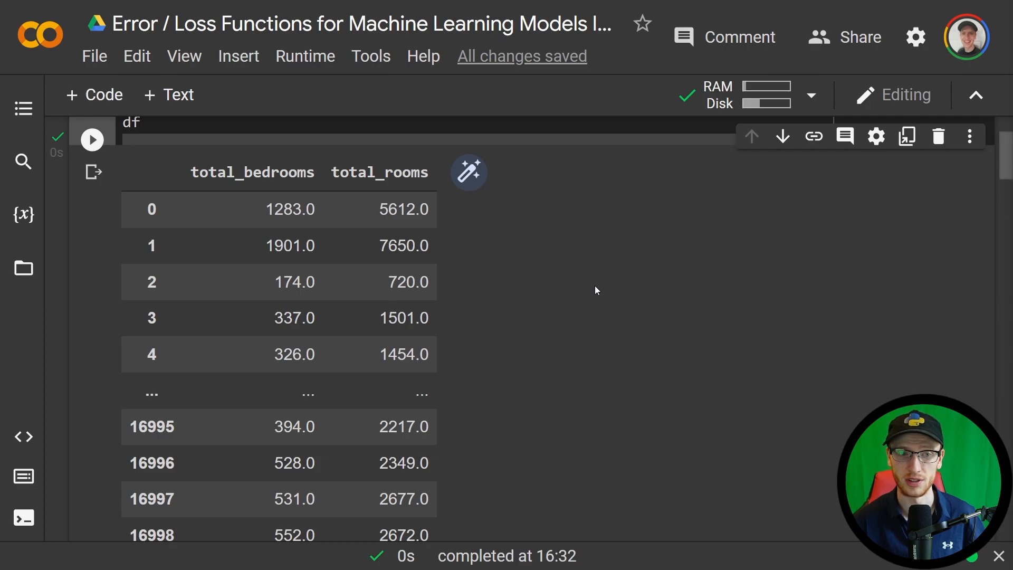
{"action": "mouse_move", "coordinate": [423, 157]}
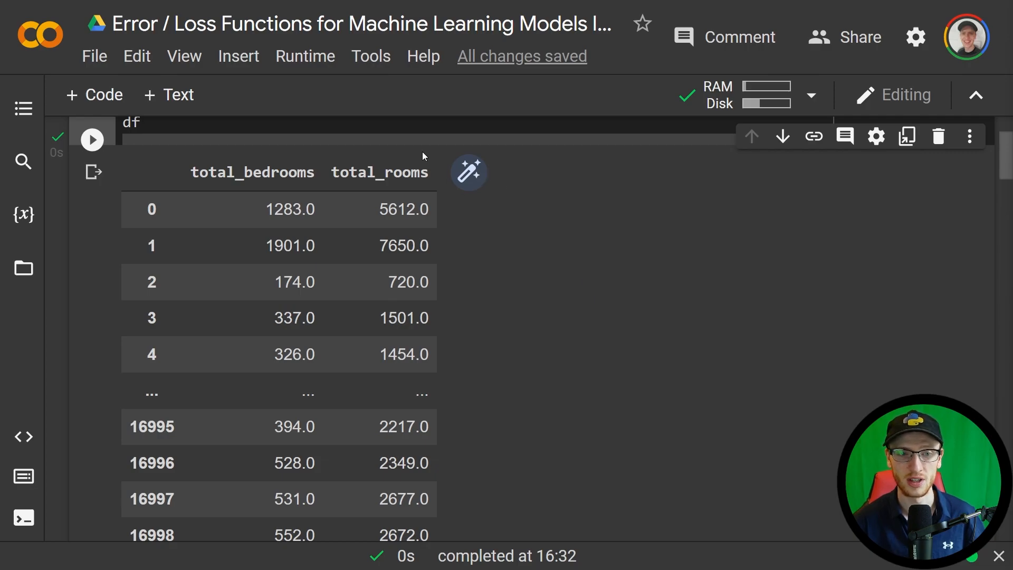
{"action": "mouse_move", "coordinate": [316, 167]}
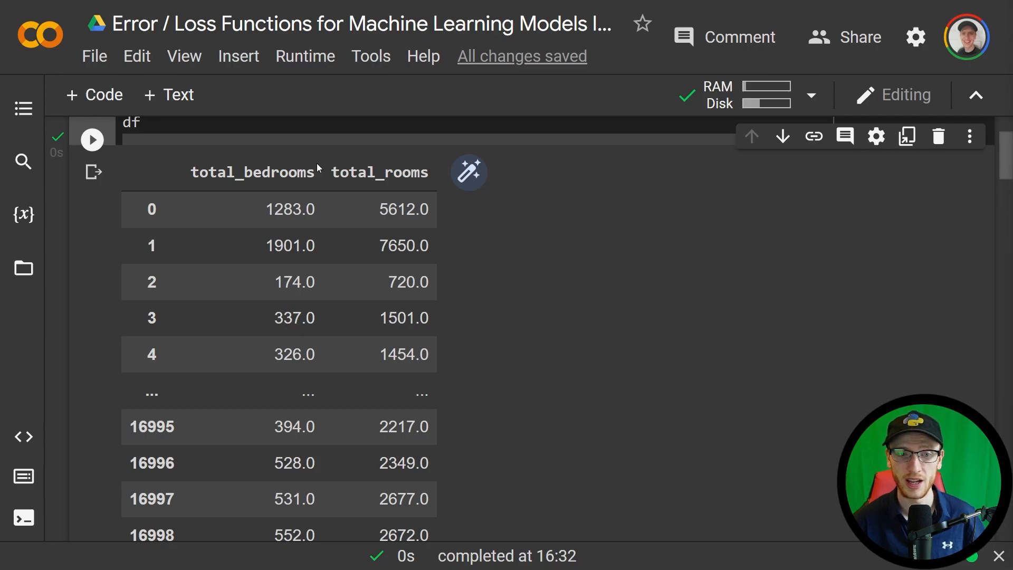
{"action": "mouse_move", "coordinate": [430, 165]}
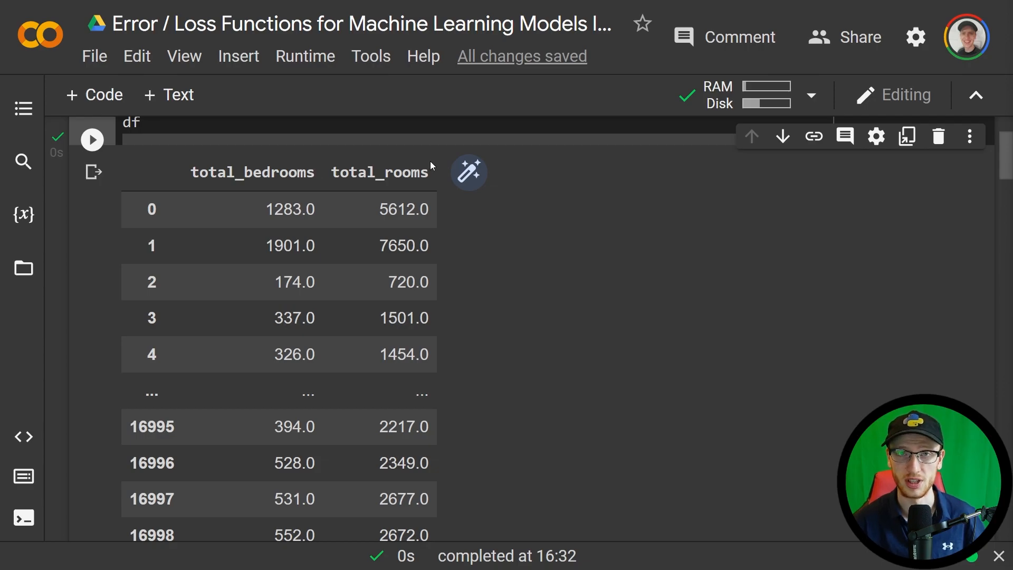
{"action": "mouse_move", "coordinate": [323, 207]}
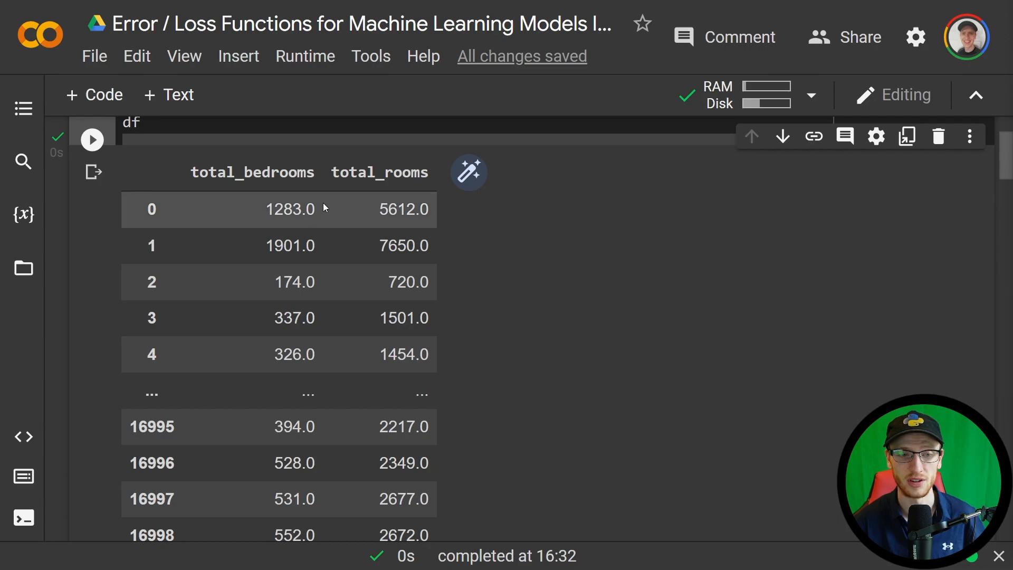
{"action": "mouse_move", "coordinate": [299, 224]}
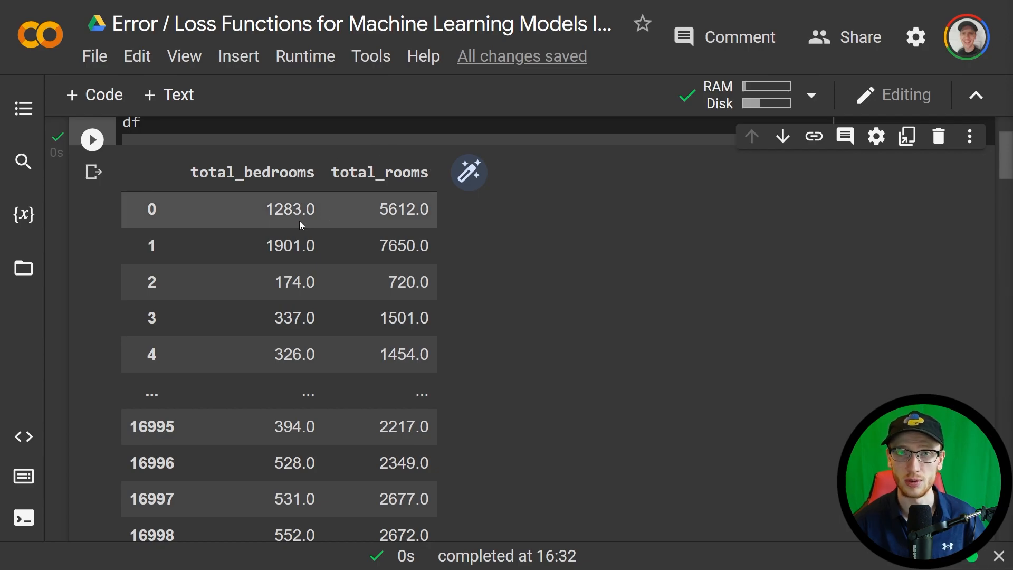
{"action": "mouse_move", "coordinate": [386, 226]}
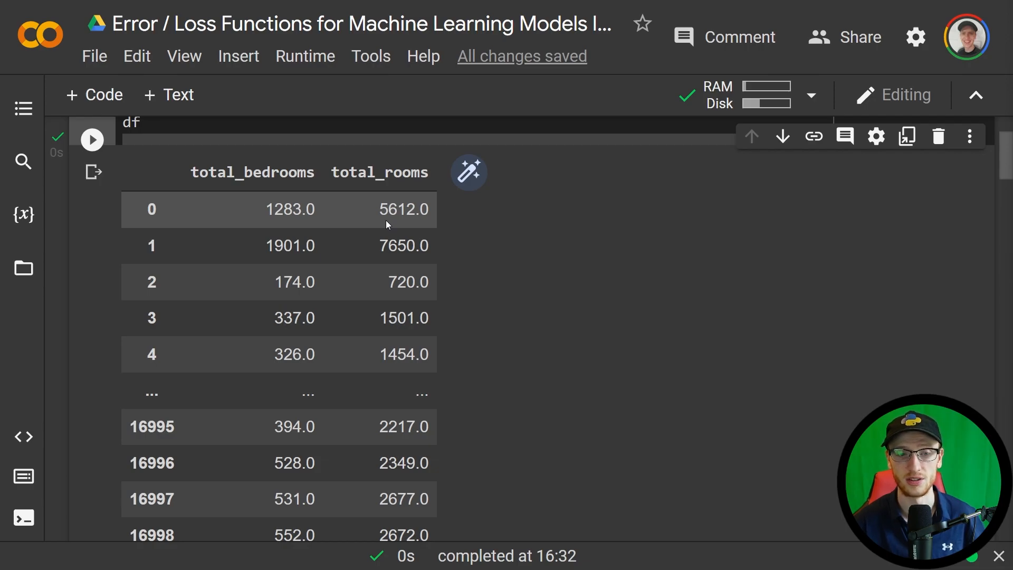
{"action": "mouse_move", "coordinate": [442, 235]}
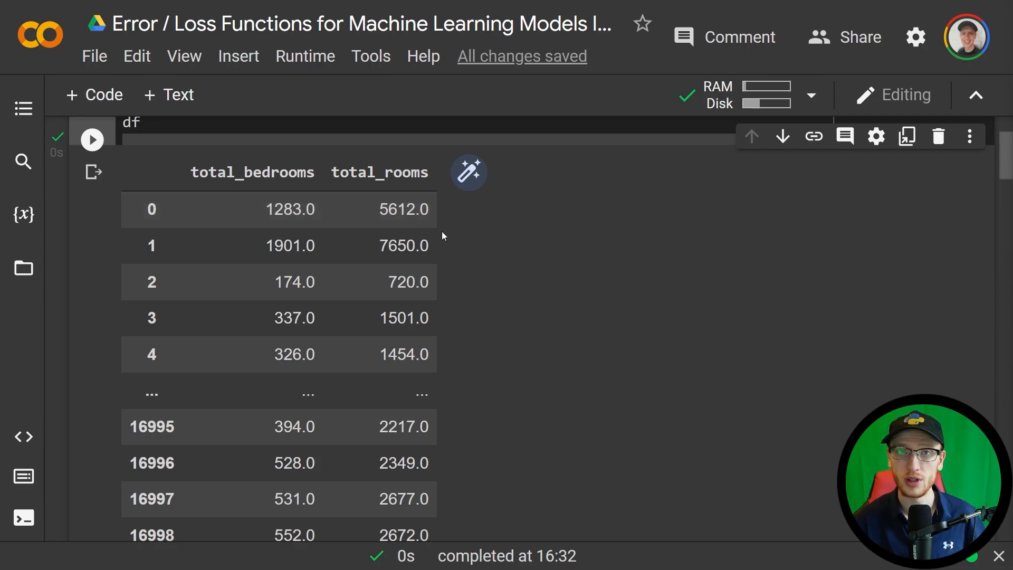
- Scroll down past the plotting code to the Total Rooms vs Total Bedrooms scatter plot
{"action": "scroll", "scroll_direction": "down", "scroll_amount": 3}
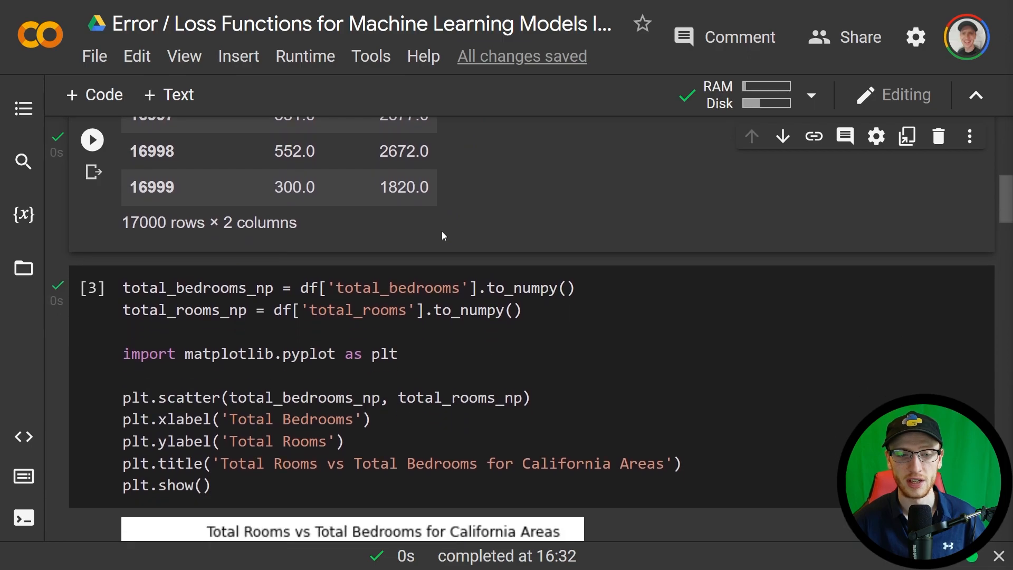
{"action": "scroll", "scroll_direction": "down", "scroll_amount": 3}
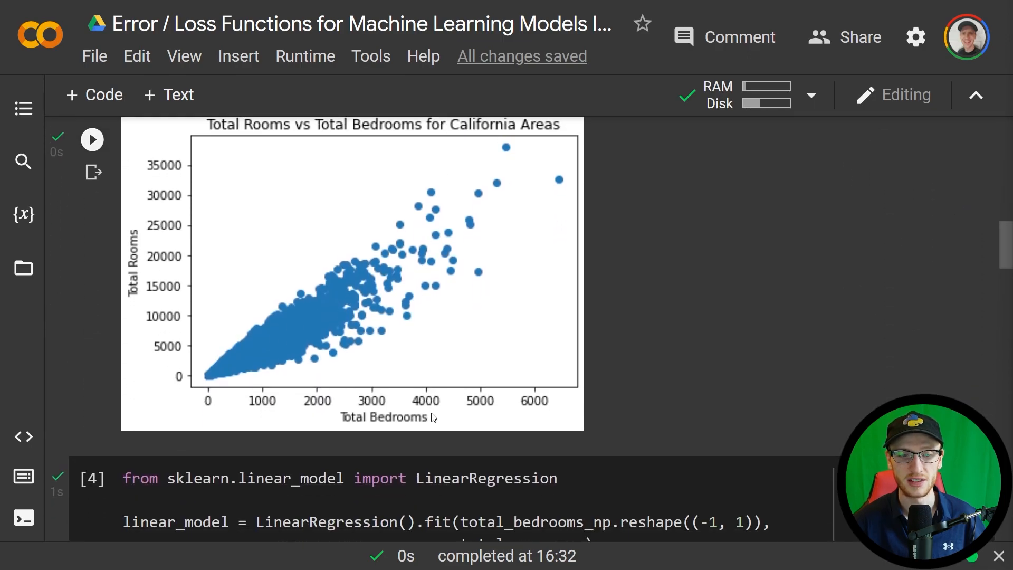
{"action": "mouse_move", "coordinate": [395, 434]}
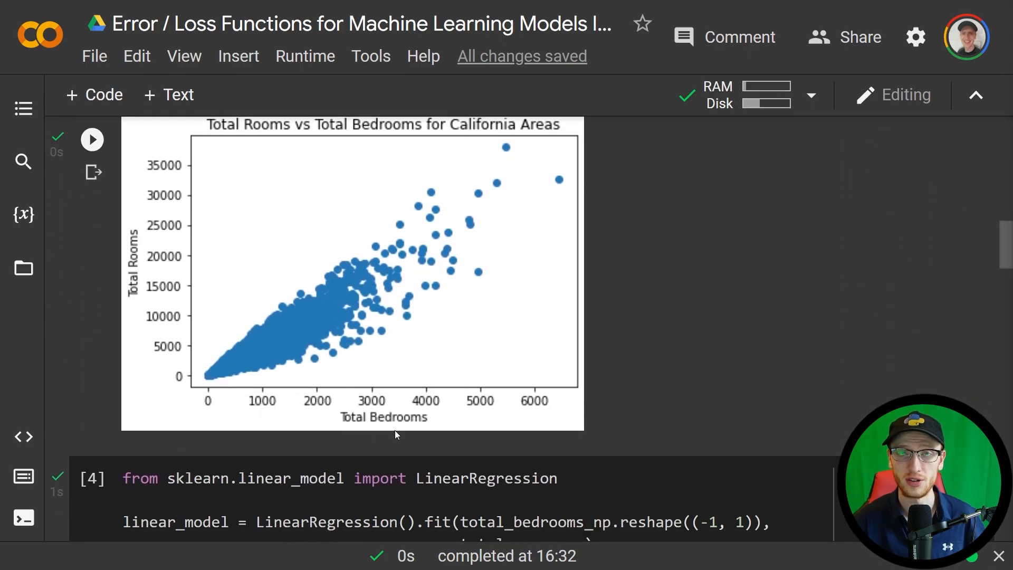
{"action": "mouse_move", "coordinate": [116, 316]}
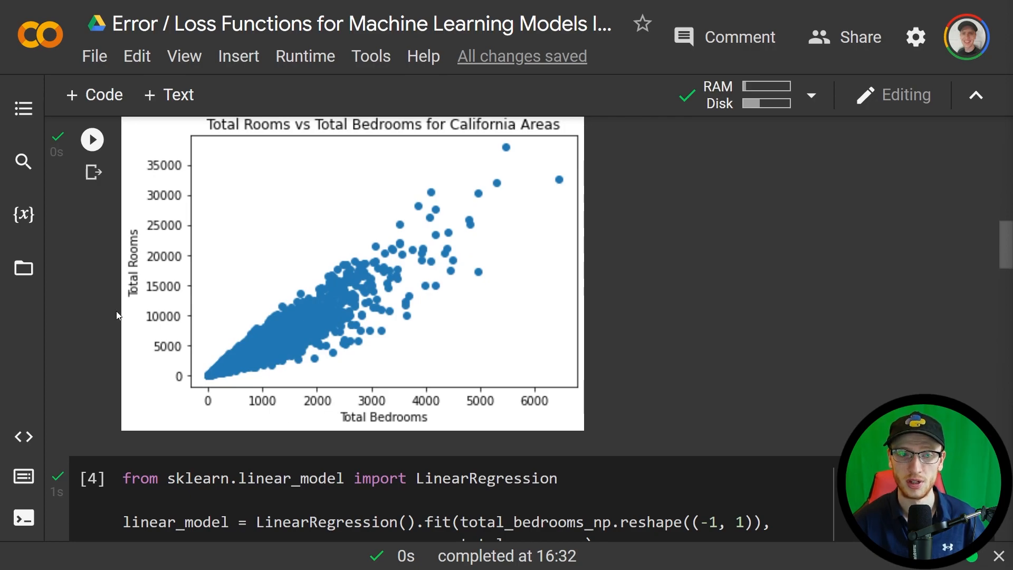
{"action": "mouse_move", "coordinate": [483, 280]}
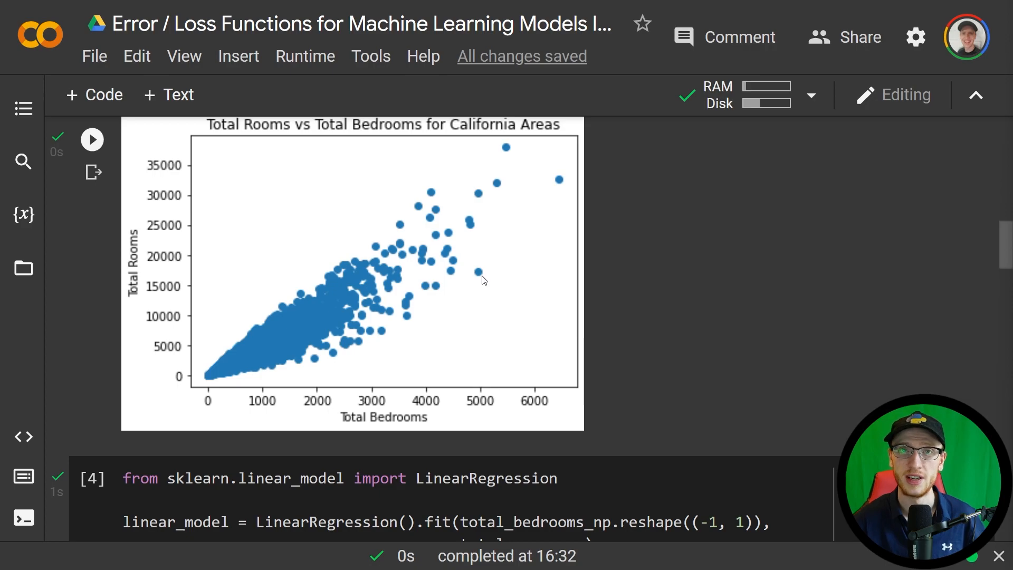
{"action": "mouse_move", "coordinate": [483, 276]}
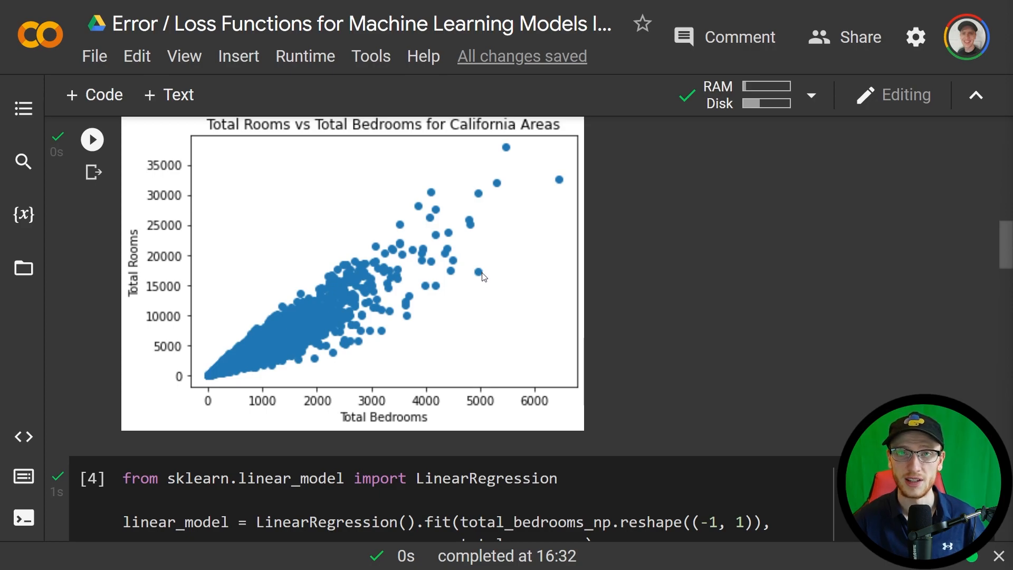
{"action": "mouse_move", "coordinate": [481, 404]}
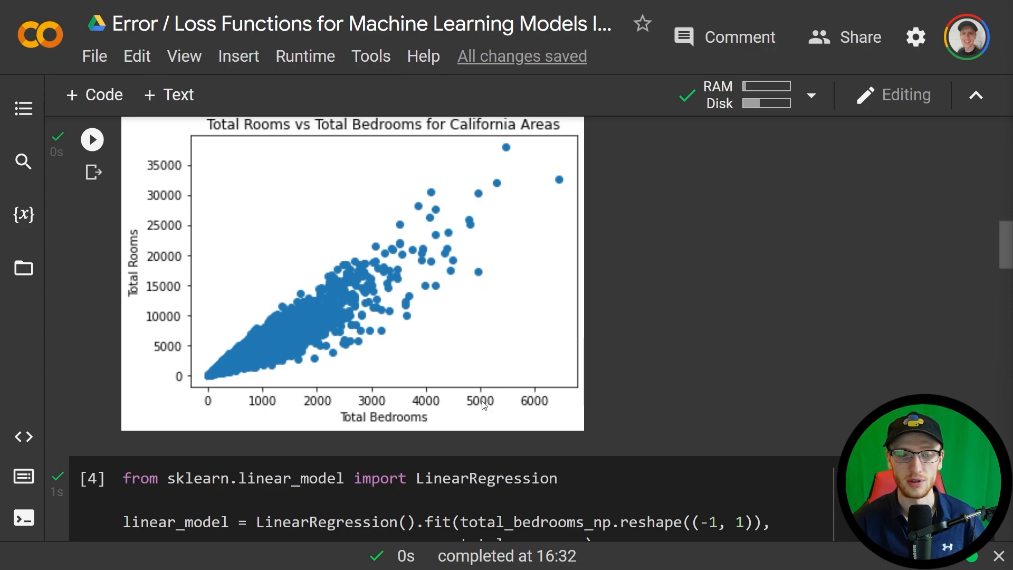
{"action": "mouse_move", "coordinate": [477, 273]}
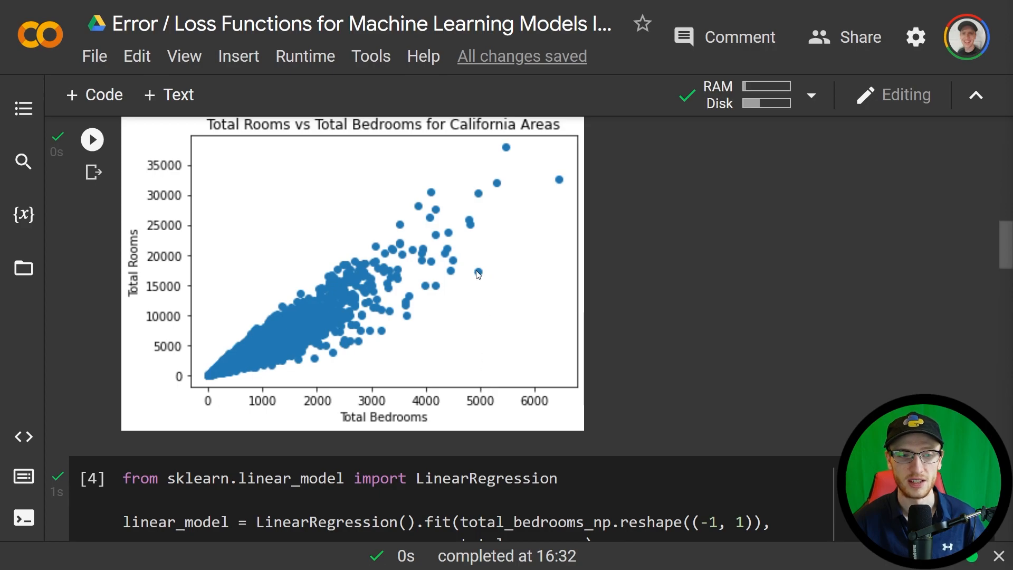
{"action": "mouse_move", "coordinate": [198, 271]}
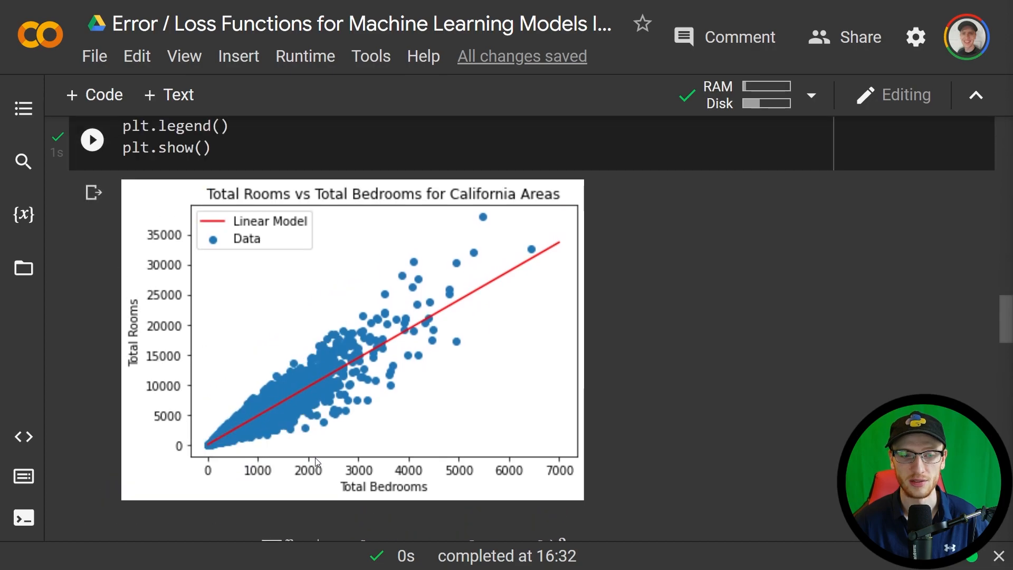
{"action": "mouse_move", "coordinate": [414, 510]}
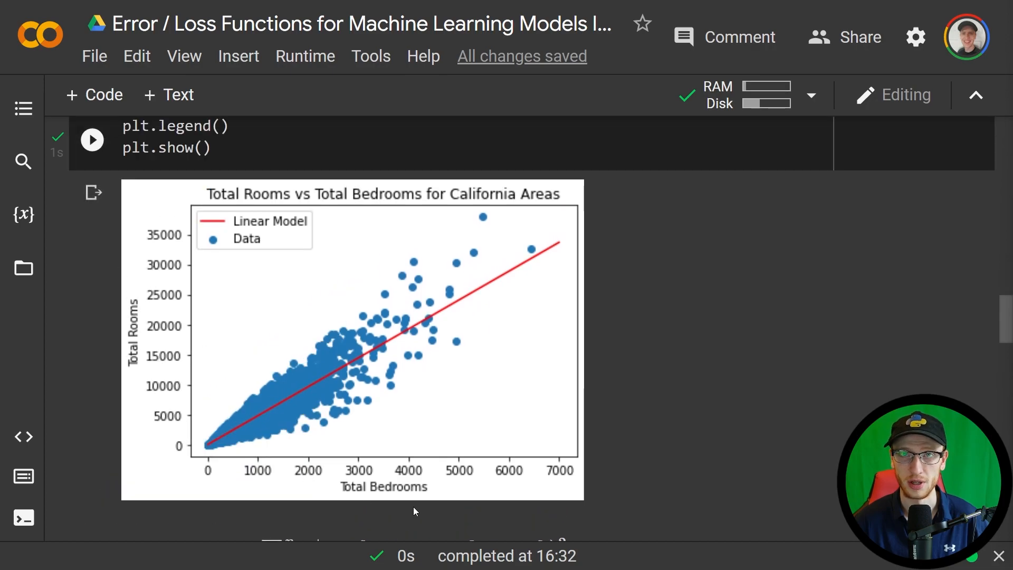
{"action": "mouse_move", "coordinate": [485, 308]}
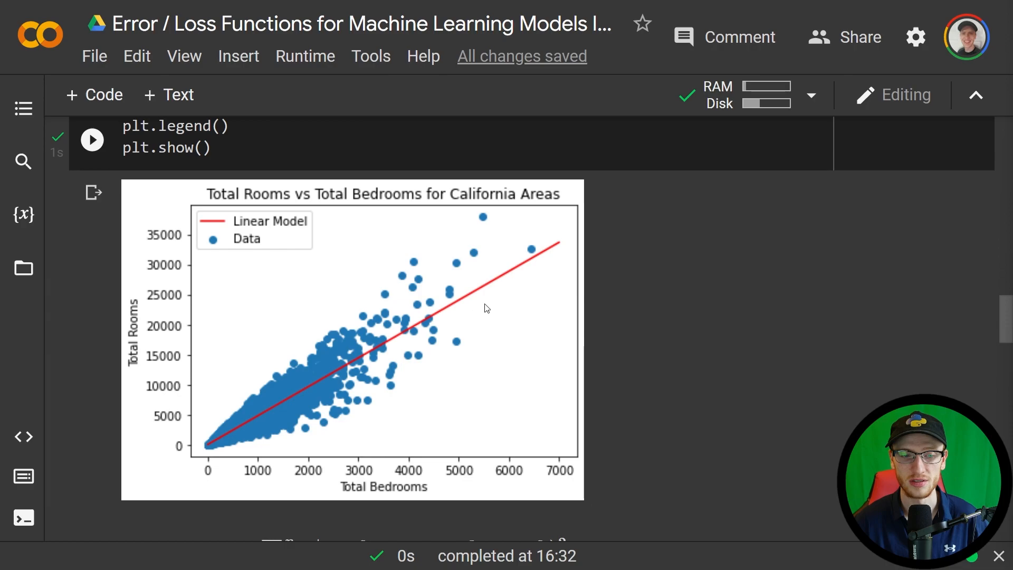
{"action": "mouse_move", "coordinate": [232, 350]}
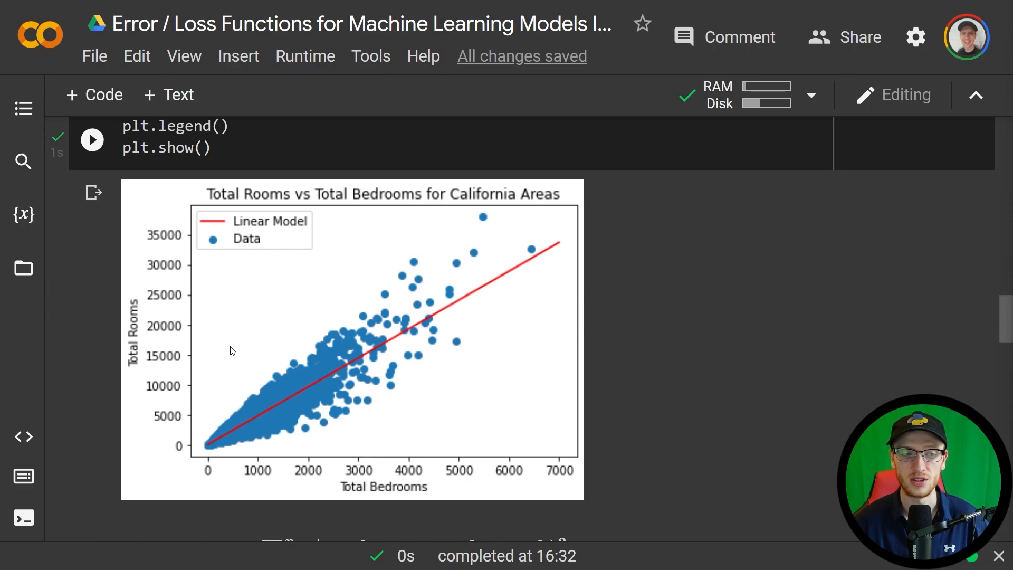
{"action": "mouse_move", "coordinate": [409, 405]}
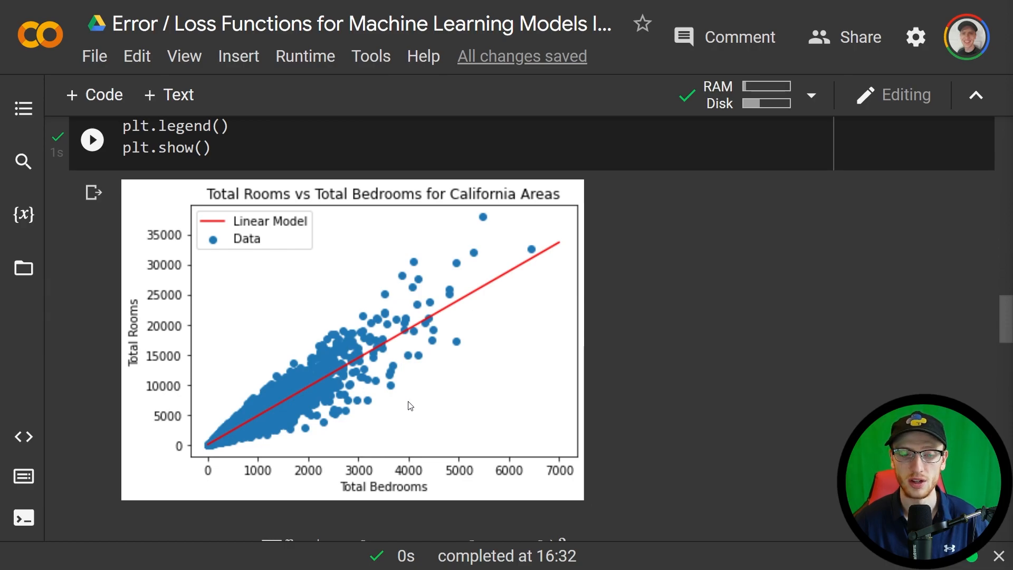
{"action": "mouse_move", "coordinate": [464, 479]}
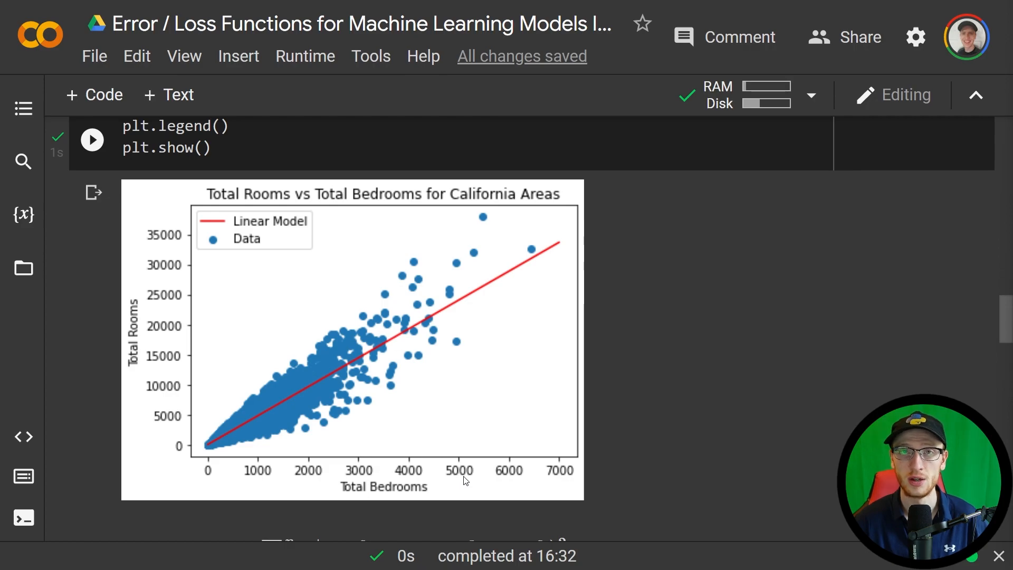
{"action": "mouse_move", "coordinate": [459, 306]}
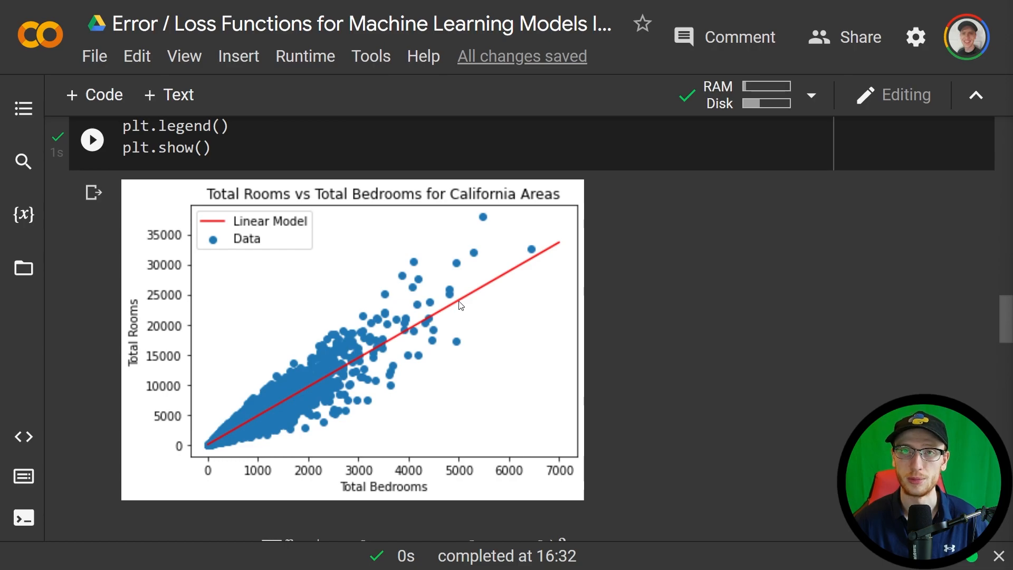
{"action": "mouse_move", "coordinate": [464, 483]}
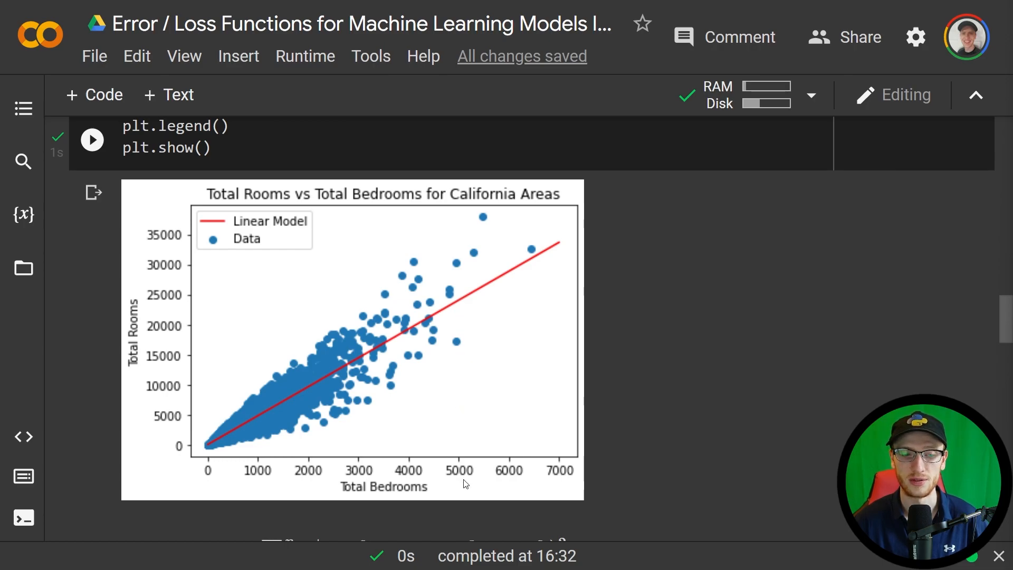
{"action": "mouse_move", "coordinate": [457, 470]}
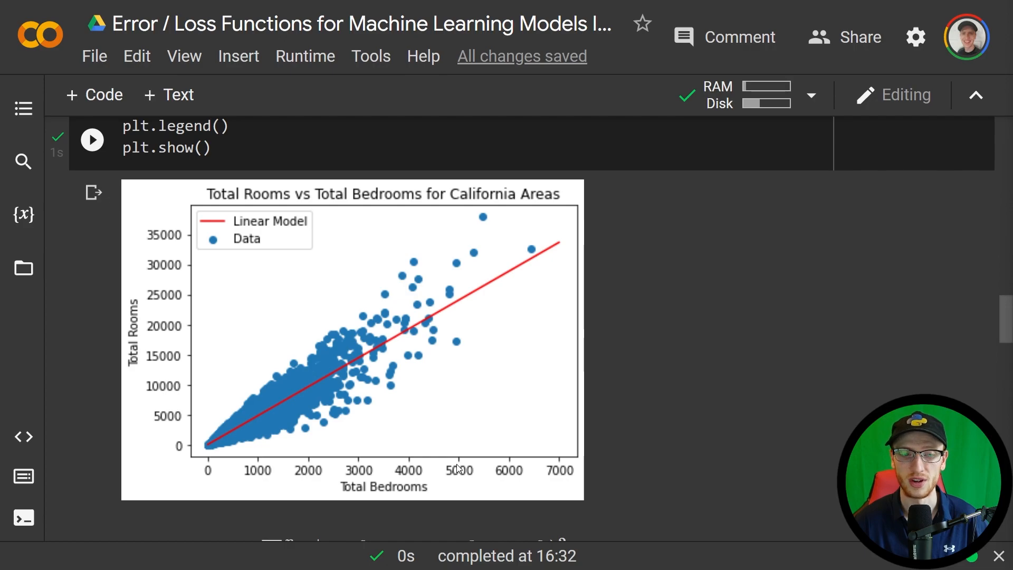
{"action": "mouse_move", "coordinate": [209, 305]}
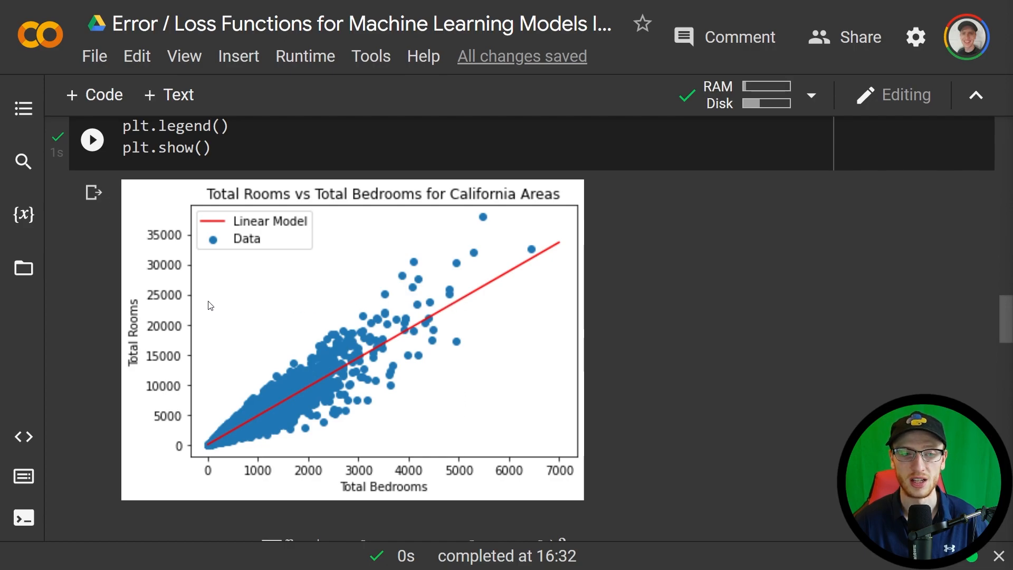
{"action": "mouse_move", "coordinate": [196, 308]}
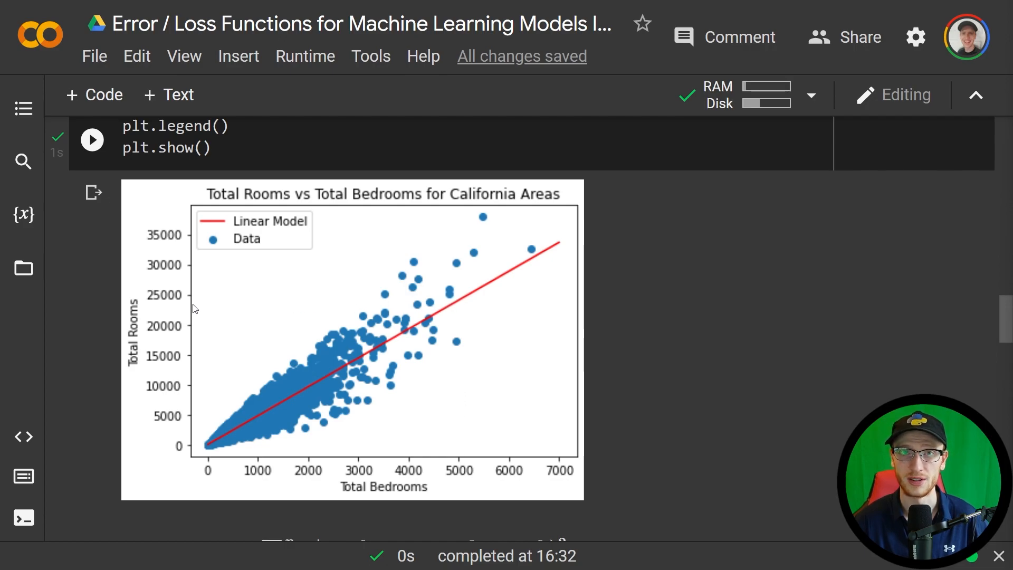
{"action": "mouse_move", "coordinate": [97, 297]}
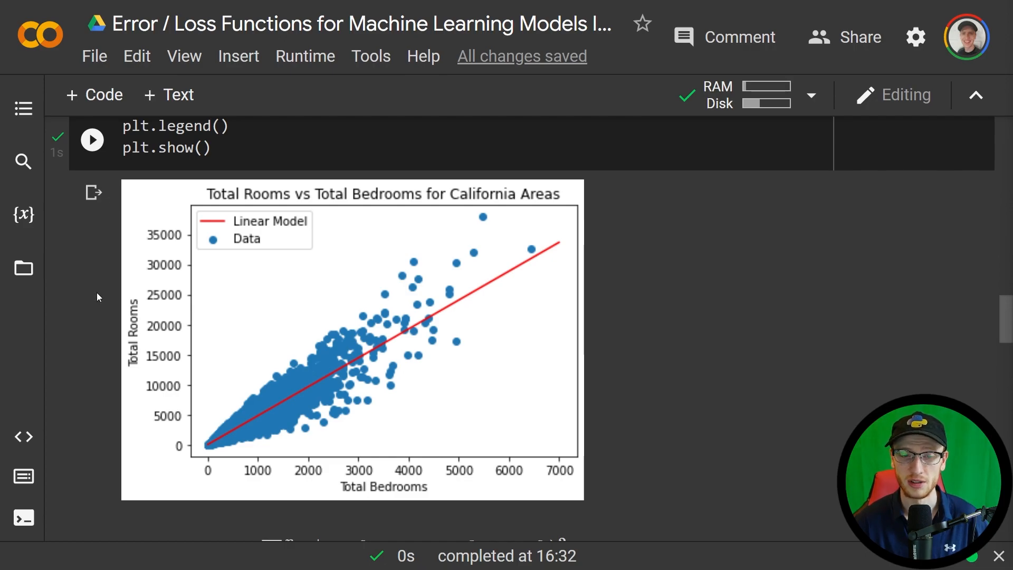
{"action": "mouse_move", "coordinate": [530, 251]}
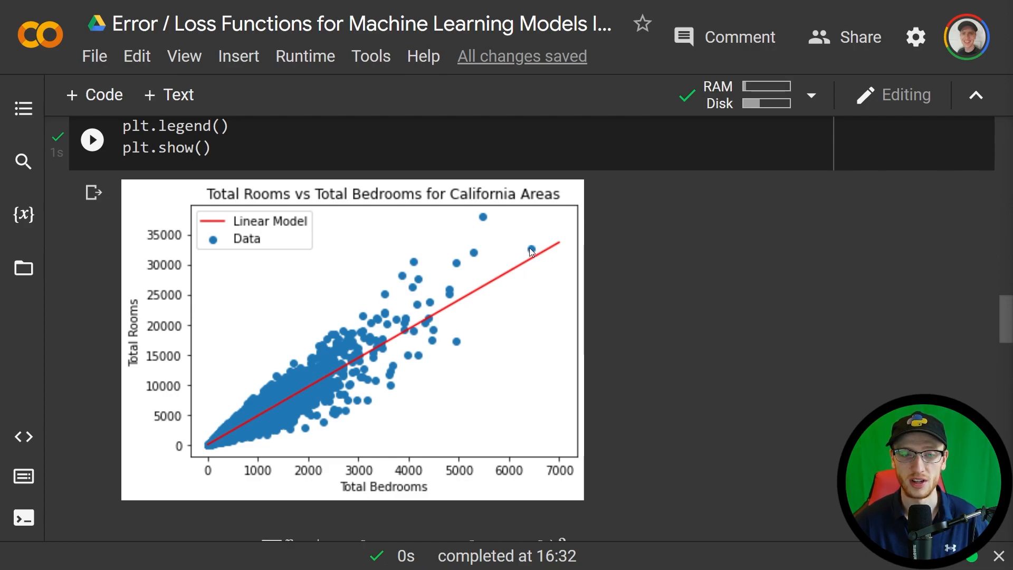
{"action": "mouse_move", "coordinate": [539, 266]}
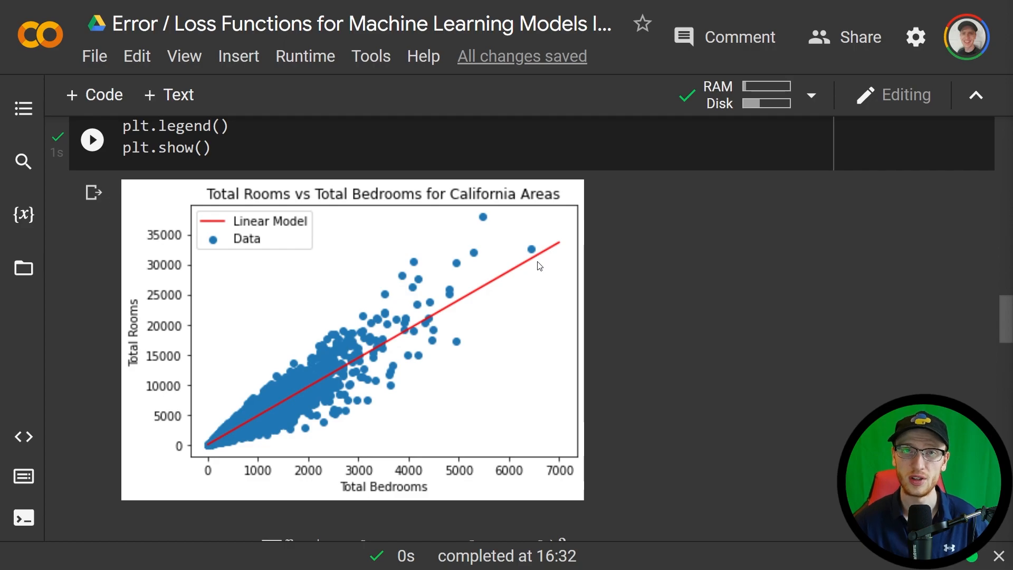
{"action": "mouse_move", "coordinate": [532, 264]}
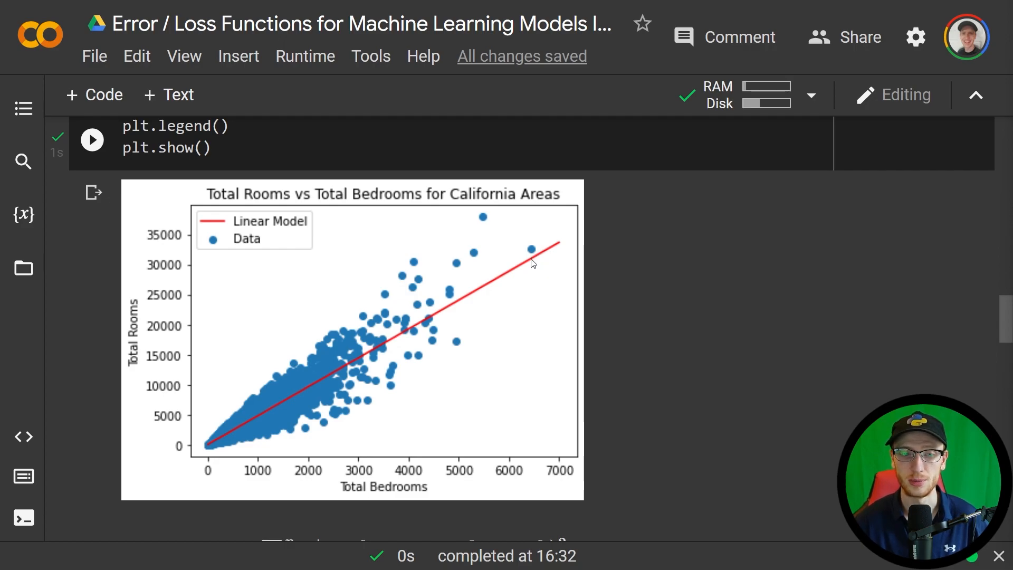
{"action": "mouse_move", "coordinate": [533, 249]}
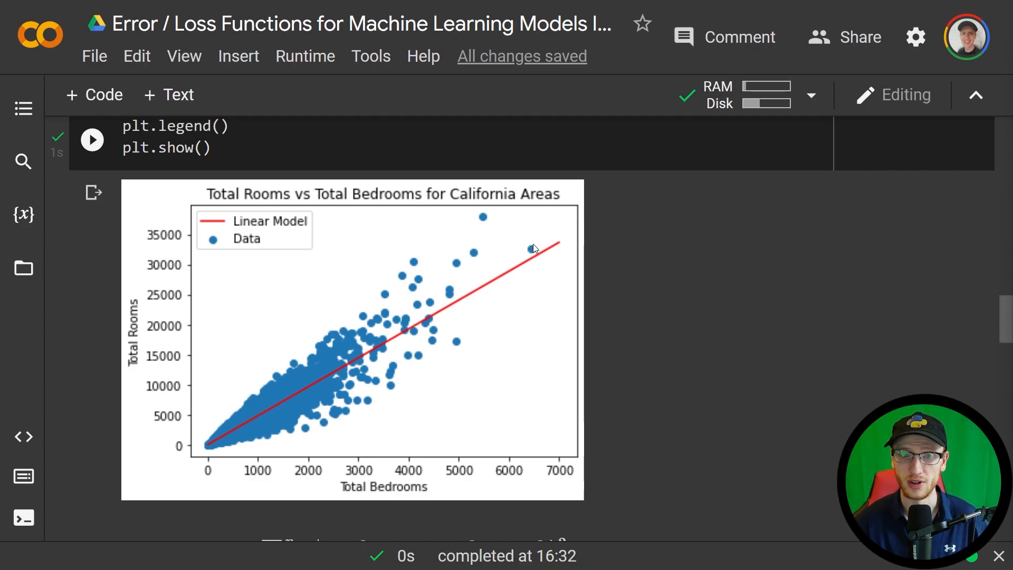
{"action": "mouse_move", "coordinate": [536, 261]}
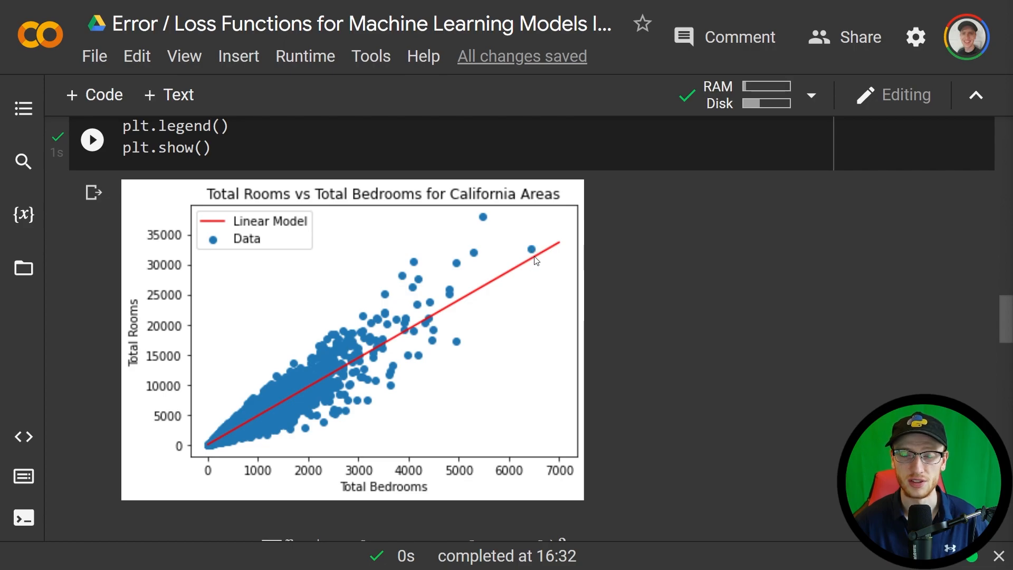
{"action": "mouse_move", "coordinate": [484, 215]}
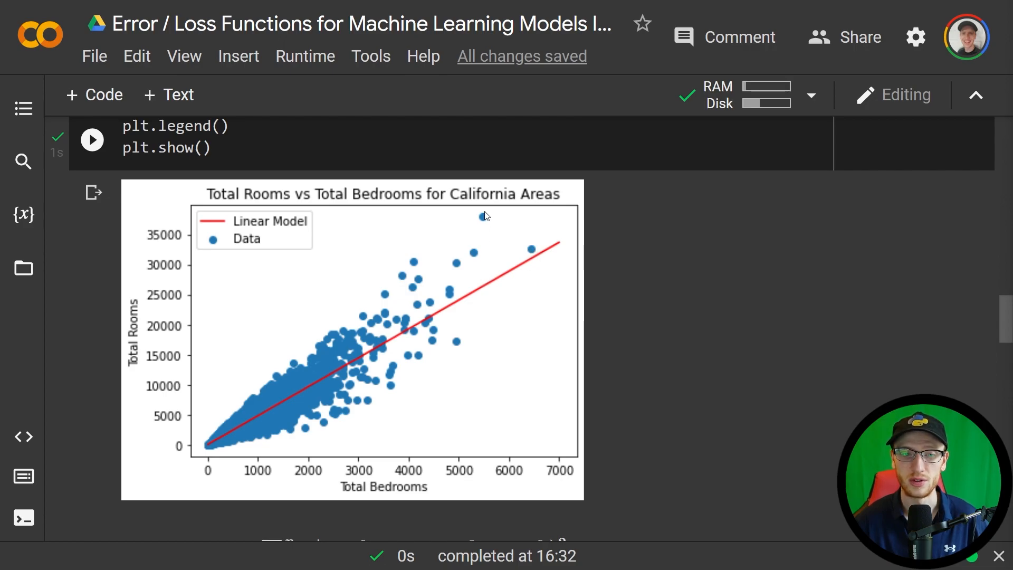
{"action": "mouse_move", "coordinate": [488, 278]}
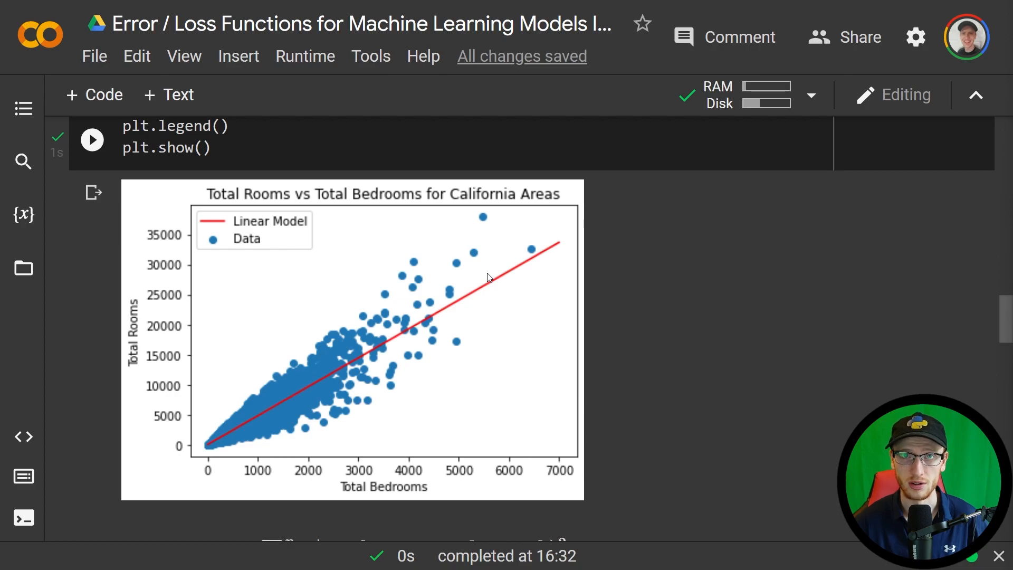
{"action": "mouse_move", "coordinate": [407, 321]}
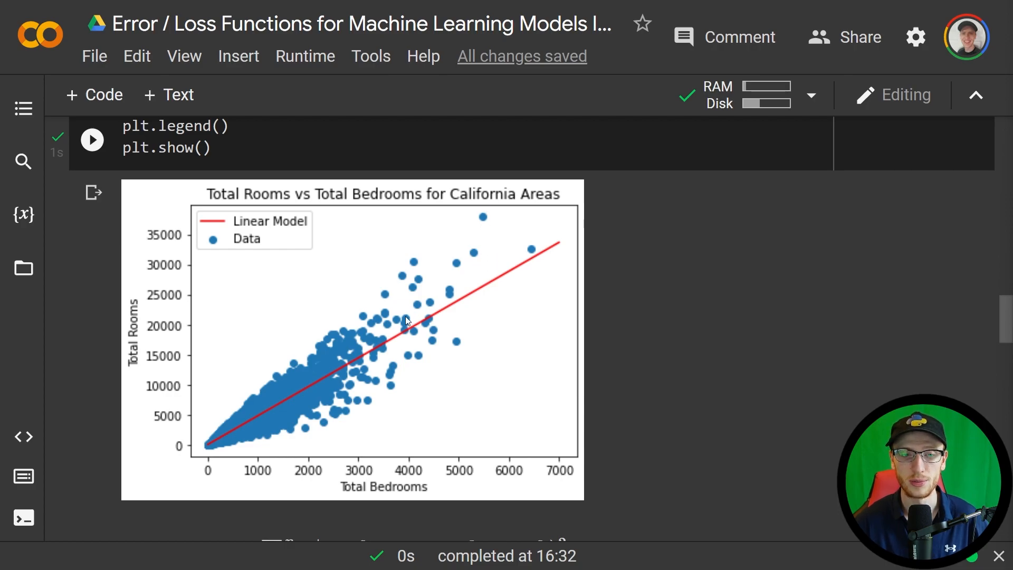
{"action": "mouse_move", "coordinate": [471, 304]}
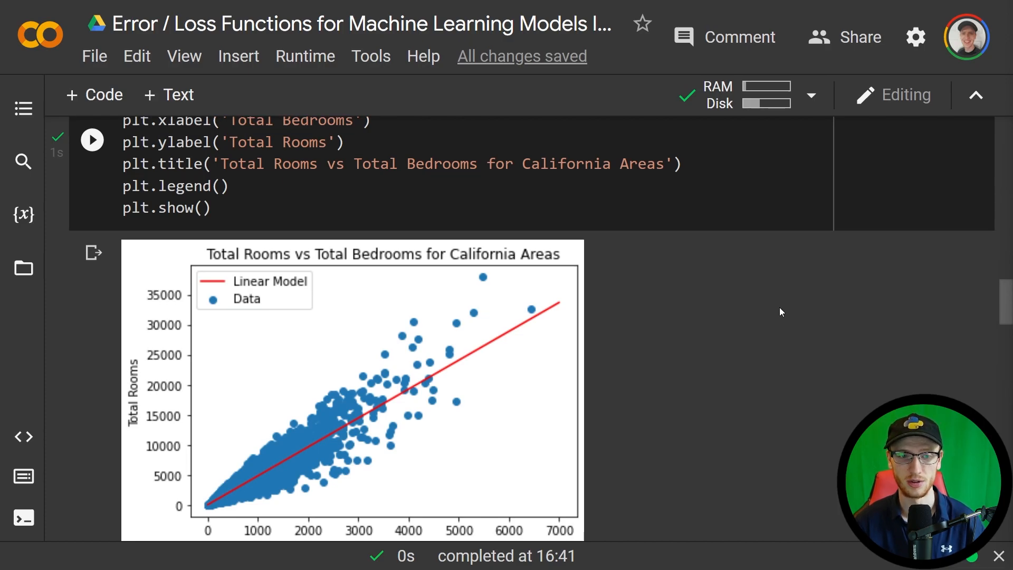
{"action": "scroll", "scroll_direction": "down", "scroll_amount": 3}
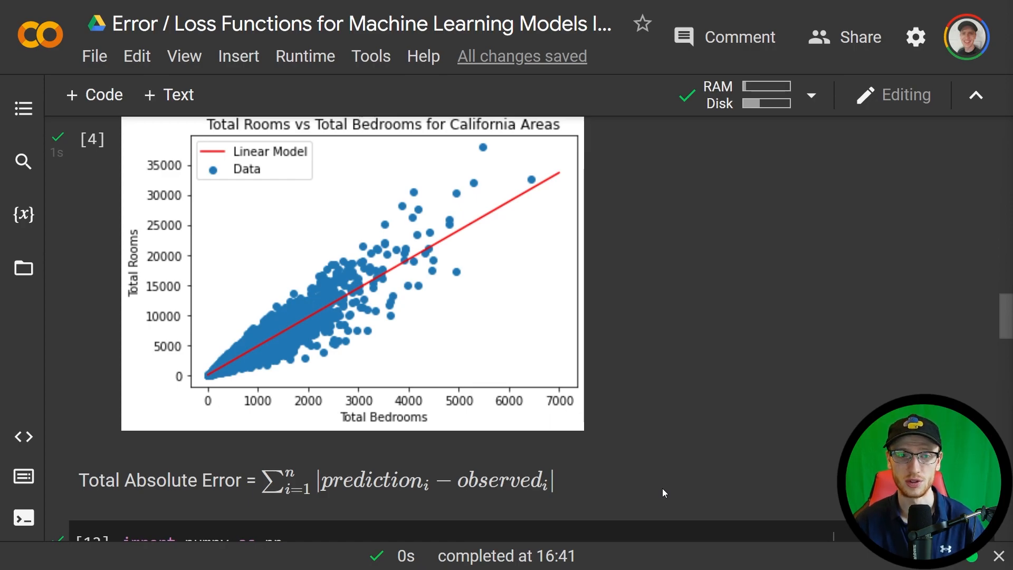
{"action": "mouse_move", "coordinate": [220, 532]}
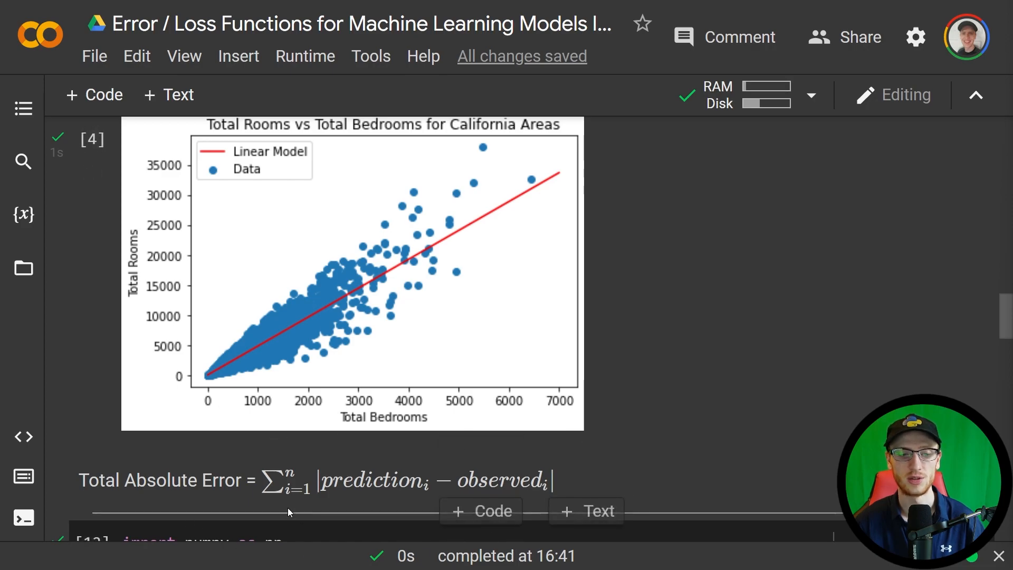
{"action": "mouse_move", "coordinate": [310, 496]}
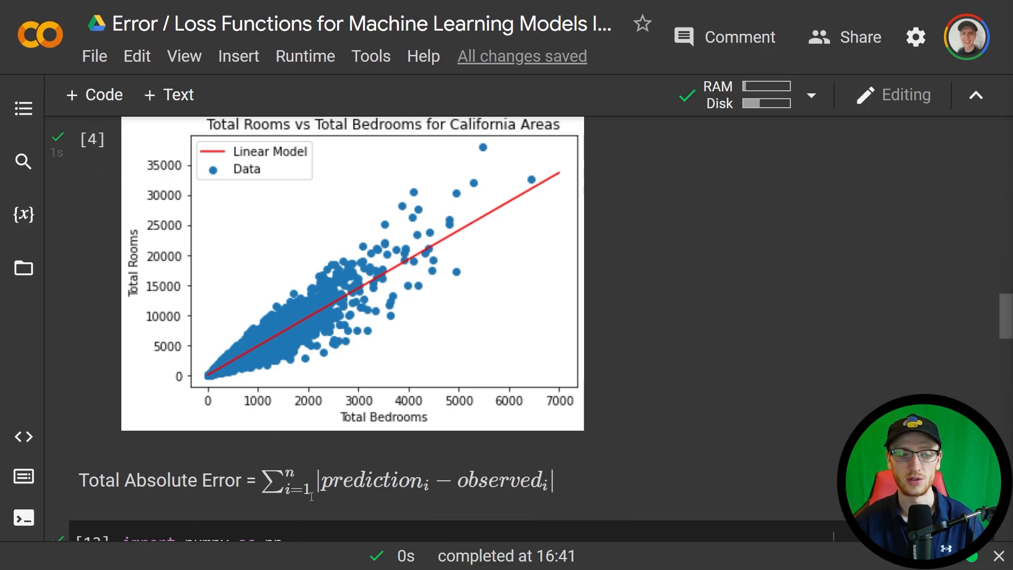
{"action": "mouse_move", "coordinate": [362, 512]}
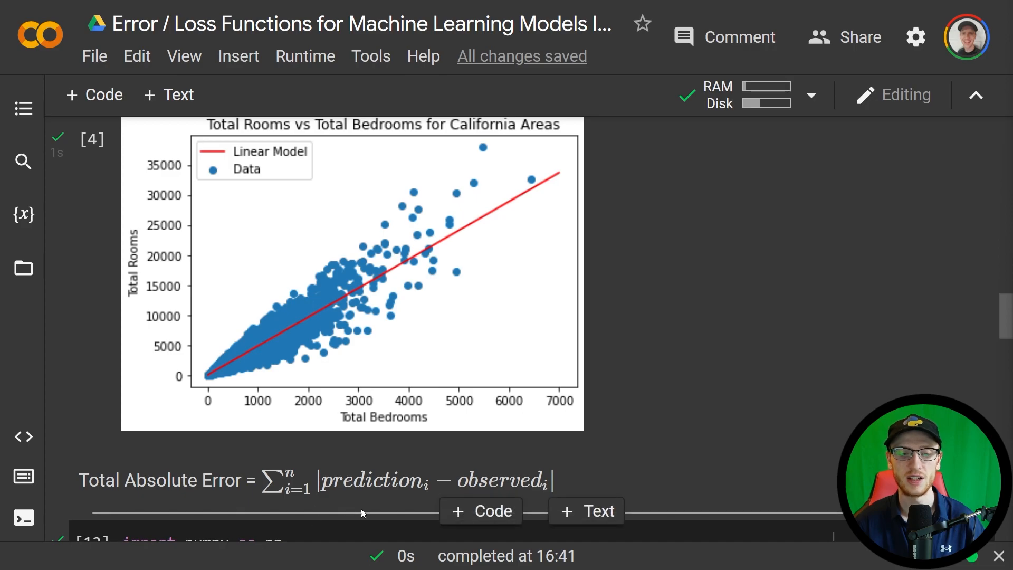
{"action": "mouse_move", "coordinate": [419, 326]}
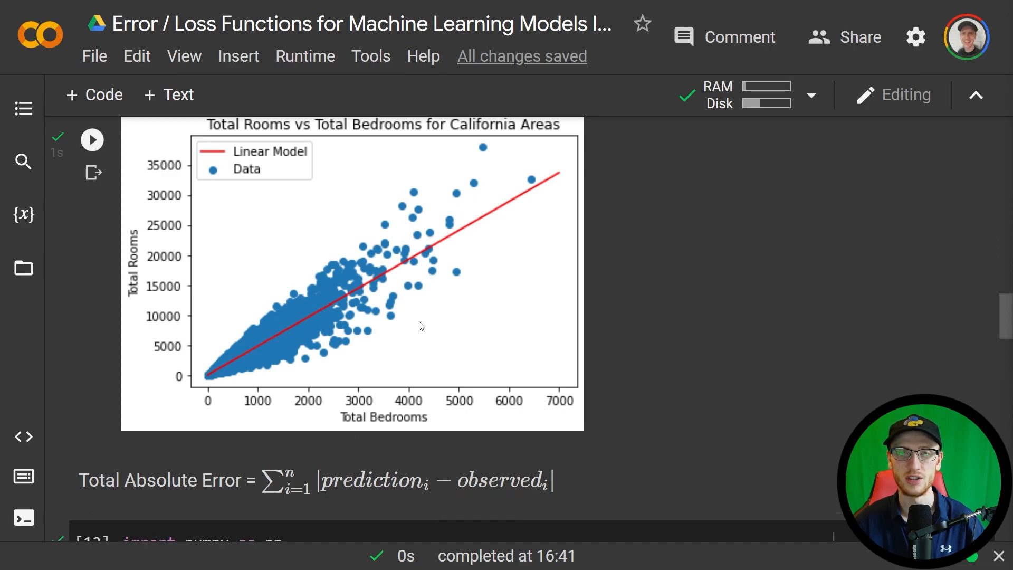
{"action": "mouse_move", "coordinate": [402, 296]}
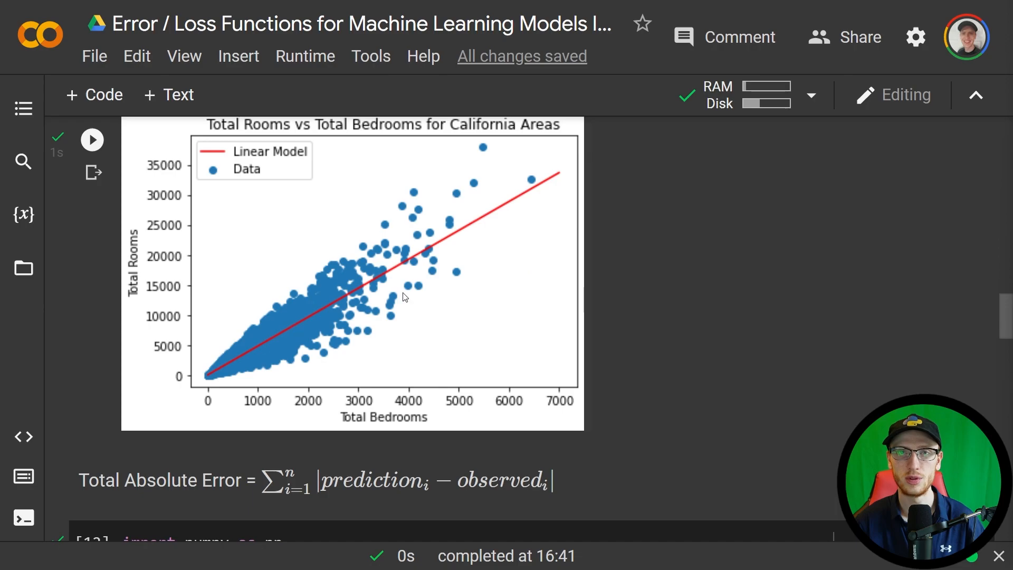
{"action": "mouse_move", "coordinate": [432, 506]}
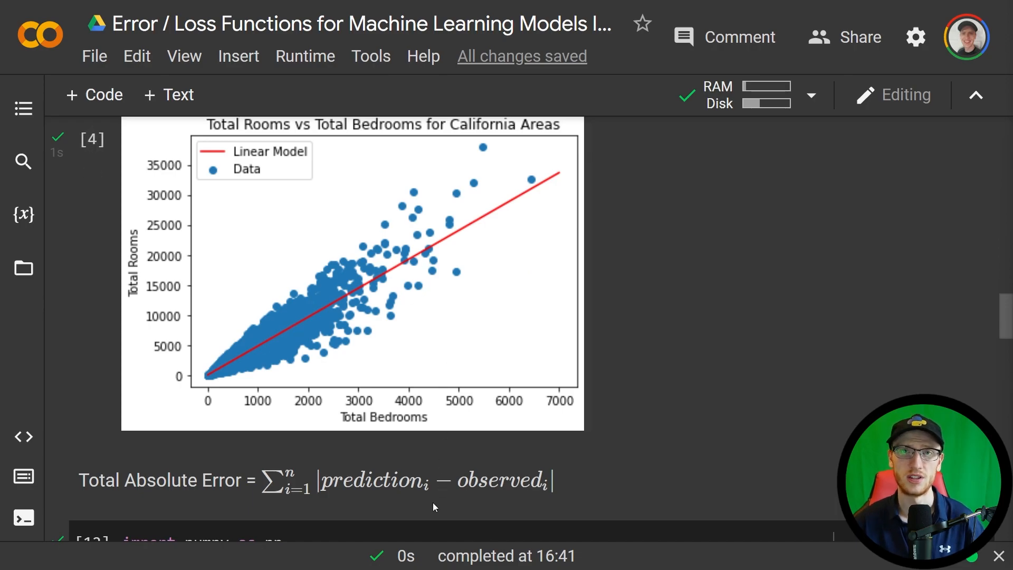
{"action": "mouse_move", "coordinate": [377, 504]}
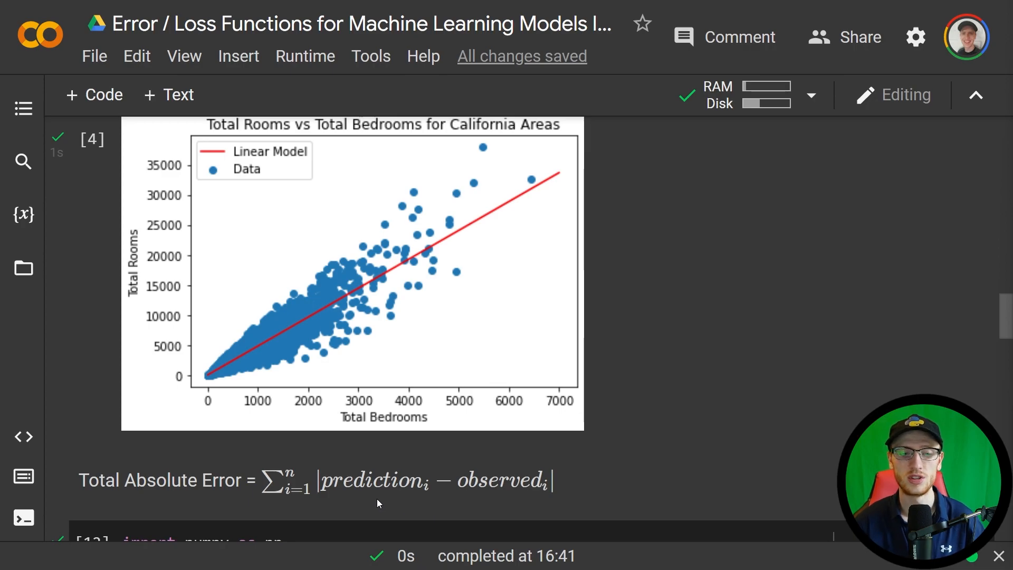
{"action": "mouse_move", "coordinate": [389, 499]}
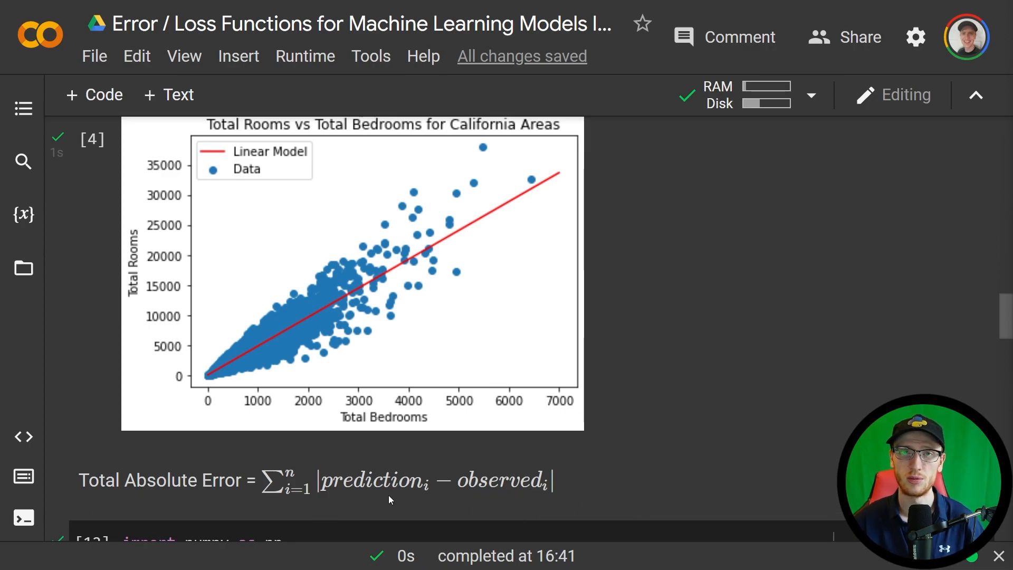
{"action": "mouse_move", "coordinate": [336, 500]}
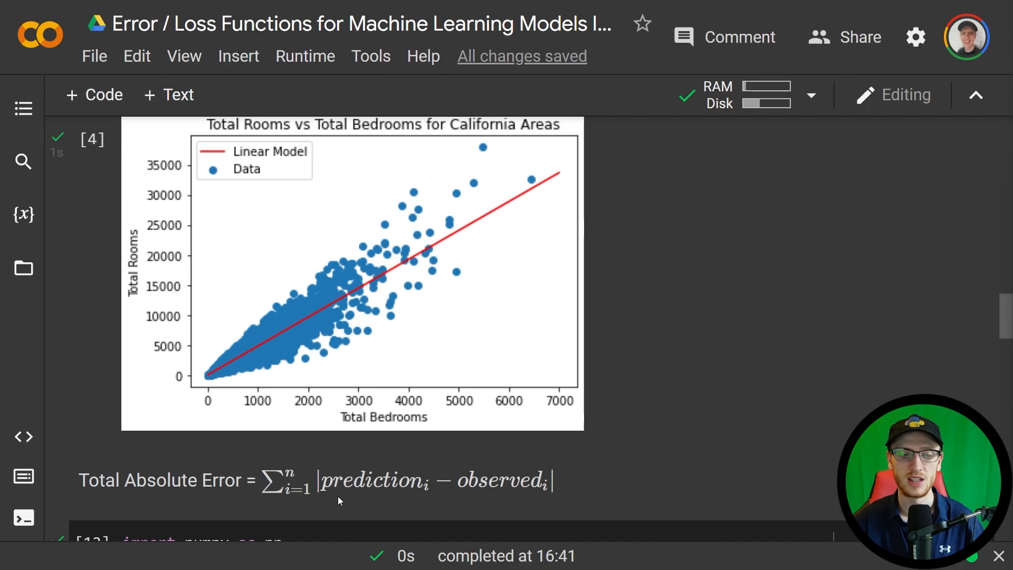
{"action": "mouse_move", "coordinate": [410, 505]}
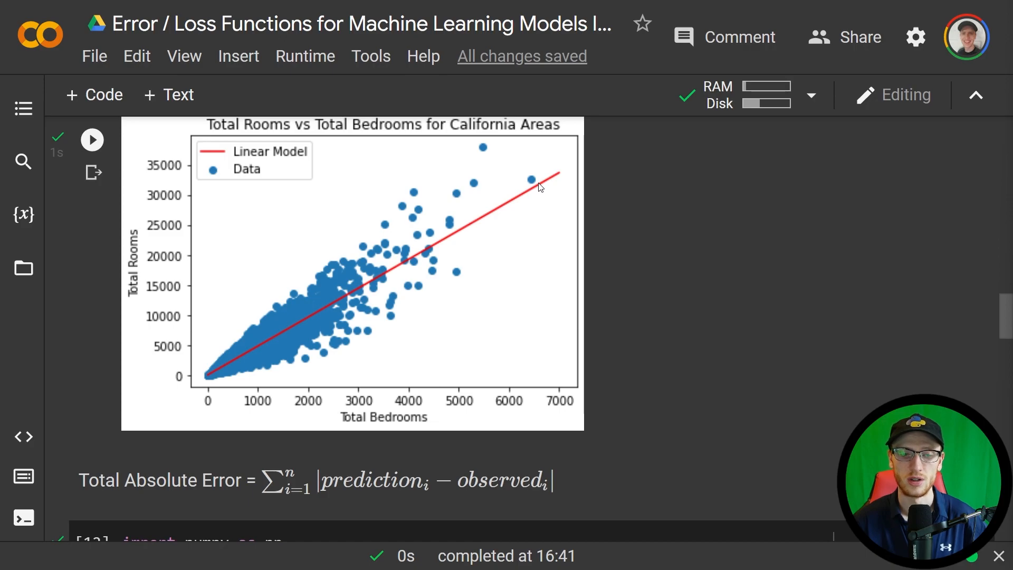
{"action": "mouse_move", "coordinate": [359, 185]}
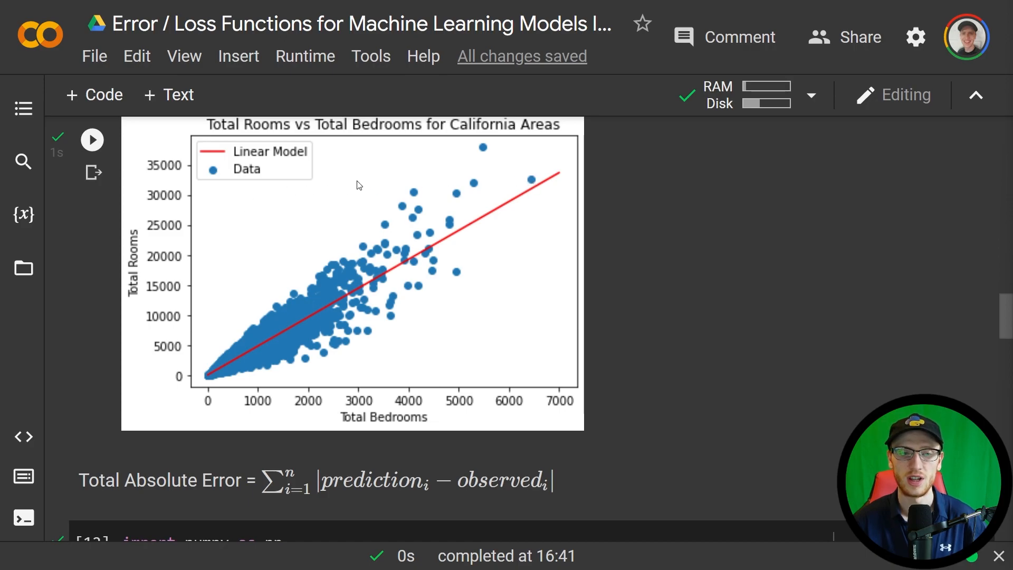
{"action": "mouse_move", "coordinate": [532, 186]}
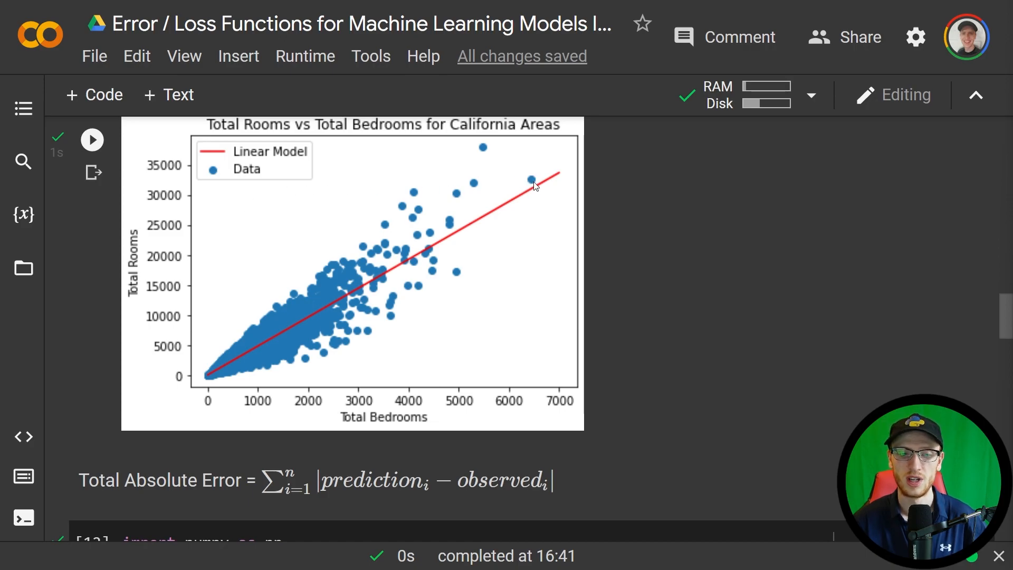
{"action": "mouse_move", "coordinate": [535, 192]}
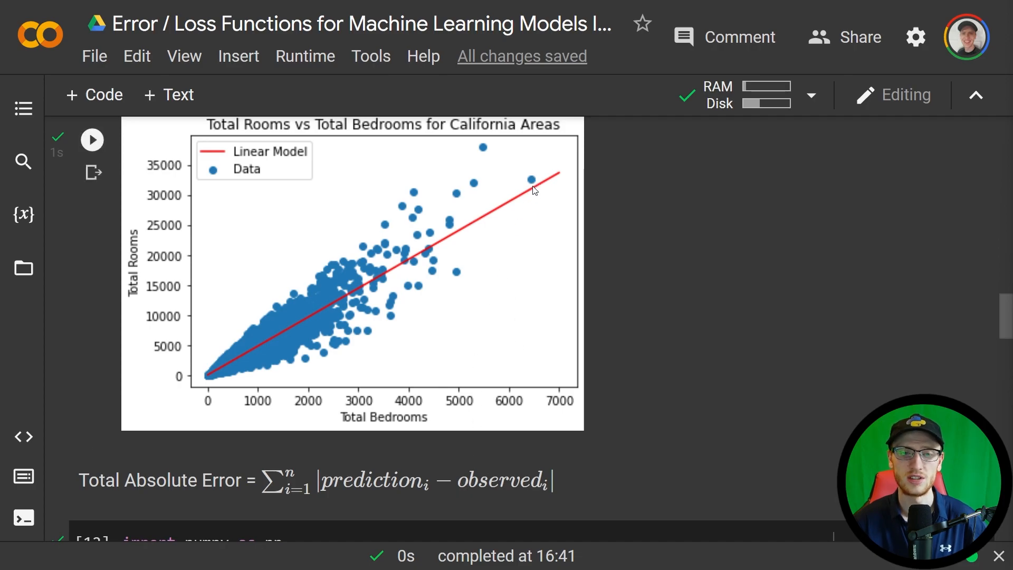
{"action": "mouse_move", "coordinate": [526, 200]}
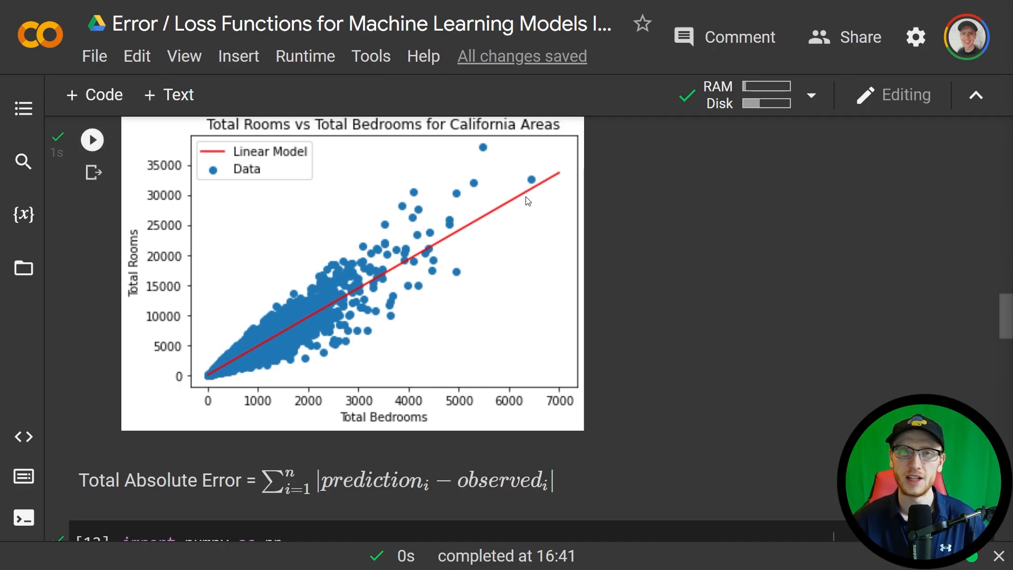
{"action": "mouse_move", "coordinate": [453, 229]}
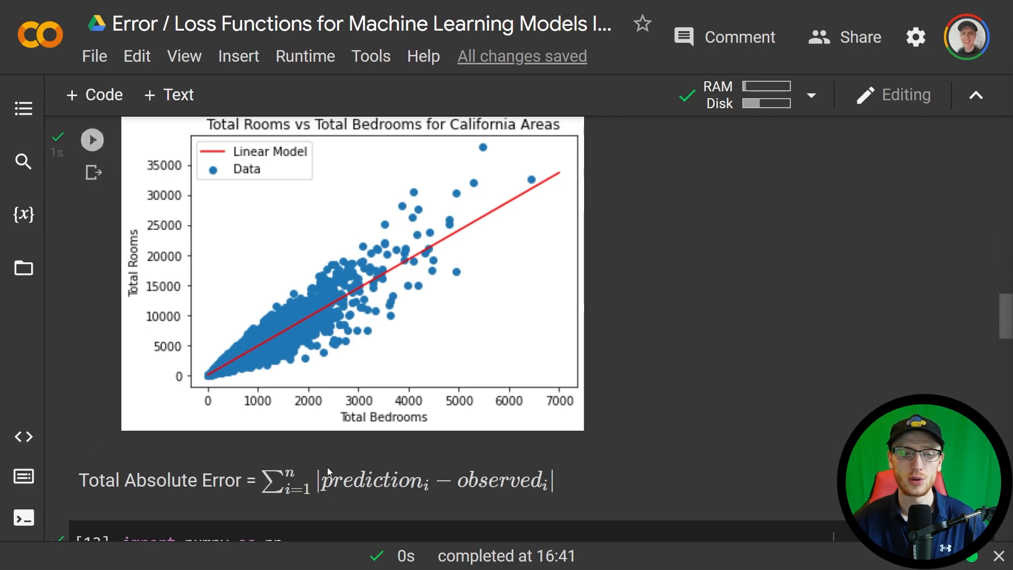
{"action": "left_click", "coordinate": [92, 140]}
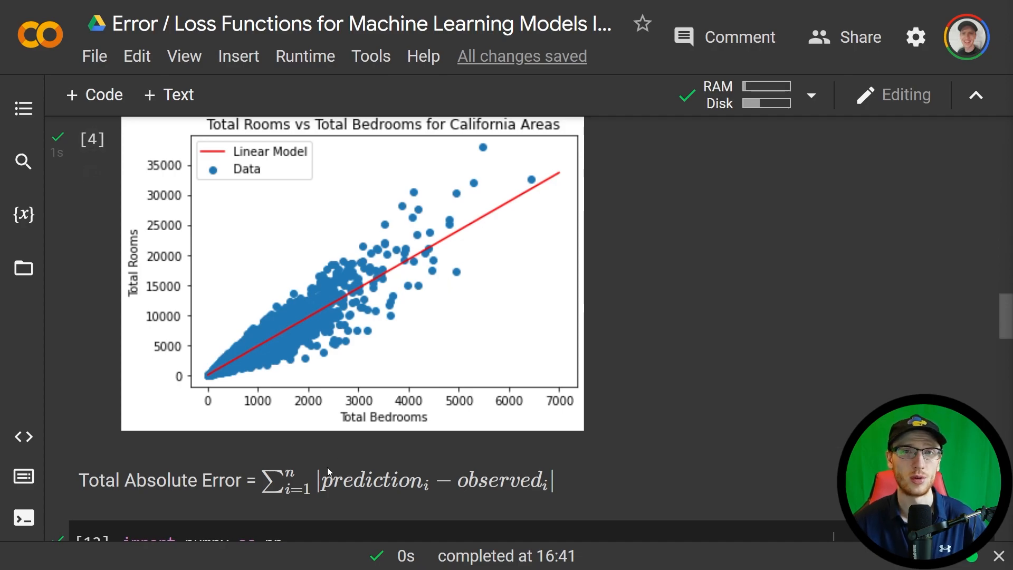
{"action": "mouse_move", "coordinate": [306, 464]}
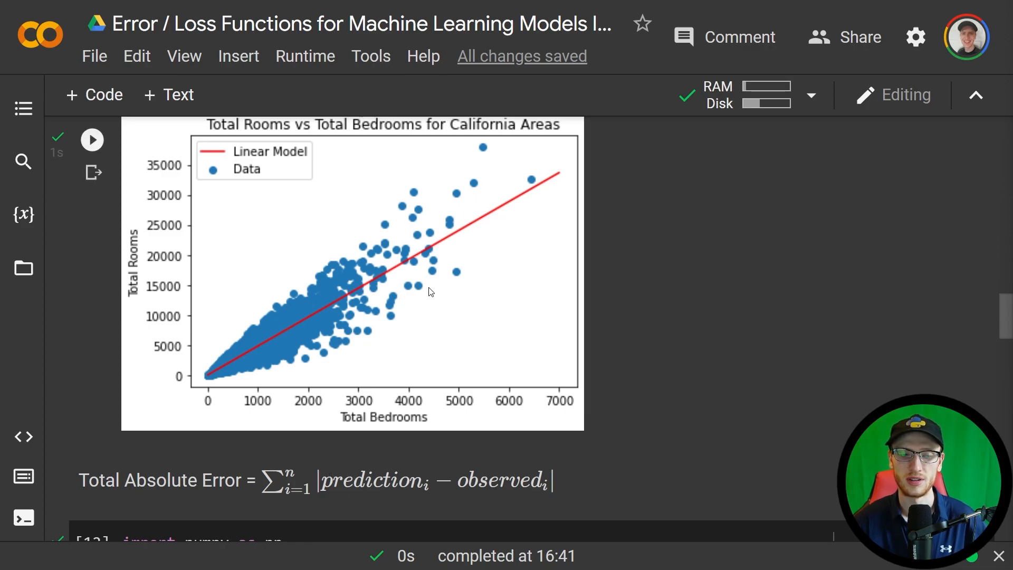
{"action": "mouse_move", "coordinate": [533, 180]}
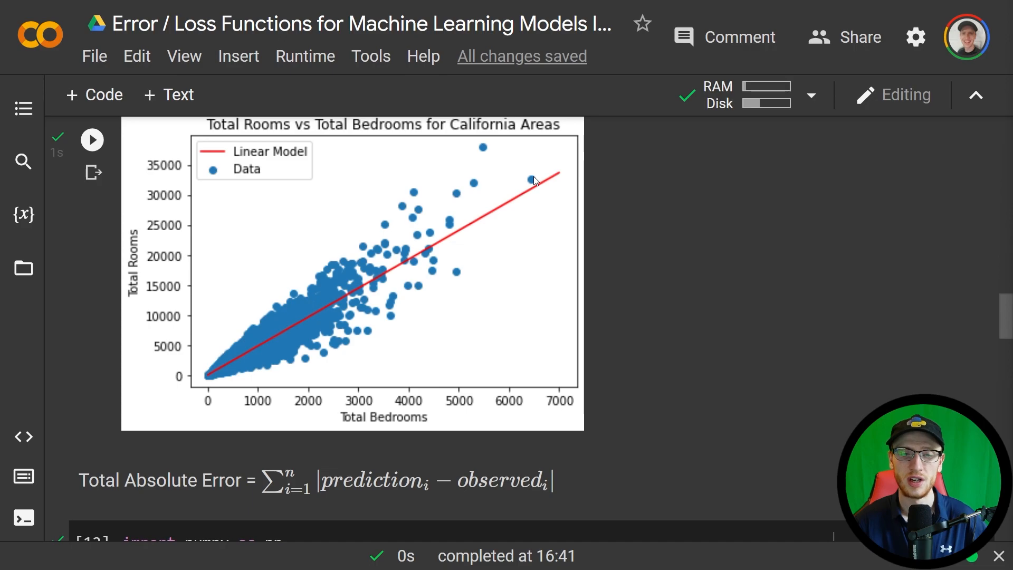
{"action": "mouse_move", "coordinate": [535, 195]}
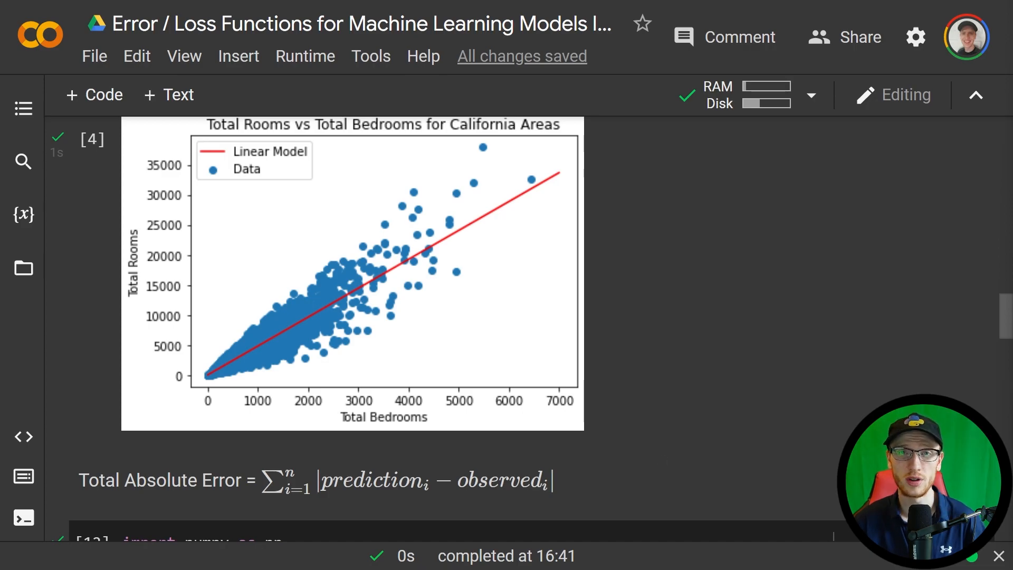
{"action": "scroll", "scroll_direction": "down", "scroll_amount": 3}
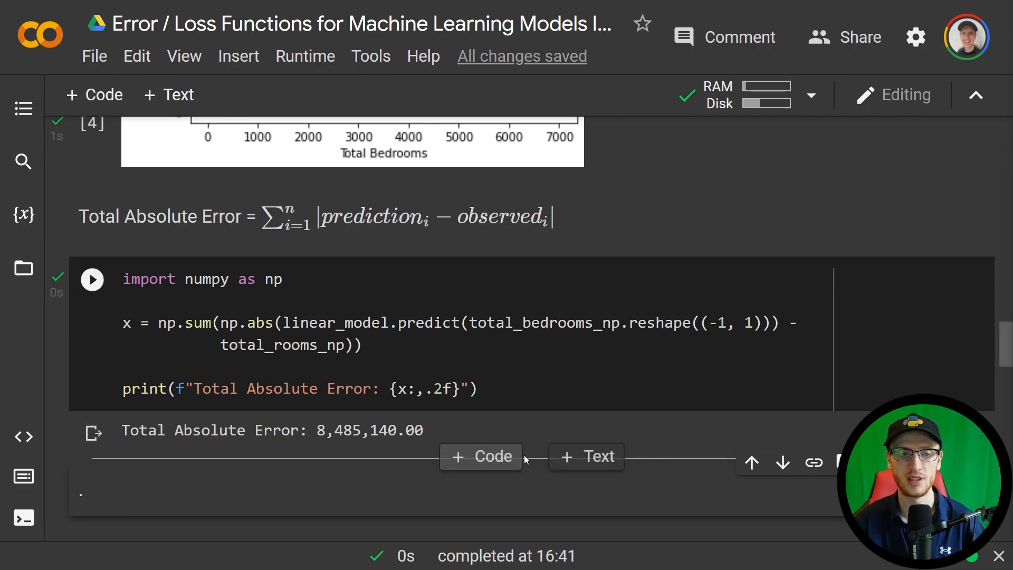
{"action": "scroll", "scroll_direction": "up", "scroll_amount": 3}
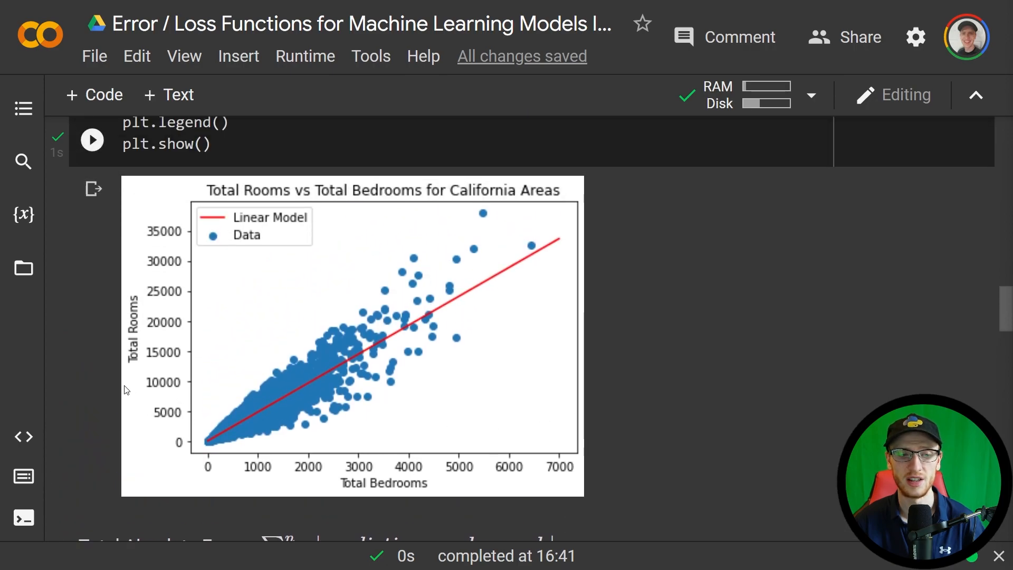
{"action": "mouse_move", "coordinate": [119, 368]}
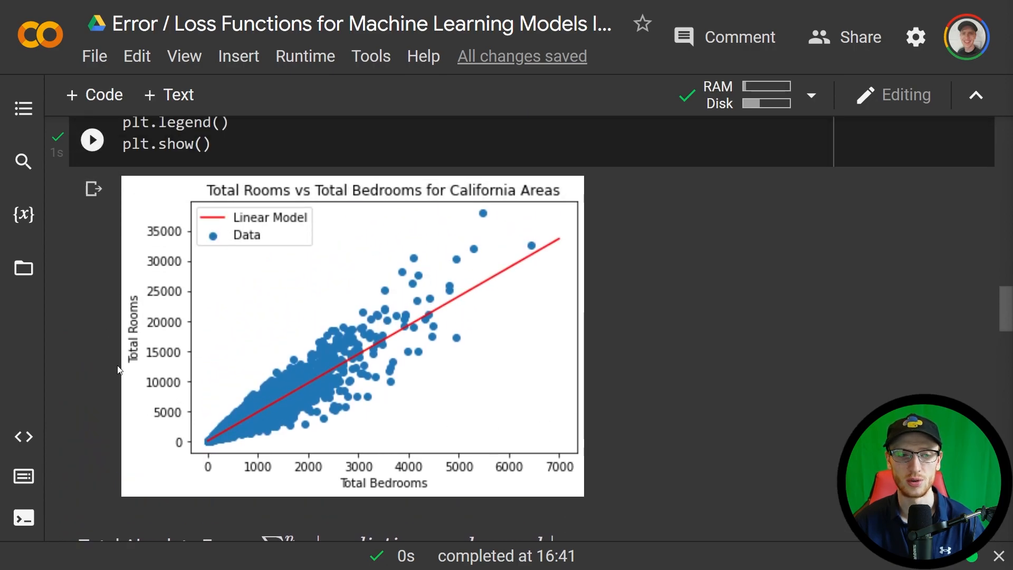
{"action": "mouse_move", "coordinate": [192, 448]}
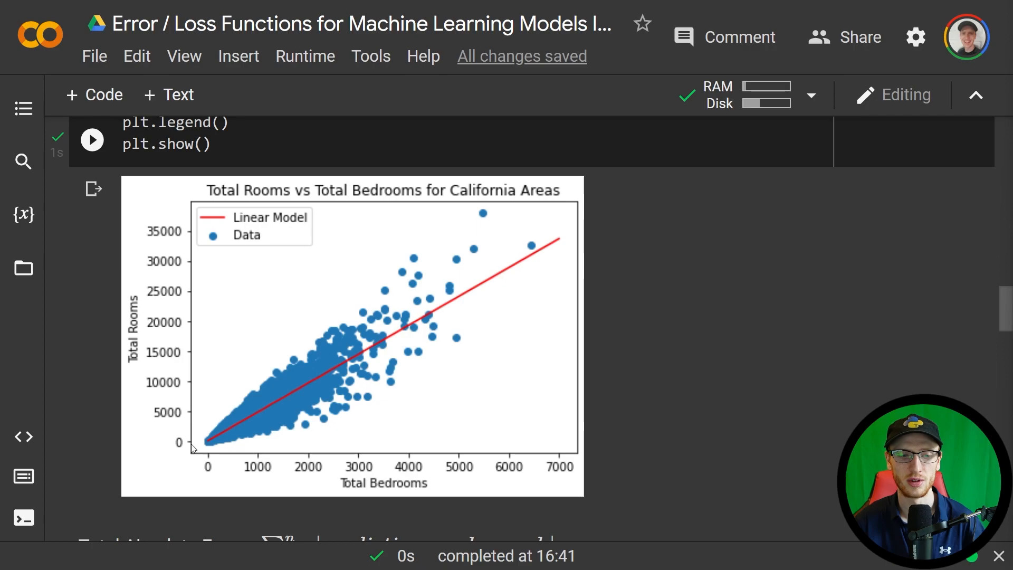
{"action": "mouse_move", "coordinate": [194, 244]}
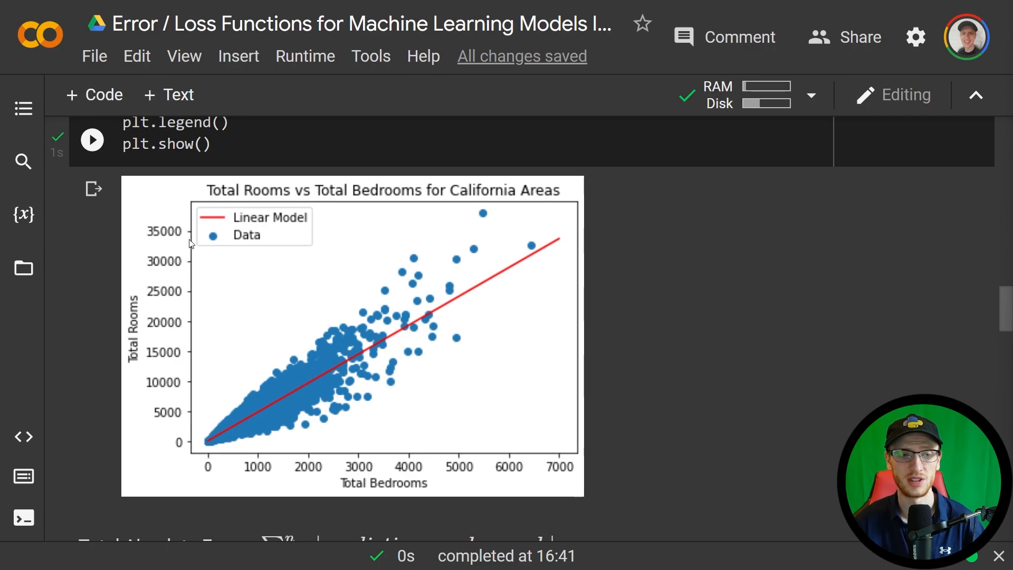
{"action": "mouse_move", "coordinate": [194, 239]}
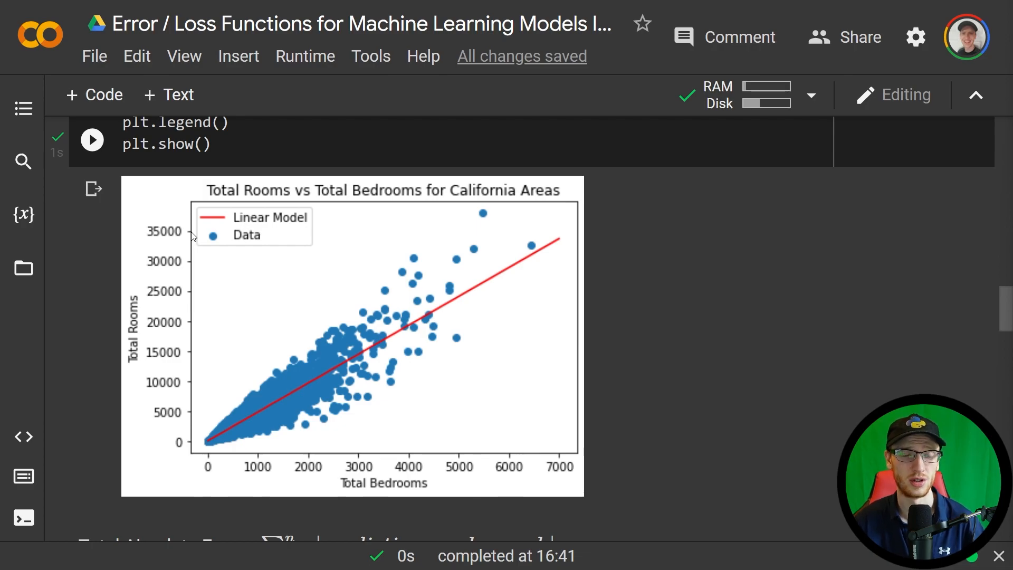
{"action": "scroll", "scroll_direction": "down", "scroll_amount": 3}
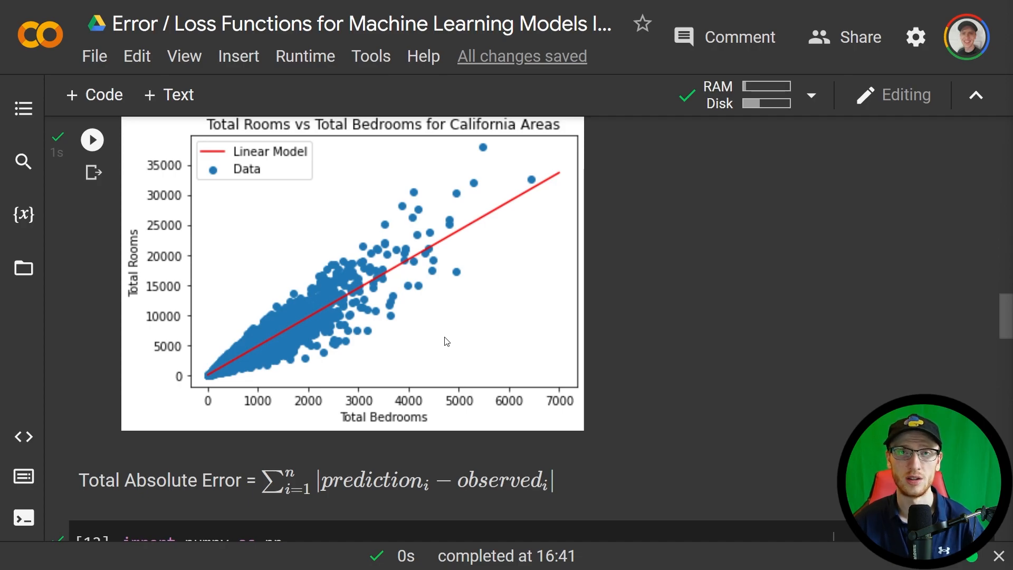
{"action": "mouse_move", "coordinate": [444, 352]}
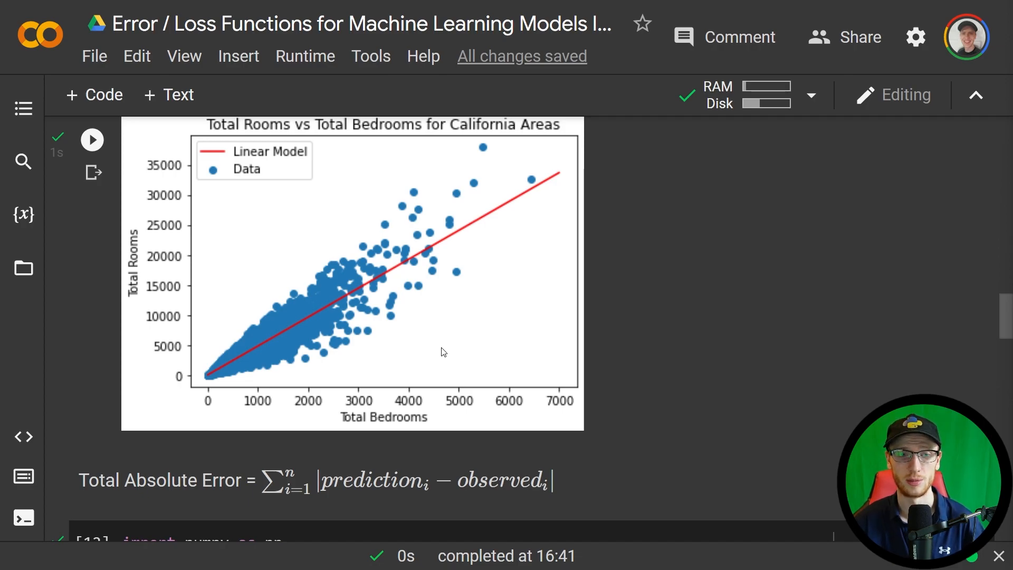
{"action": "scroll", "scroll_direction": "down", "scroll_amount": 3}
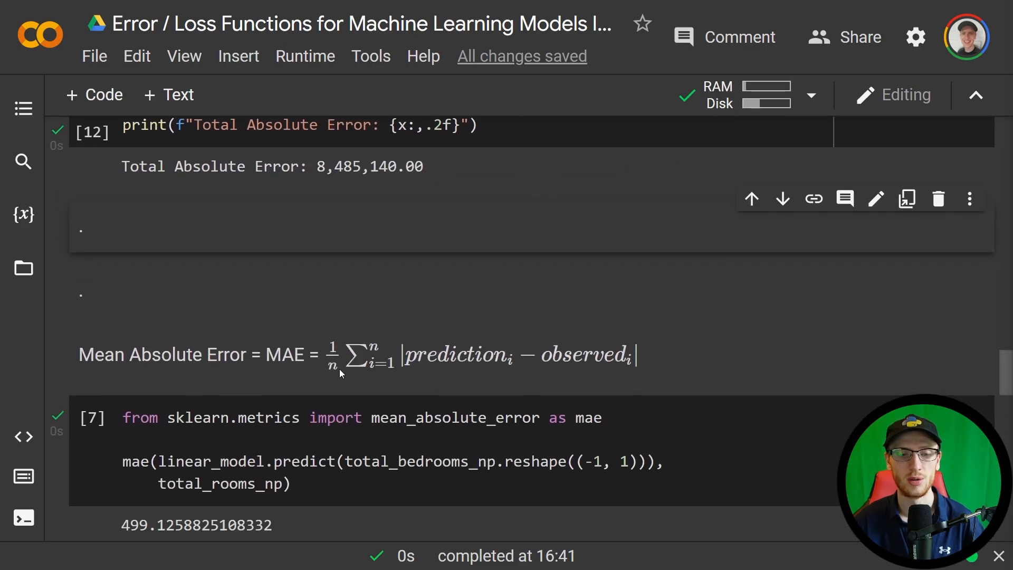
{"action": "mouse_move", "coordinate": [605, 316]}
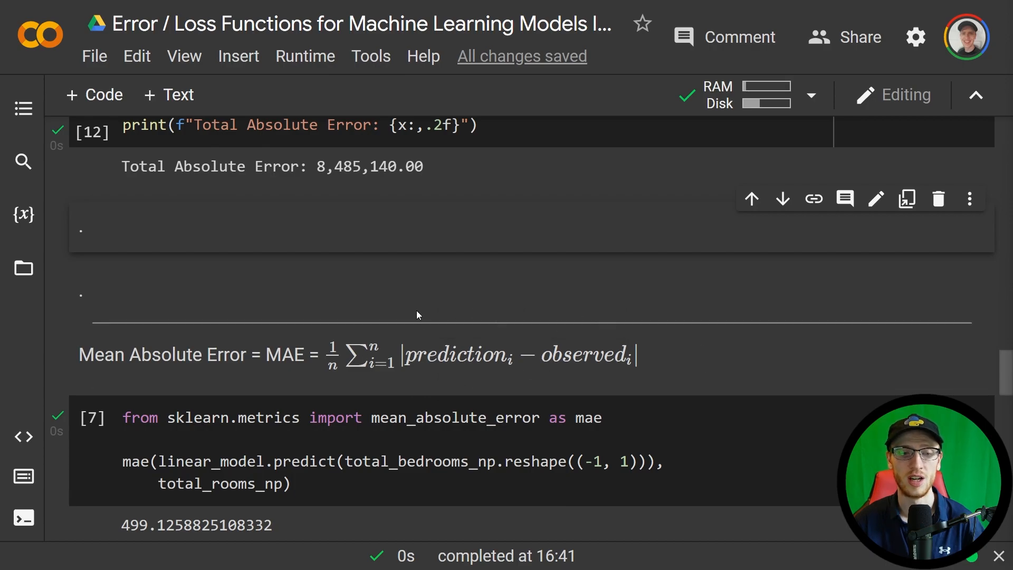
{"action": "mouse_move", "coordinate": [343, 385]}
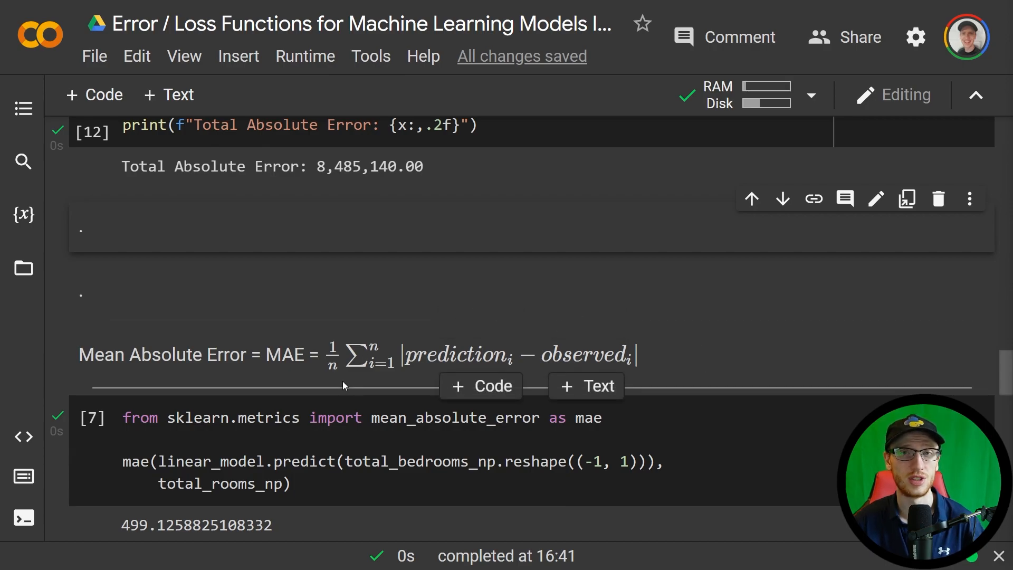
{"action": "mouse_move", "coordinate": [353, 386]}
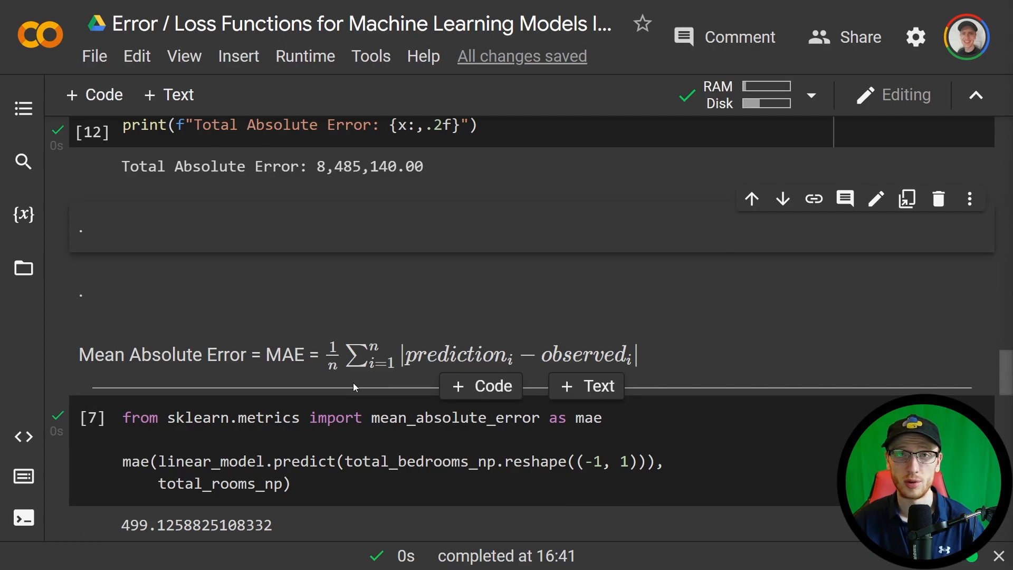
{"action": "scroll", "scroll_direction": "down", "scroll_amount": 3}
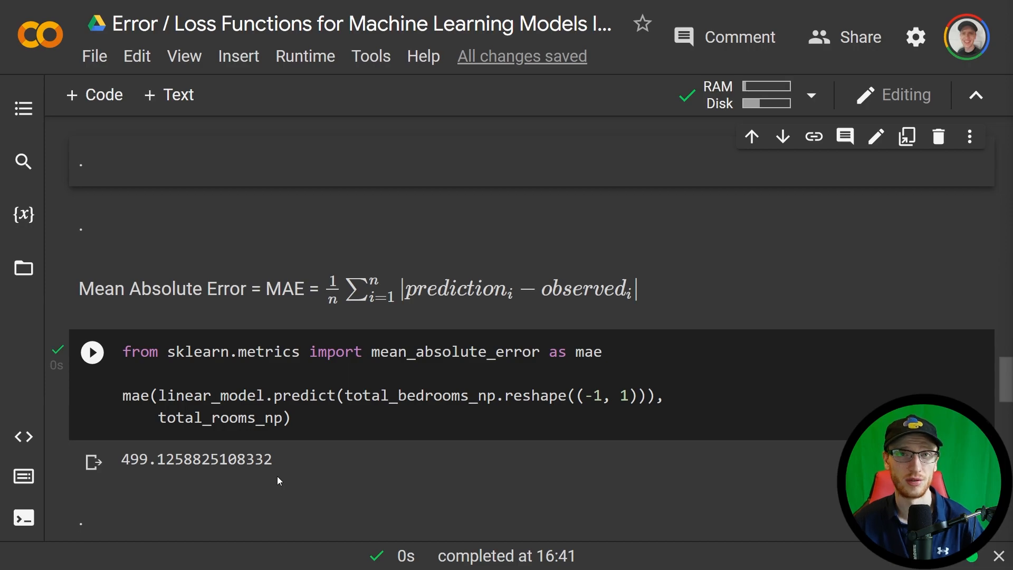
{"action": "scroll", "scroll_direction": "up", "scroll_amount": 3}
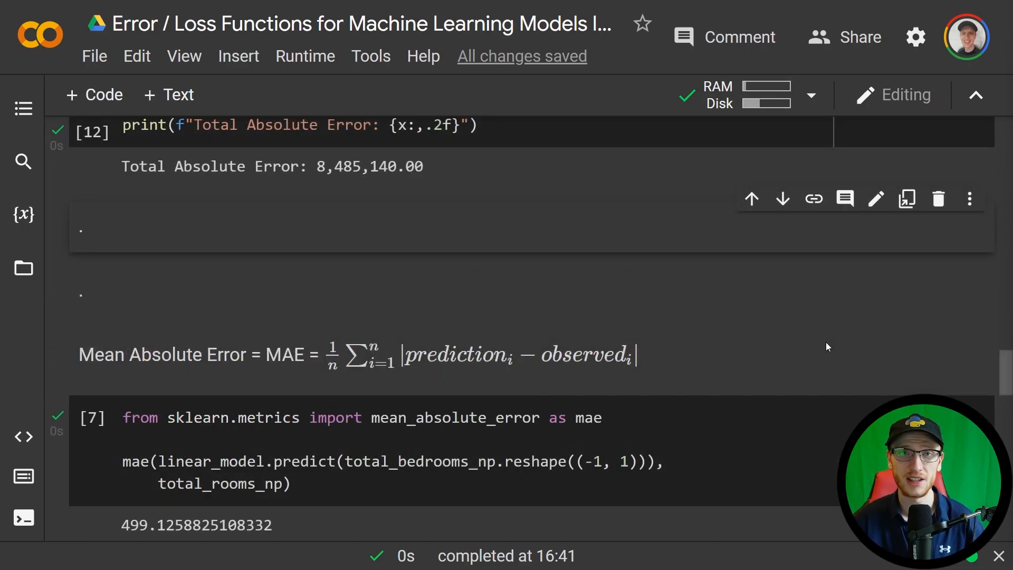
{"action": "scroll", "scroll_direction": "up", "scroll_amount": 3}
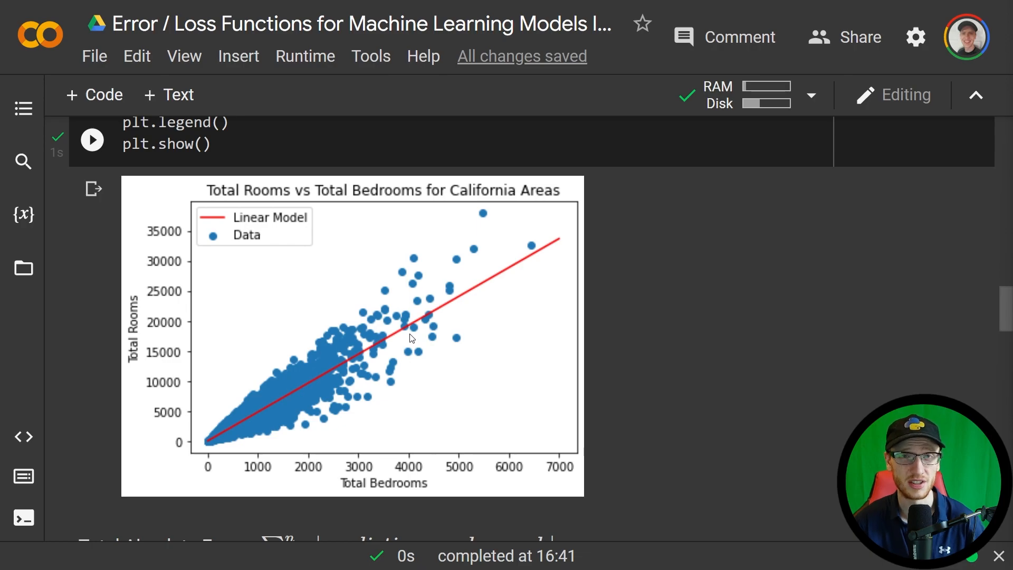
{"action": "mouse_move", "coordinate": [452, 313]}
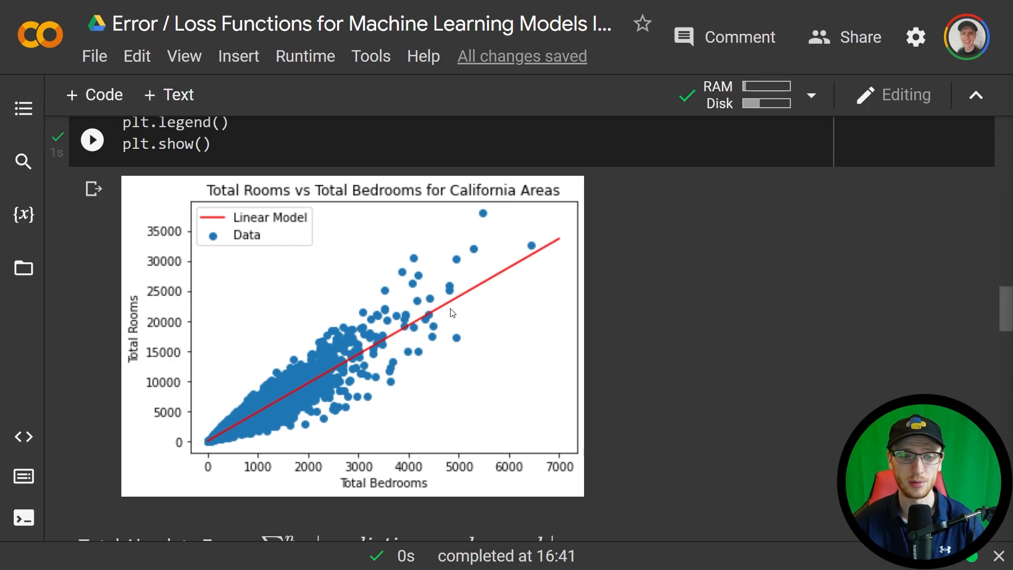
{"action": "mouse_move", "coordinate": [452, 298]}
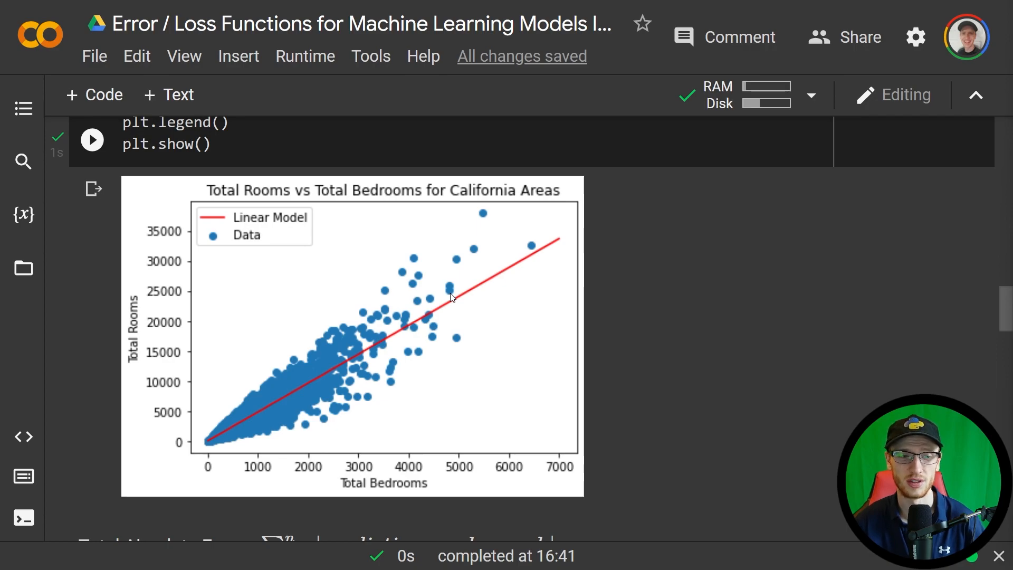
{"action": "mouse_move", "coordinate": [148, 346]}
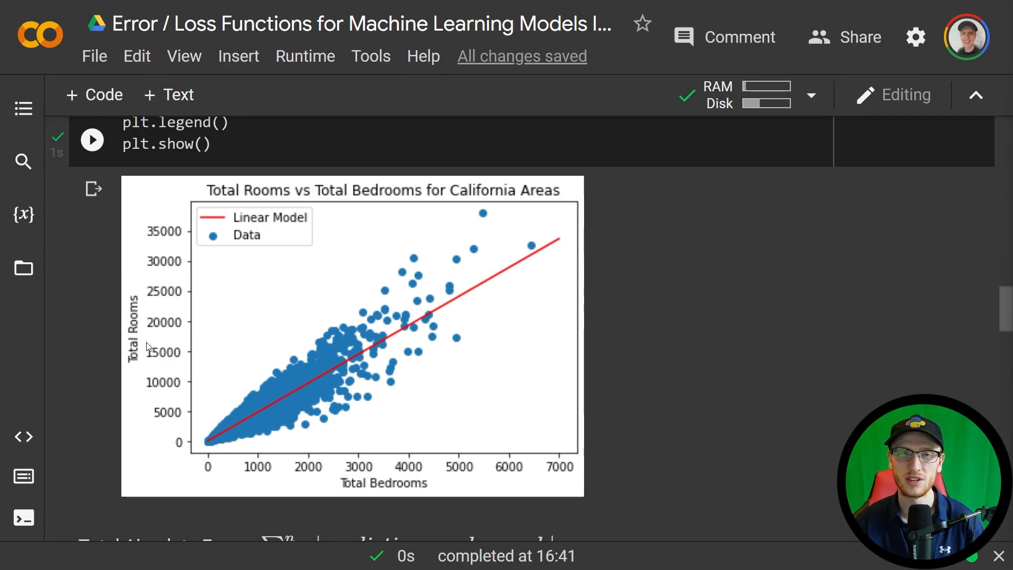
{"action": "mouse_move", "coordinate": [110, 370]}
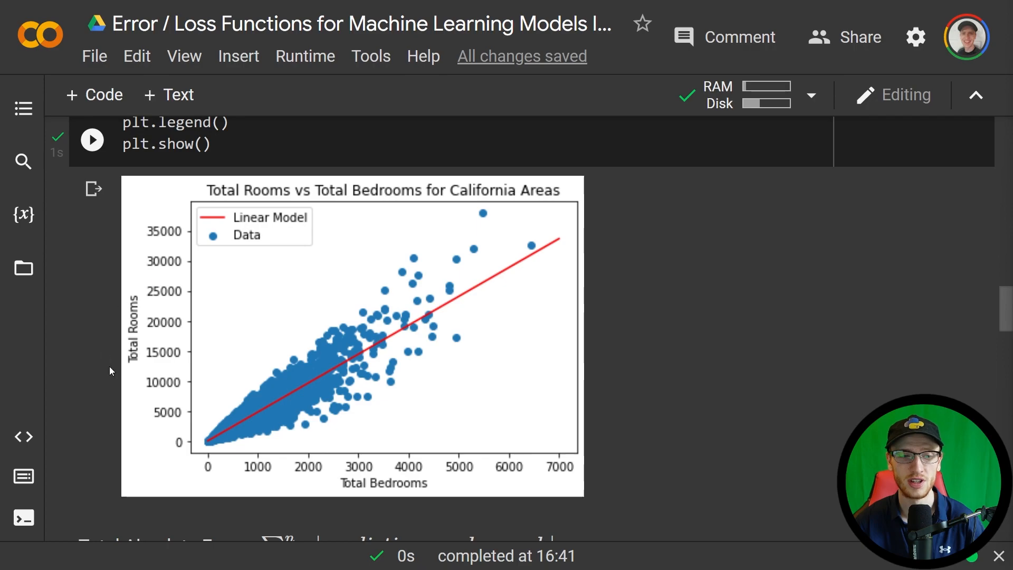
{"action": "mouse_move", "coordinate": [144, 360]}
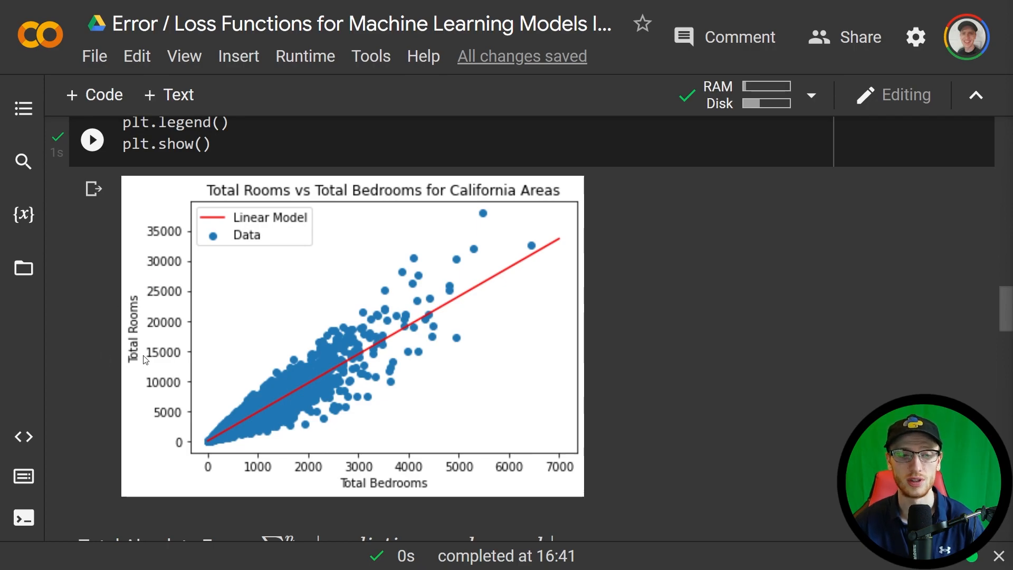
{"action": "mouse_move", "coordinate": [475, 346]}
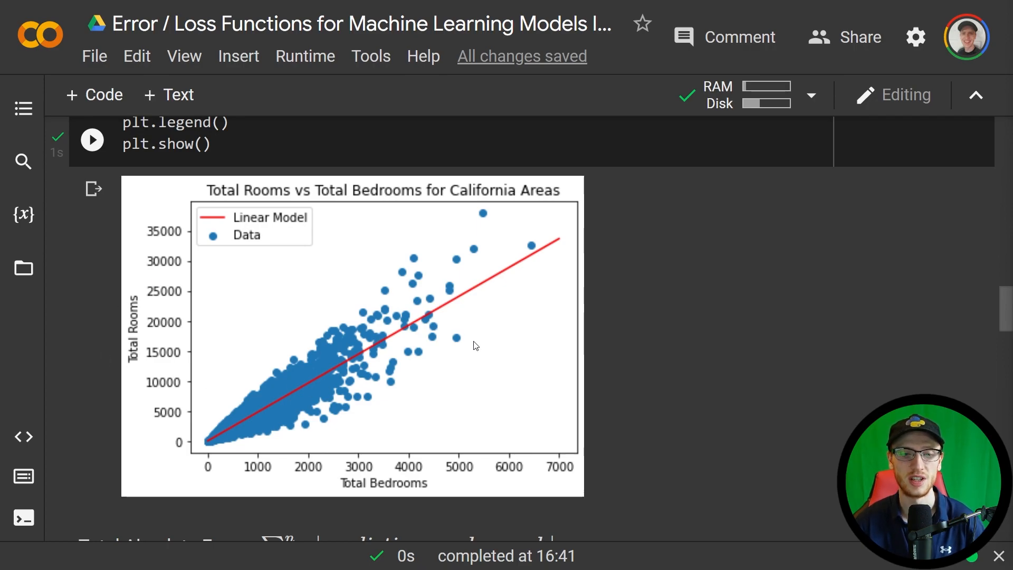
{"action": "mouse_move", "coordinate": [450, 298]}
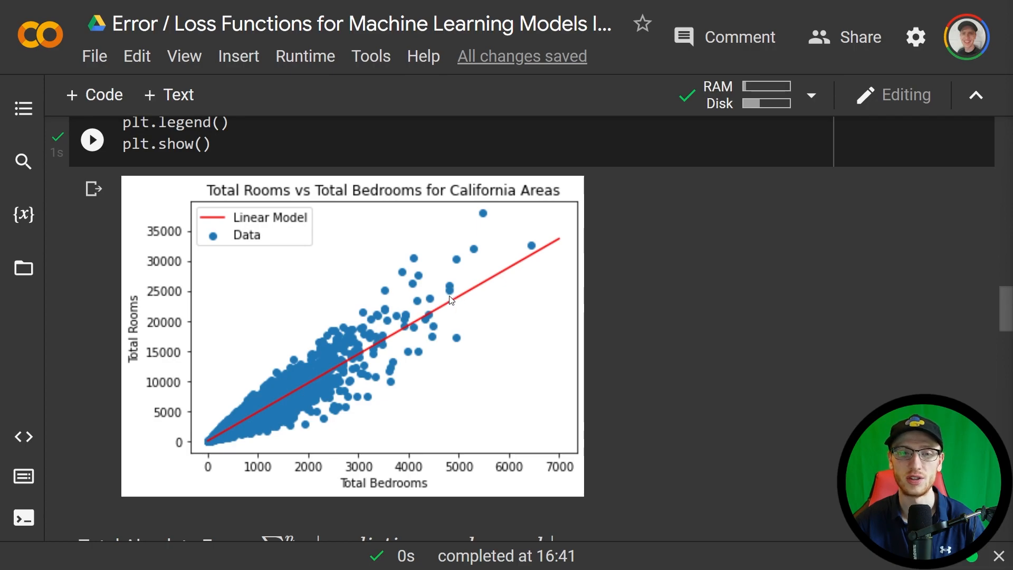
{"action": "mouse_move", "coordinate": [450, 313]}
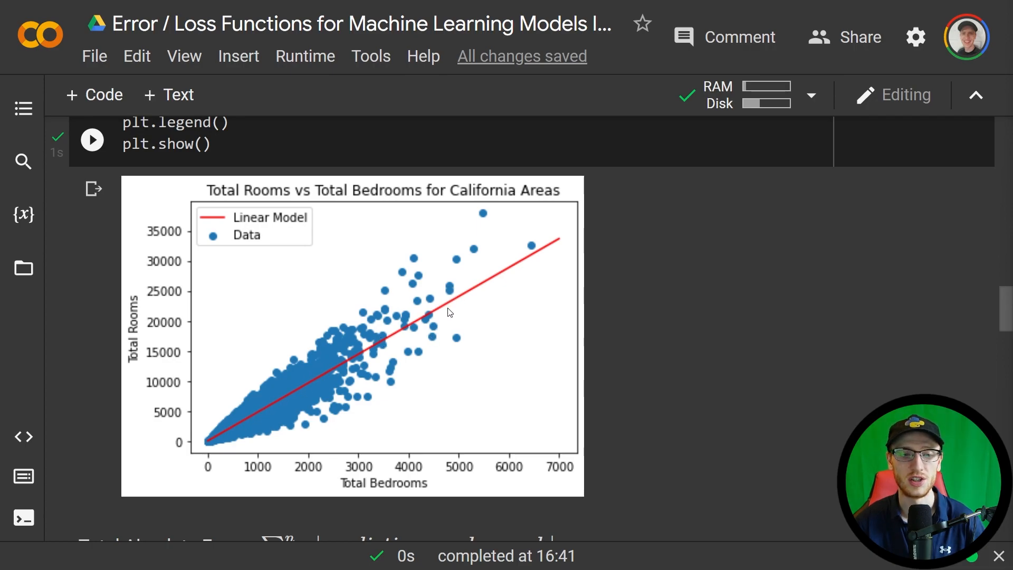
{"action": "mouse_move", "coordinate": [455, 311]}
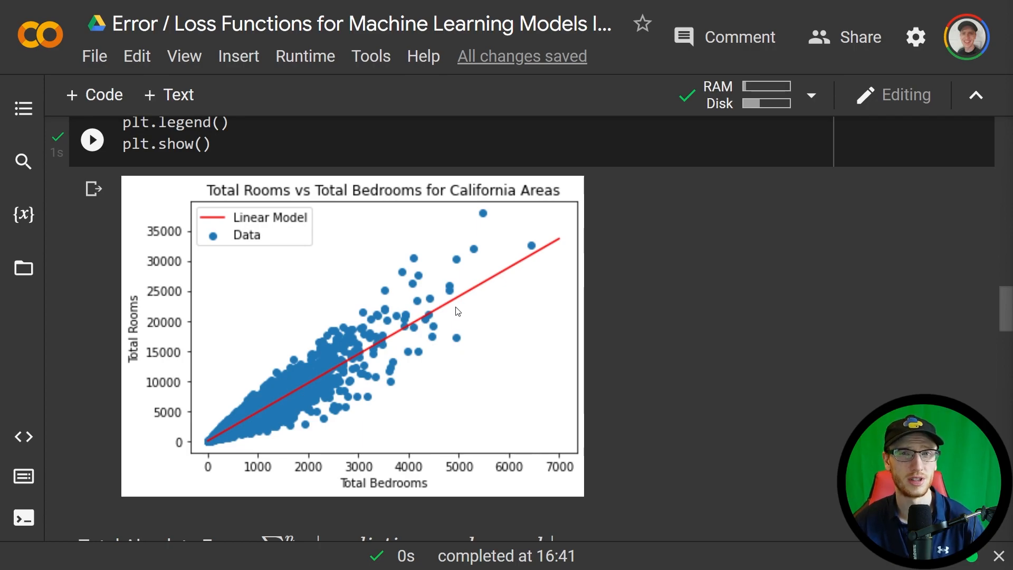
{"action": "mouse_move", "coordinate": [517, 316]}
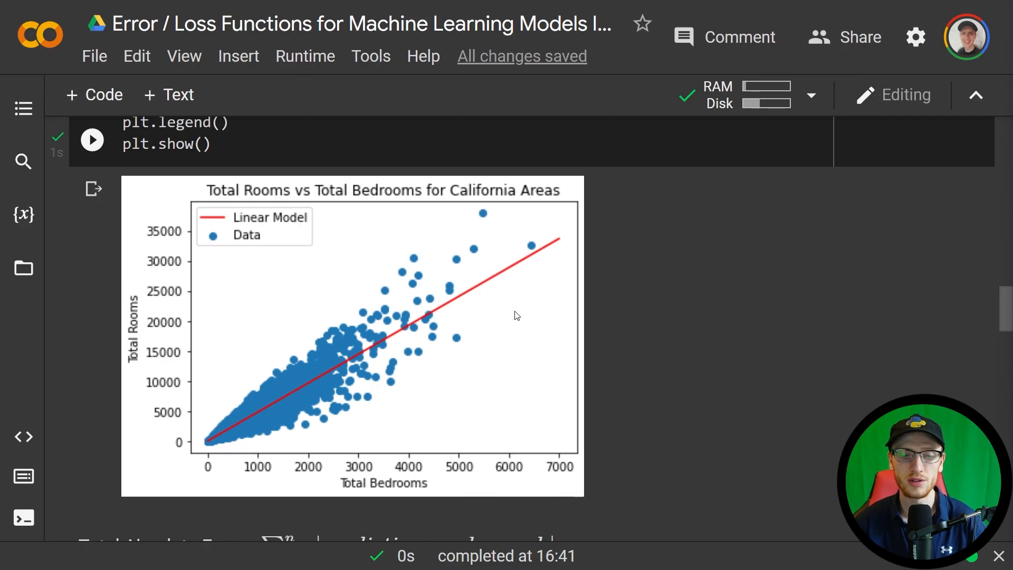
{"action": "mouse_move", "coordinate": [514, 466]}
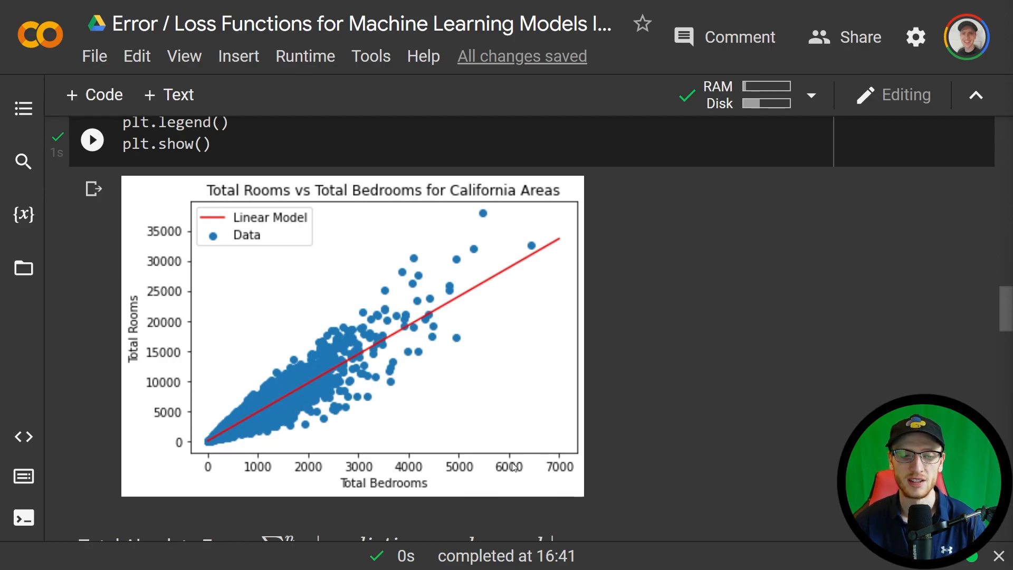
{"action": "mouse_move", "coordinate": [510, 460]}
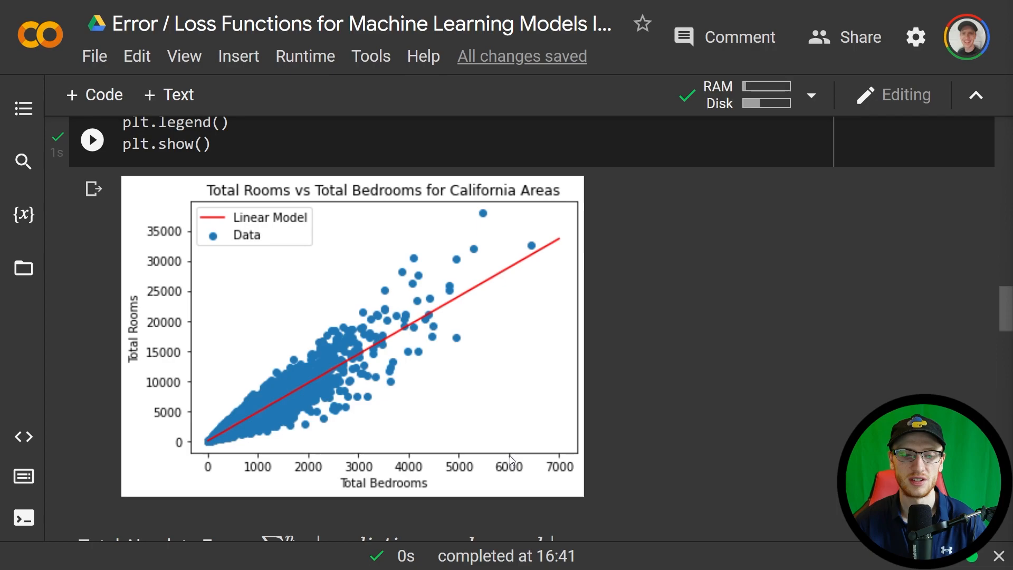
{"action": "mouse_move", "coordinate": [513, 321]}
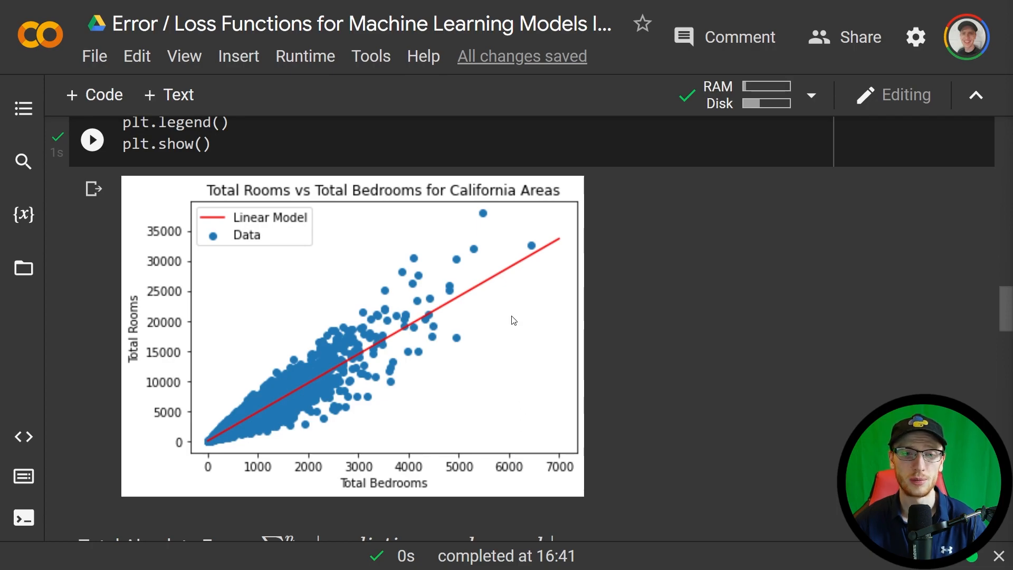
{"action": "mouse_move", "coordinate": [521, 271]}
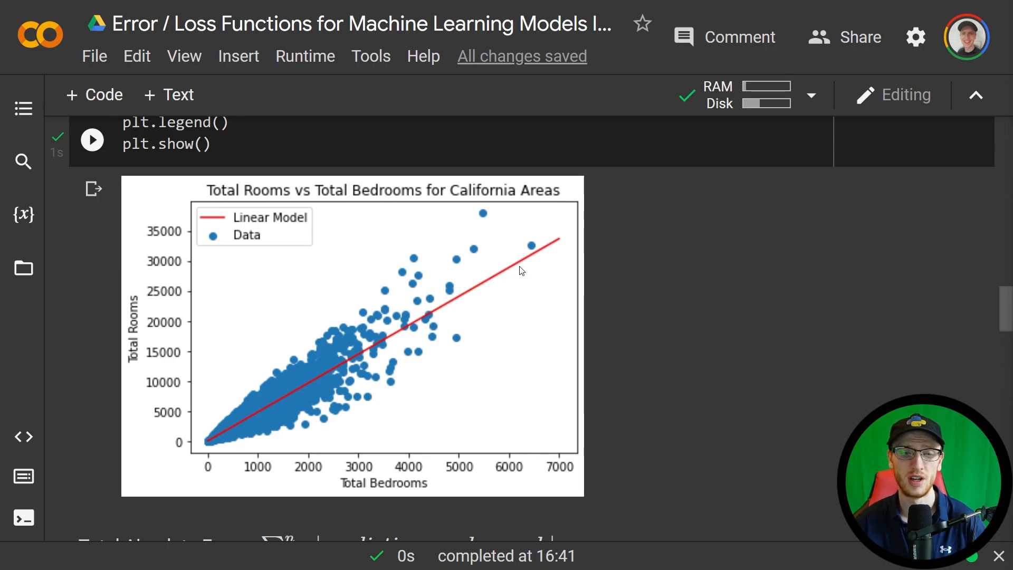
{"action": "mouse_move", "coordinate": [807, 372]}
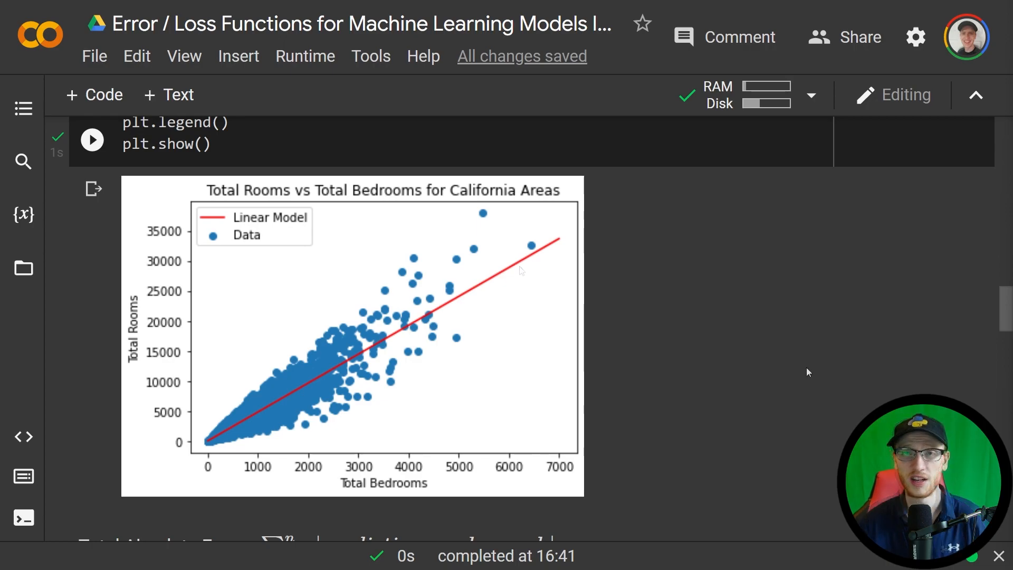
{"action": "mouse_move", "coordinate": [807, 372]}
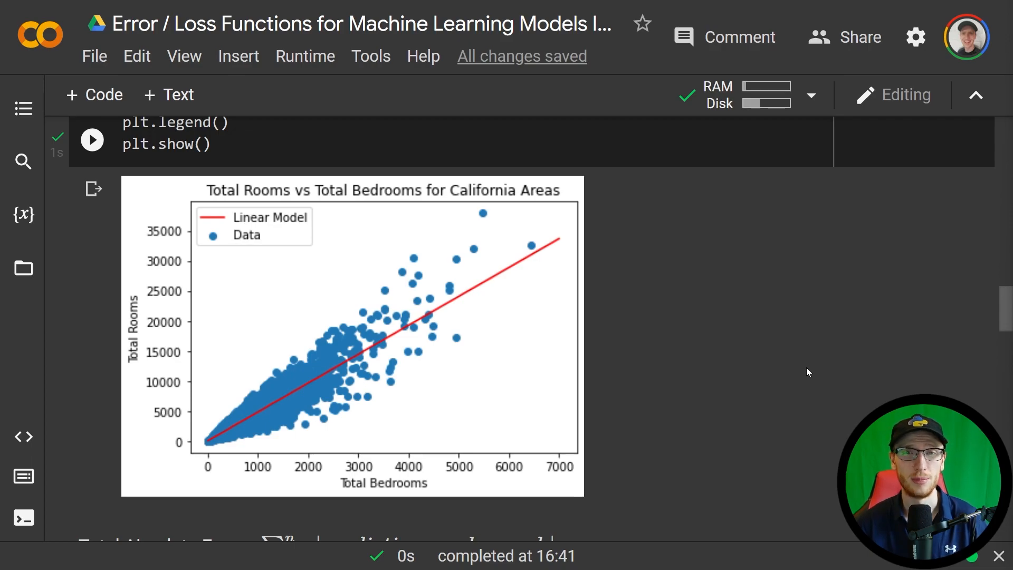
- Scroll down to the MAE output of 499.13 and the Mean Squared Error formula cell
{"action": "scroll", "scroll_direction": "down", "scroll_amount": 3}
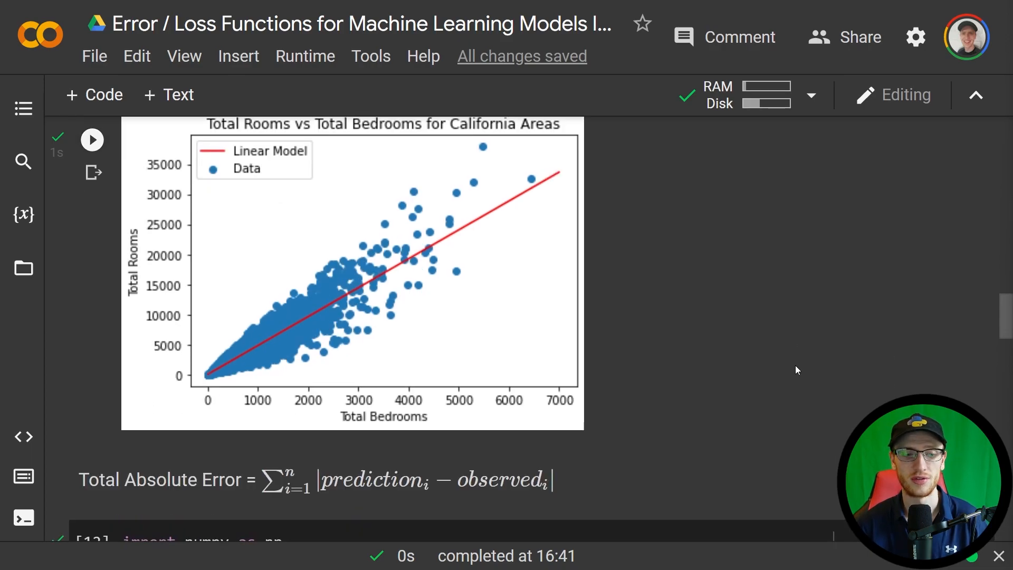
{"action": "scroll", "scroll_direction": "down", "scroll_amount": 3}
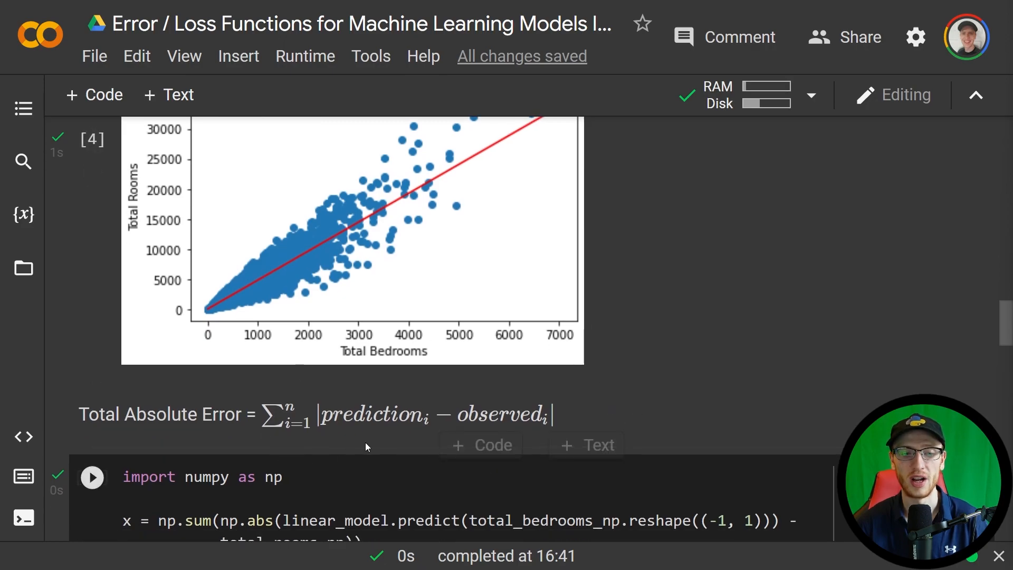
{"action": "left_click", "coordinate": [90, 477]}
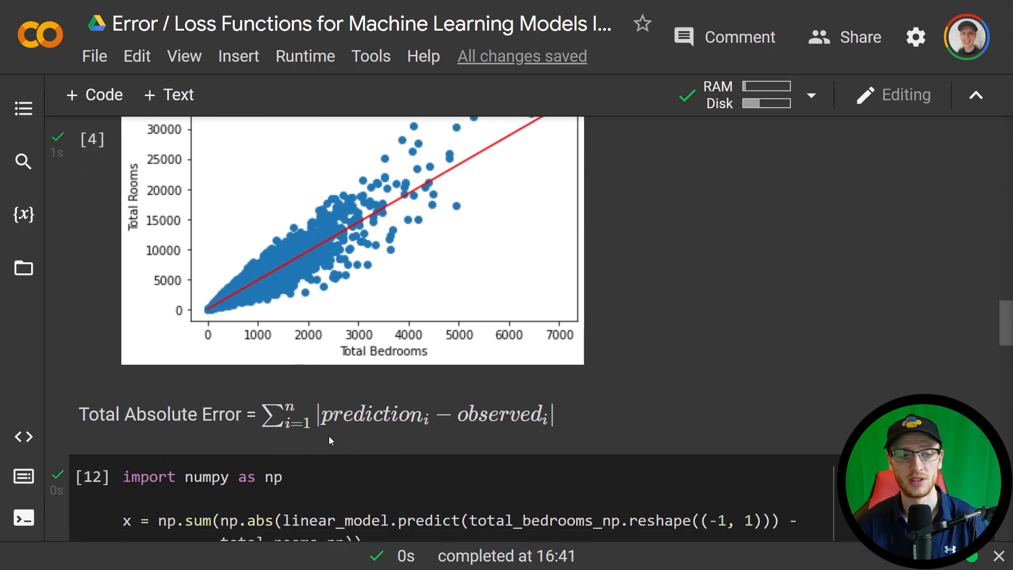
{"action": "mouse_move", "coordinate": [381, 456]}
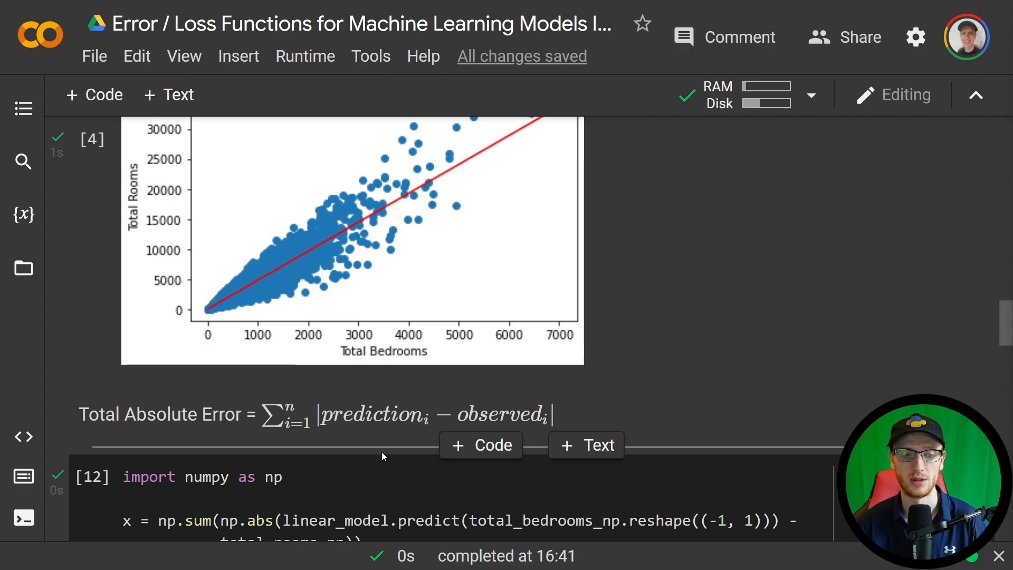
{"action": "scroll", "scroll_direction": "down", "scroll_amount": 3}
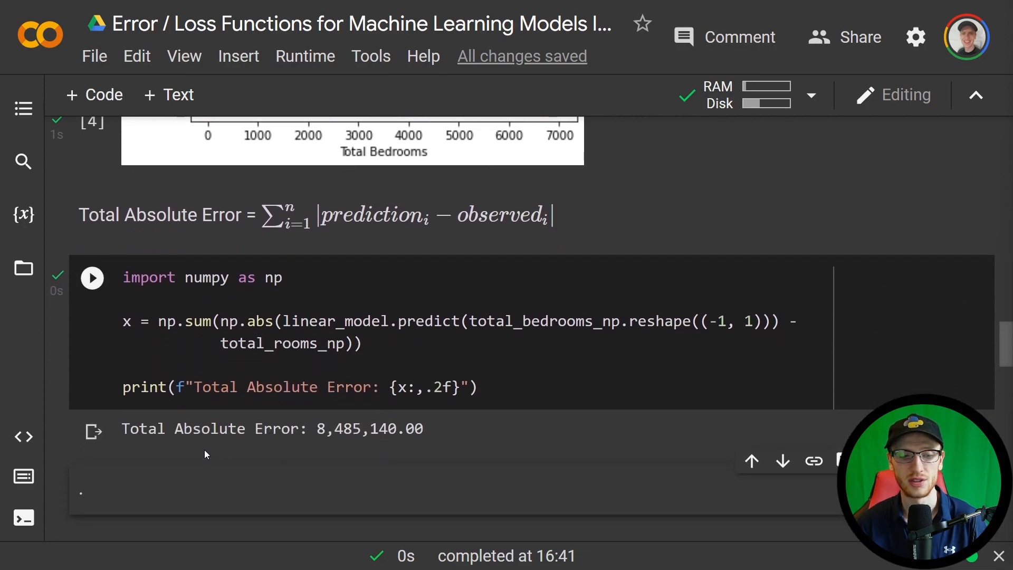
{"action": "scroll", "scroll_direction": "down", "scroll_amount": 3}
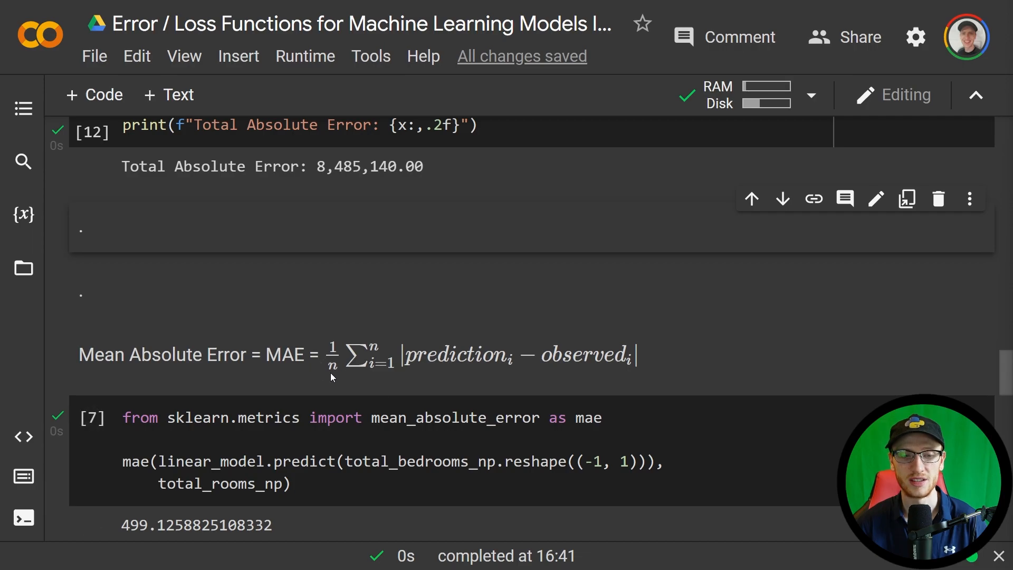
{"action": "scroll", "scroll_direction": "down", "scroll_amount": 3}
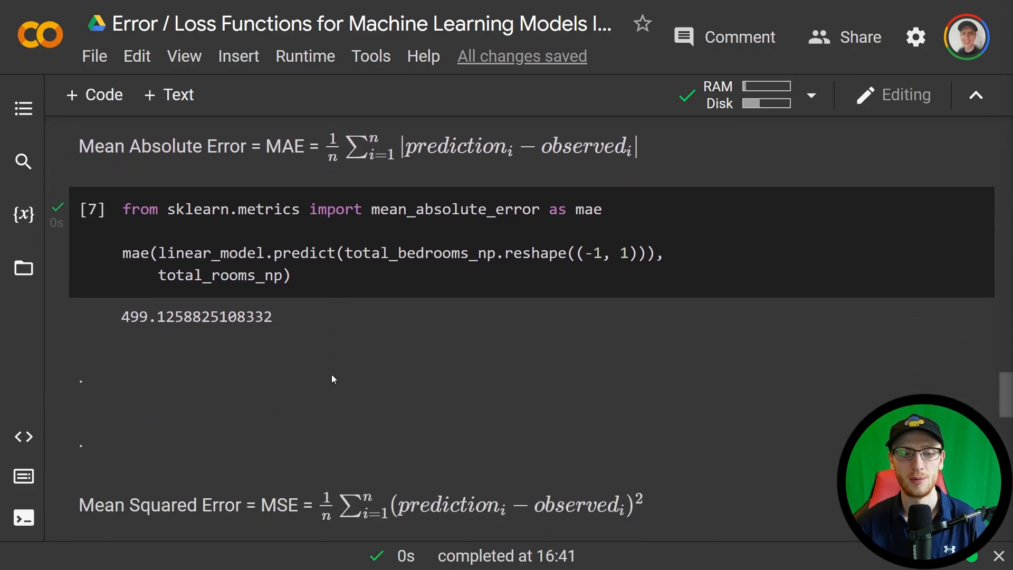
{"action": "scroll", "scroll_direction": "down", "scroll_amount": 3}
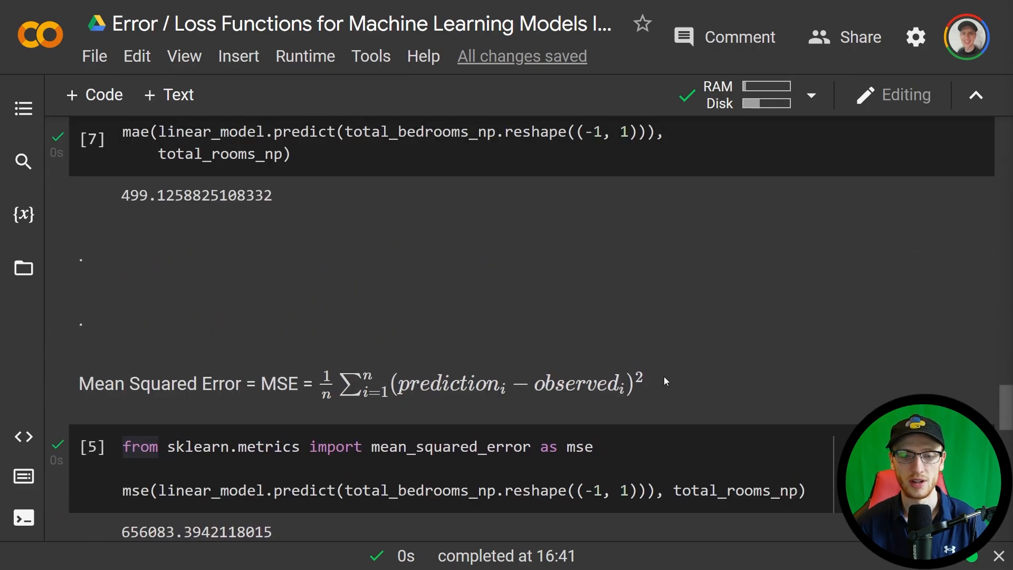
{"action": "mouse_move", "coordinate": [644, 393]}
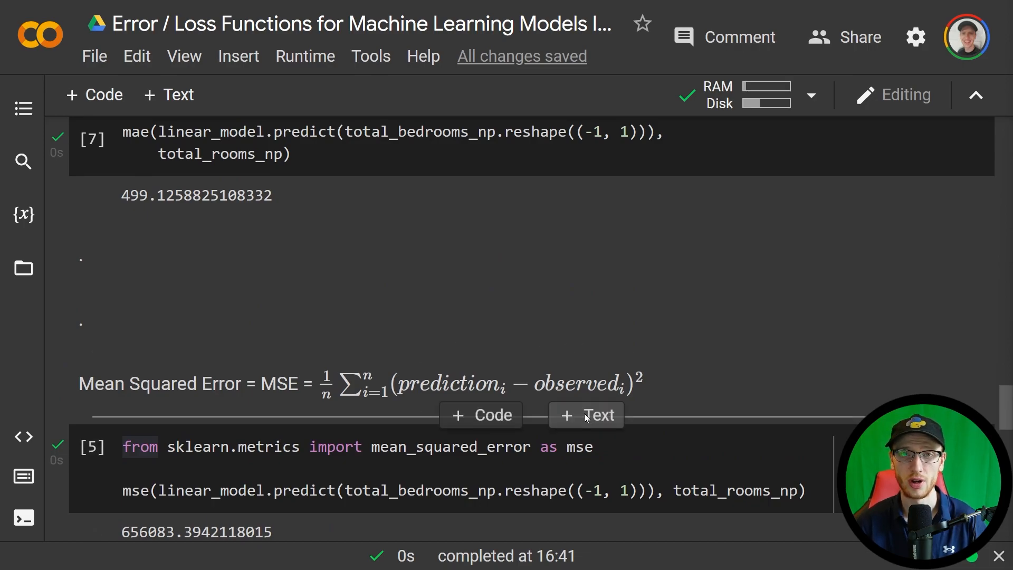
{"action": "mouse_move", "coordinate": [661, 407]}
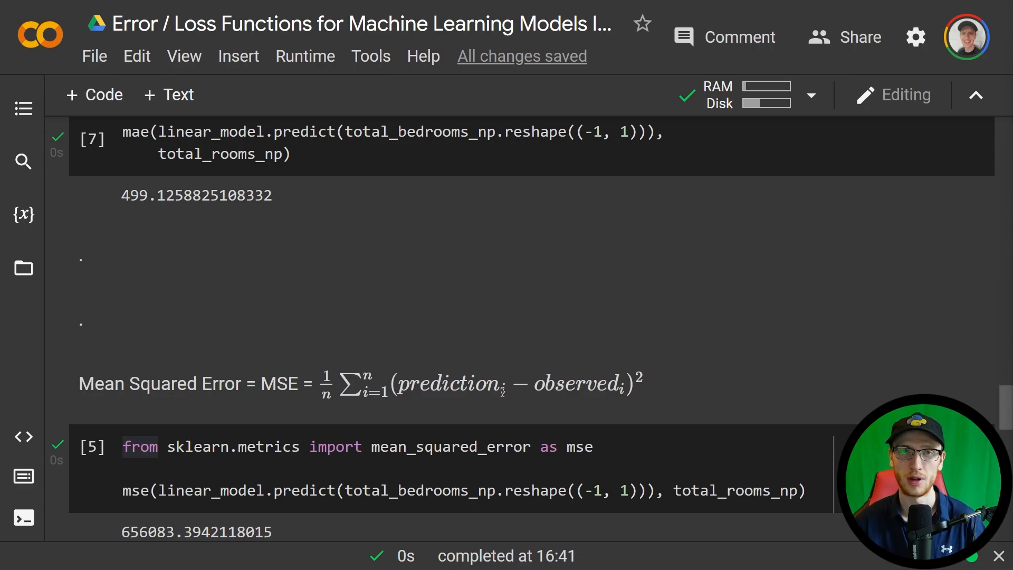
{"action": "mouse_move", "coordinate": [649, 383]}
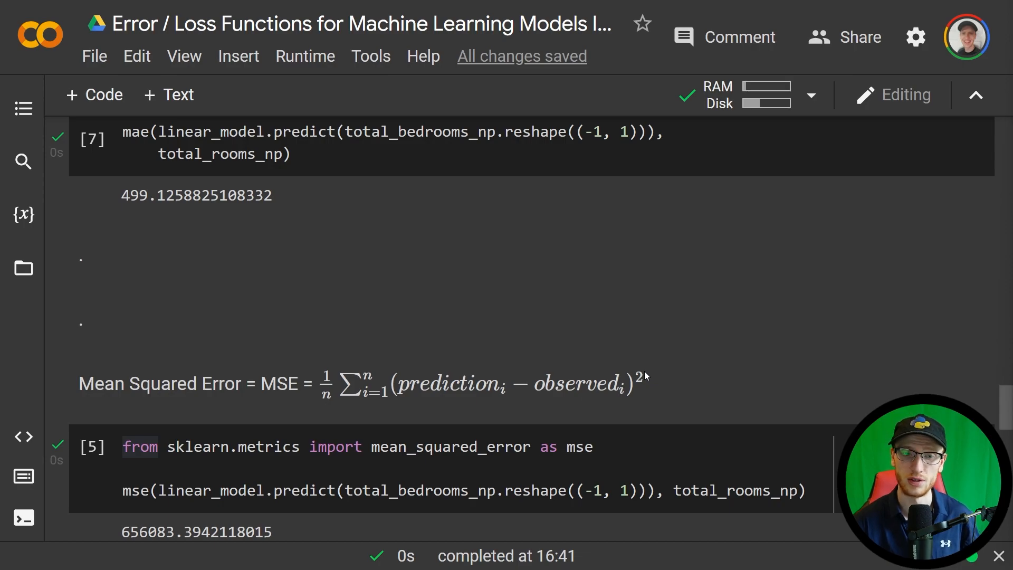
{"action": "mouse_move", "coordinate": [642, 405]}
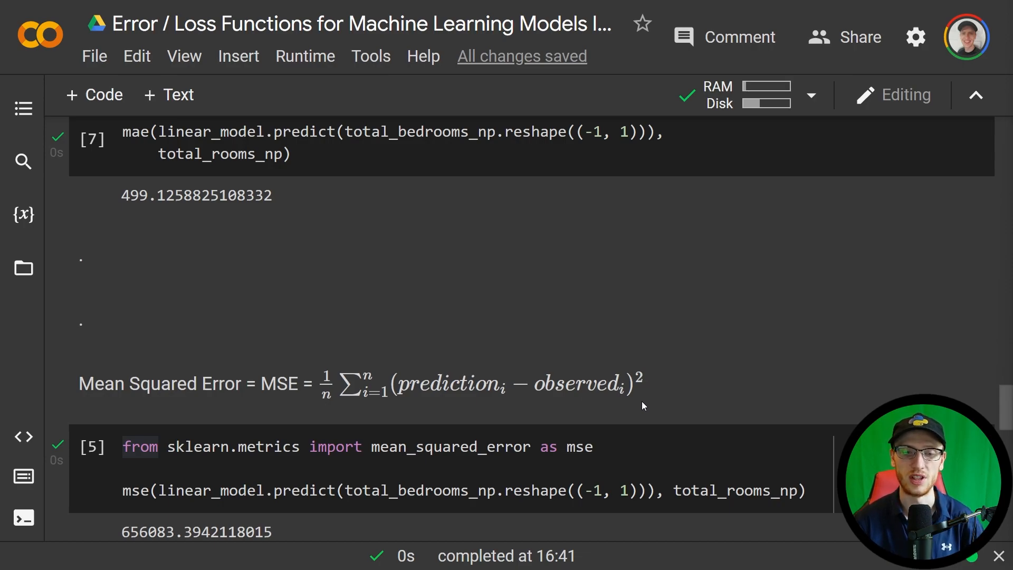
{"action": "mouse_move", "coordinate": [652, 393]}
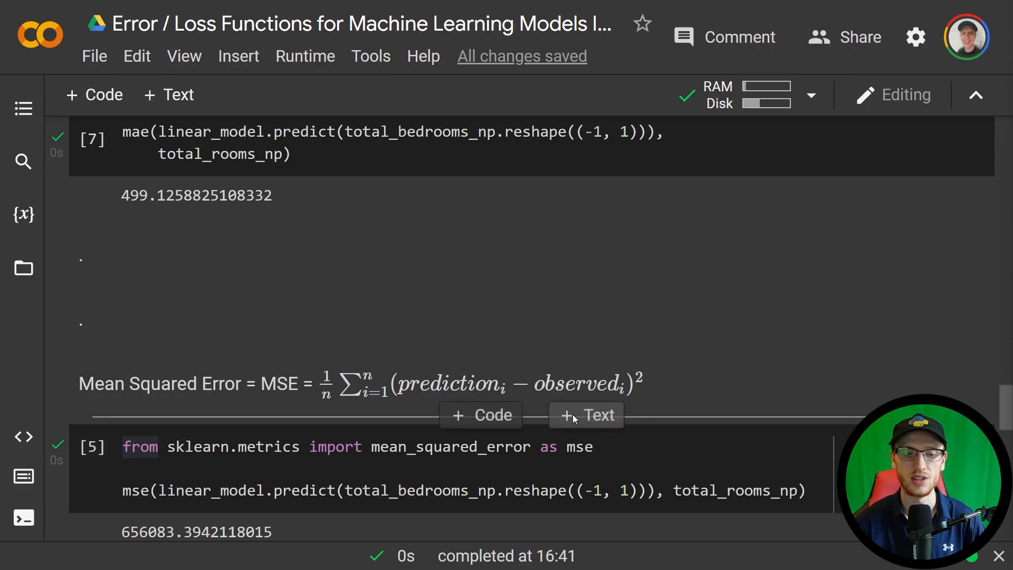
{"action": "mouse_move", "coordinate": [639, 413]}
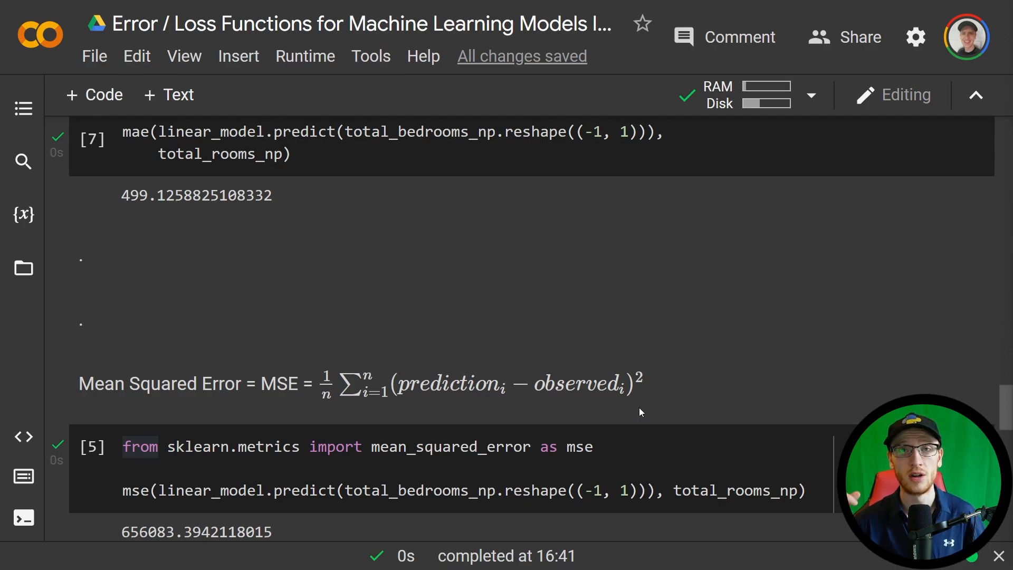
{"action": "mouse_move", "coordinate": [623, 398]}
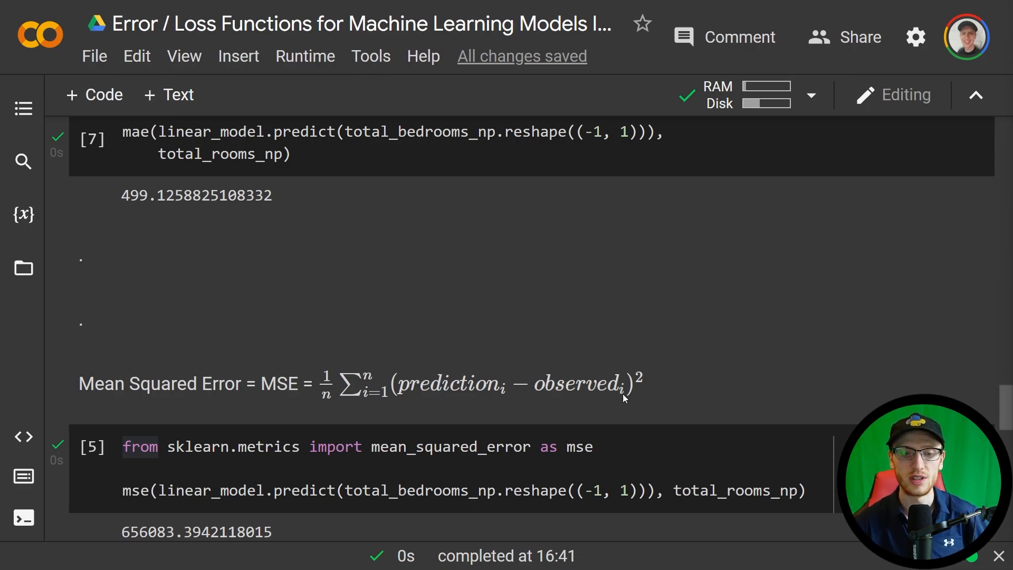
{"action": "mouse_move", "coordinate": [652, 401]}
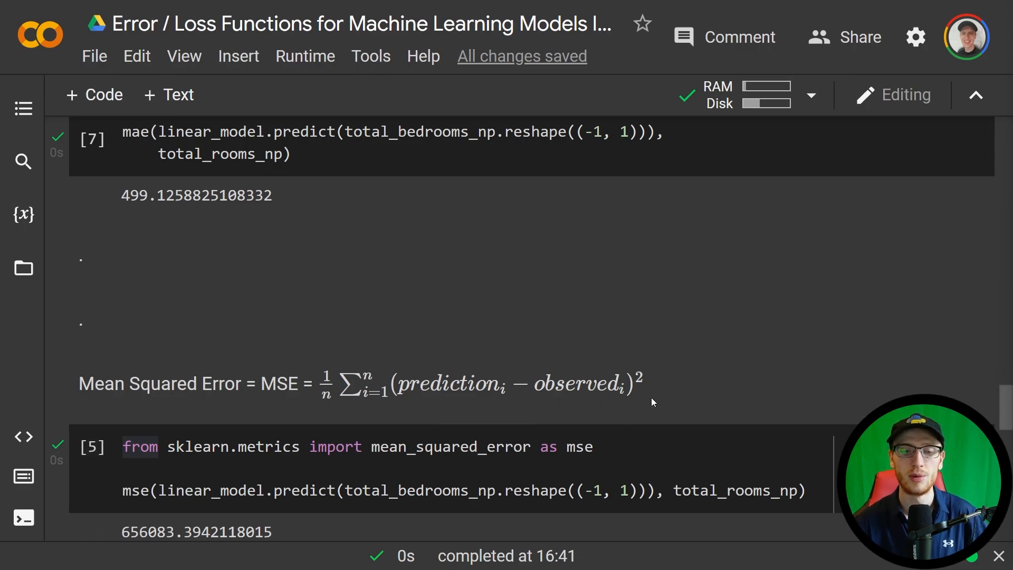
{"action": "mouse_move", "coordinate": [654, 402]}
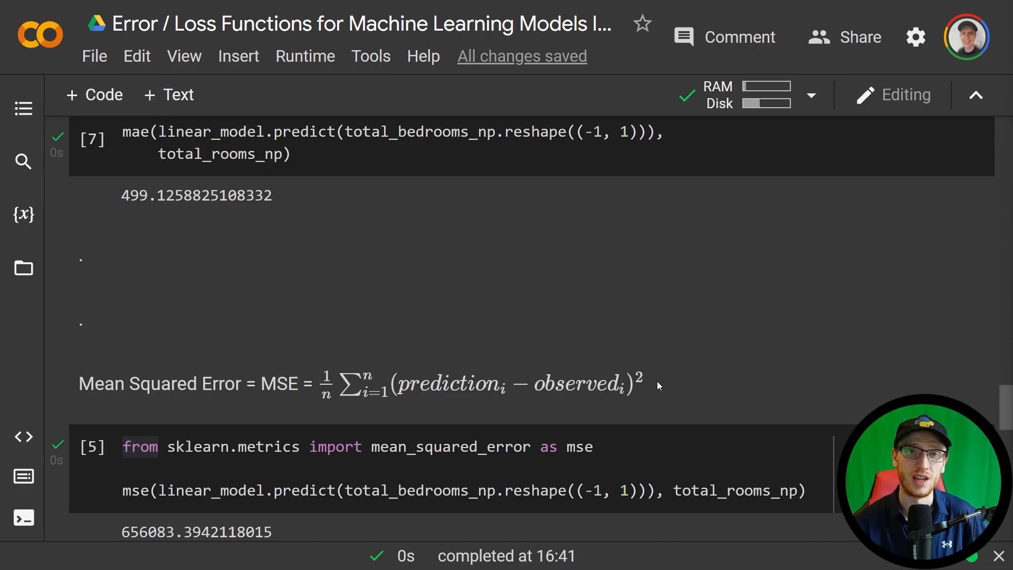
{"action": "mouse_move", "coordinate": [881, 340]}
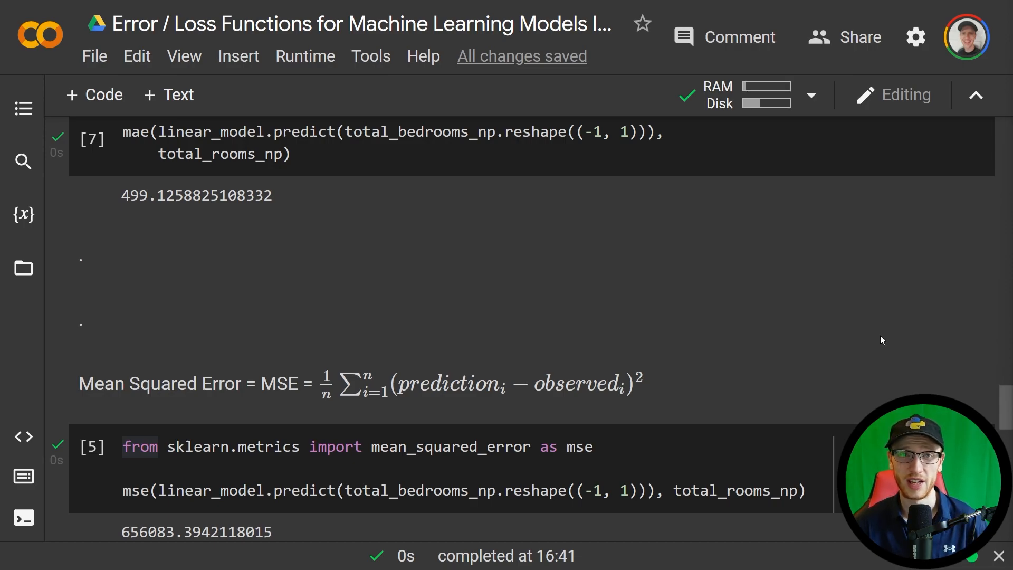
{"action": "scroll", "scroll_direction": "down", "scroll_amount": 3}
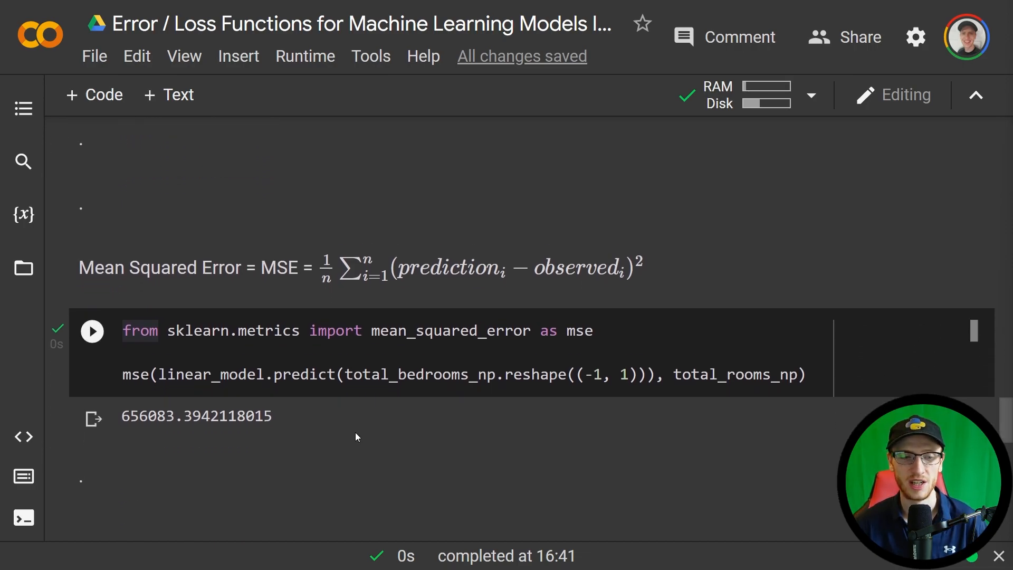
{"action": "scroll", "scroll_direction": "up", "scroll_amount": 3}
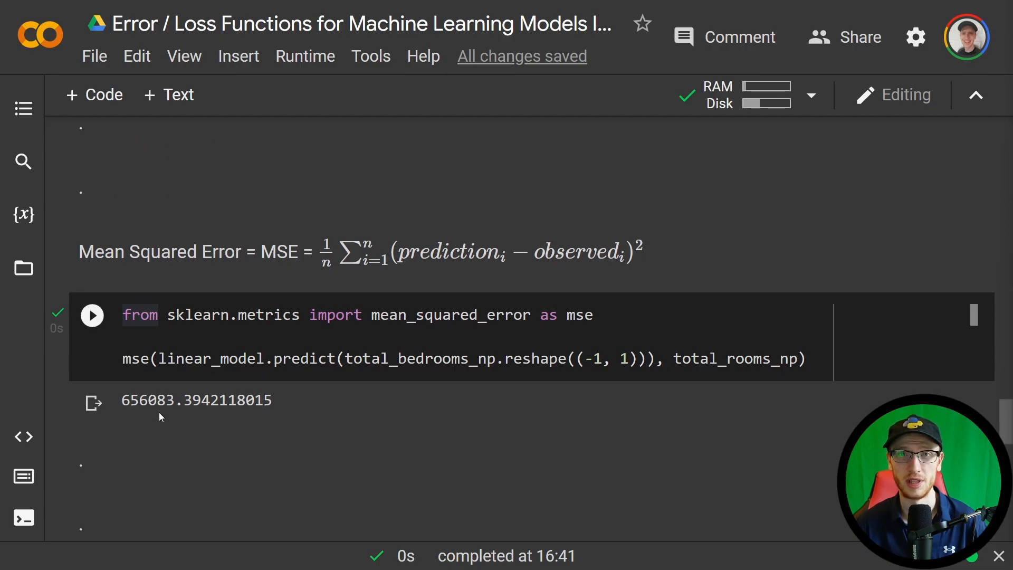
{"action": "scroll", "scroll_direction": "up", "scroll_amount": 3}
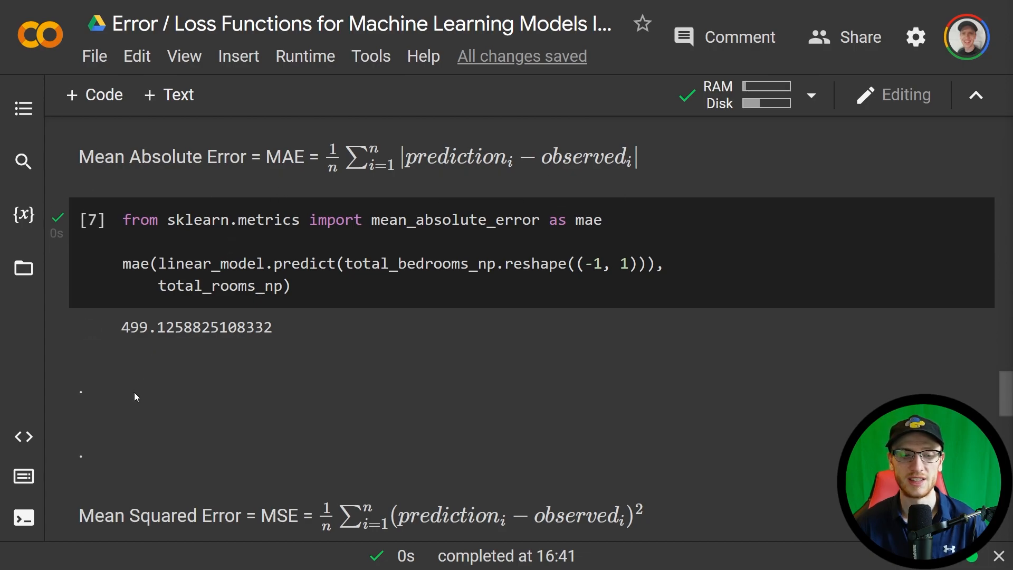
{"action": "scroll", "scroll_direction": "down", "scroll_amount": 3}
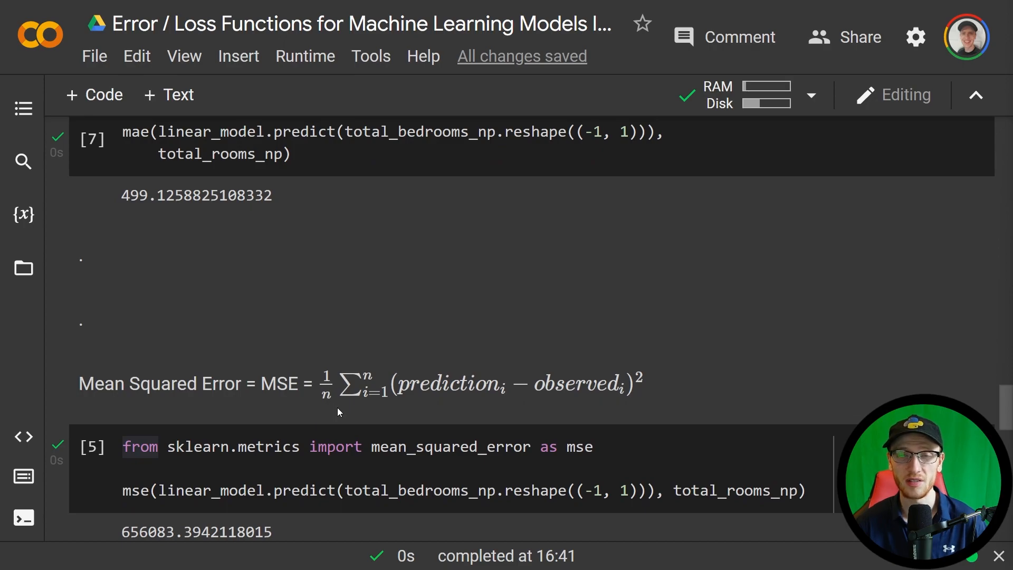
{"action": "mouse_move", "coordinate": [110, 401]}
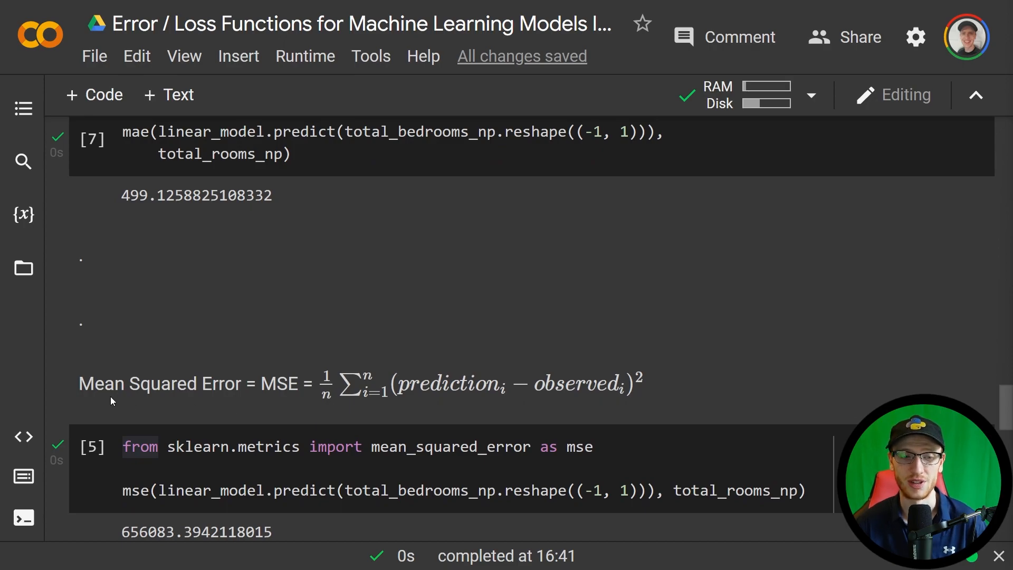
{"action": "mouse_move", "coordinate": [359, 407]}
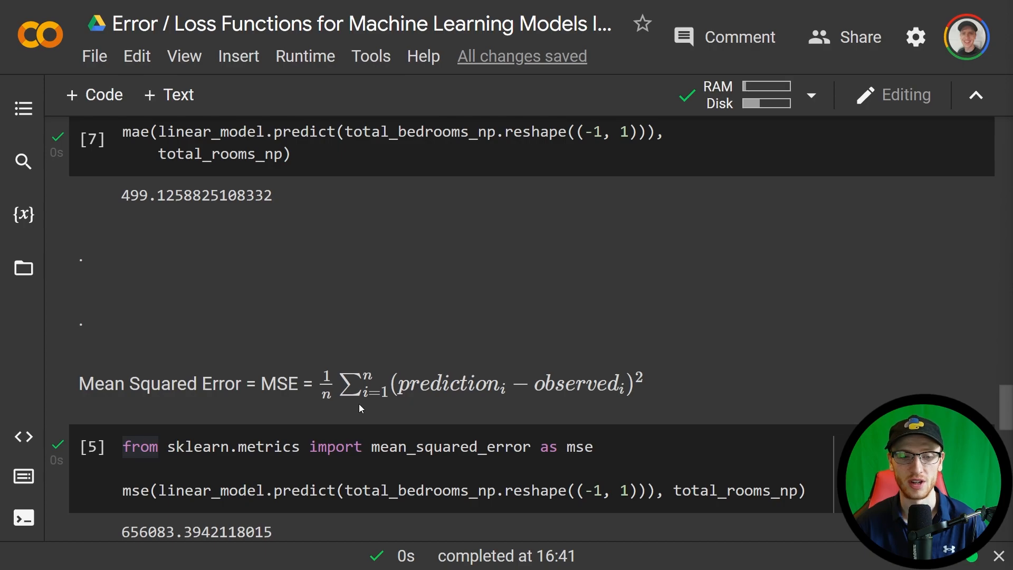
{"action": "scroll", "scroll_direction": "down", "scroll_amount": 3}
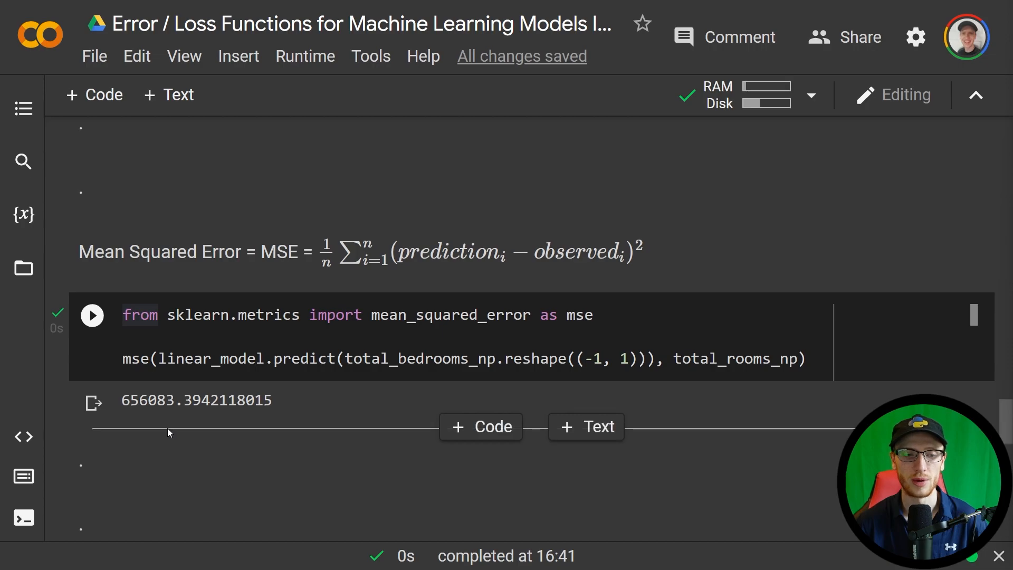
{"action": "mouse_move", "coordinate": [180, 421]}
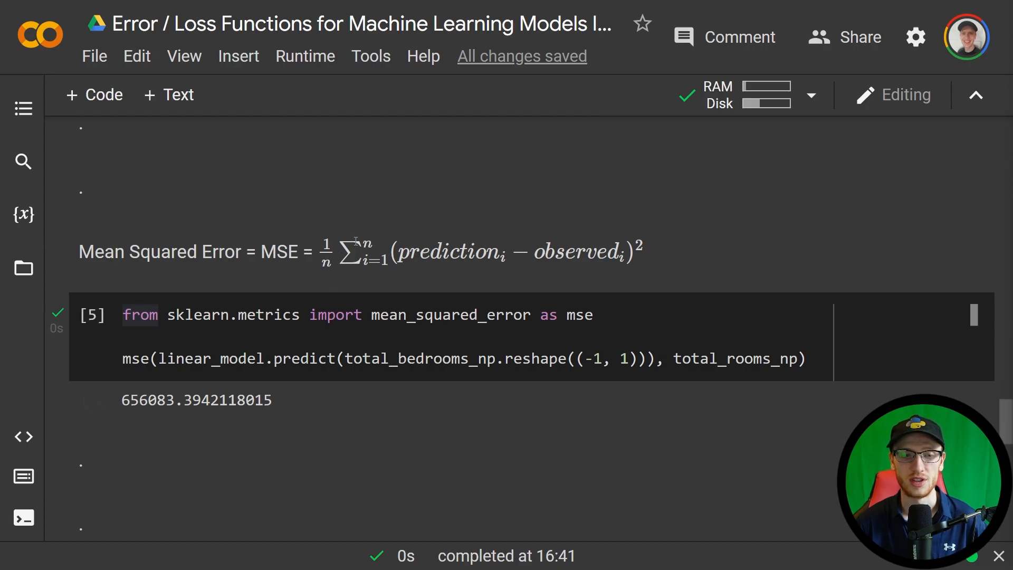
{"action": "mouse_move", "coordinate": [648, 225]}
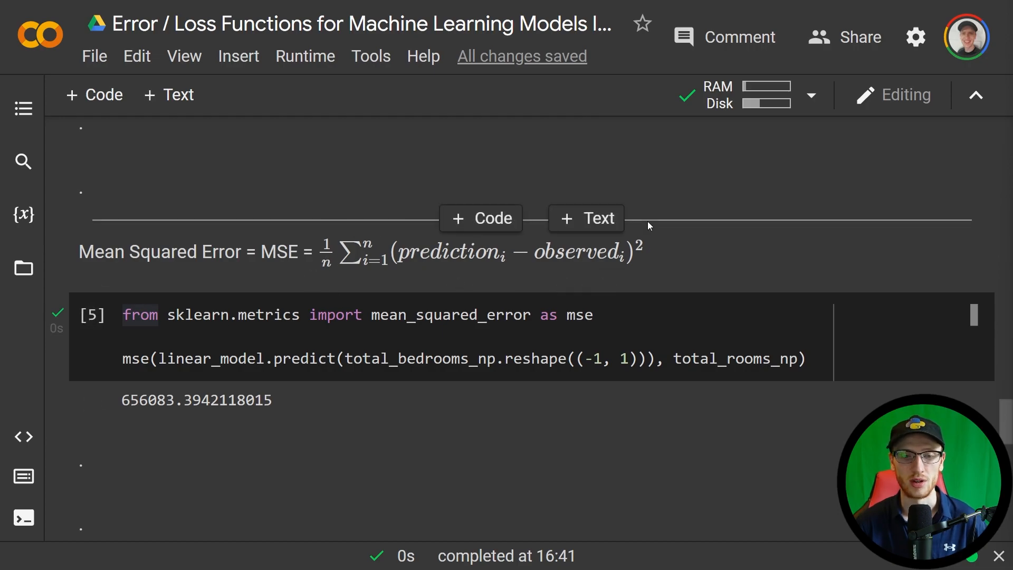
{"action": "scroll", "scroll_direction": "down", "scroll_amount": 3}
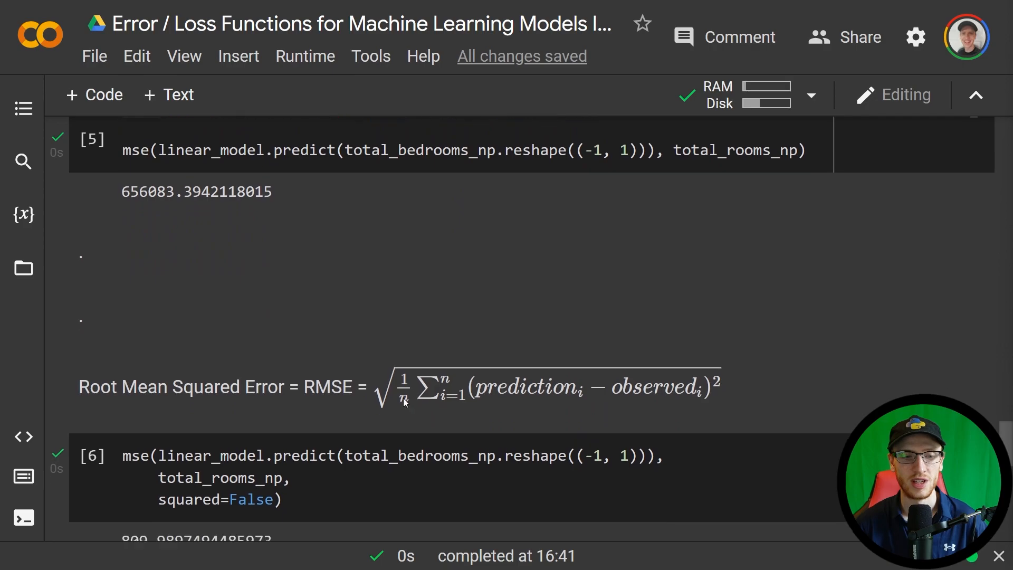
{"action": "scroll", "scroll_direction": "down", "scroll_amount": 3}
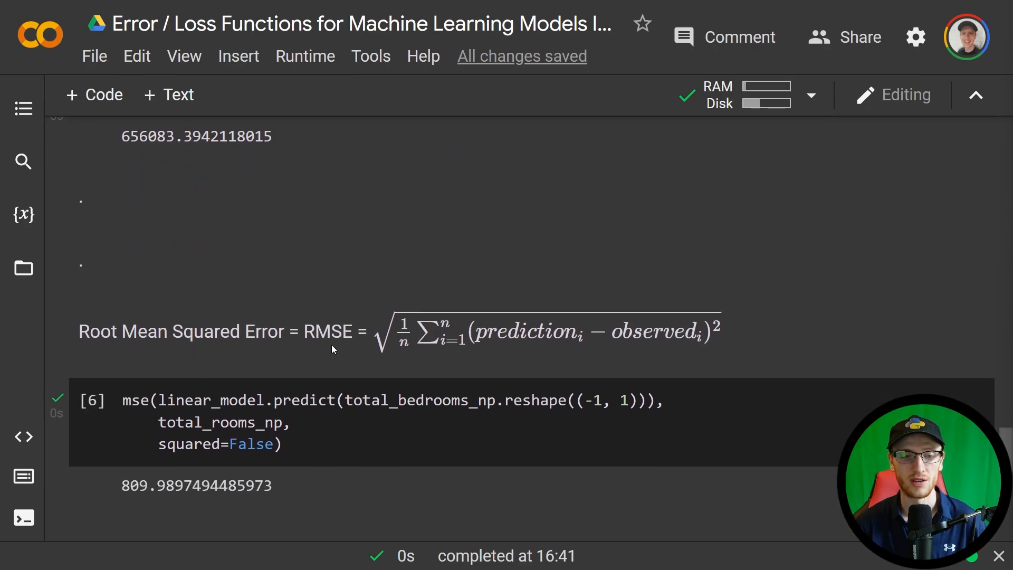
{"action": "mouse_move", "coordinate": [394, 354]}
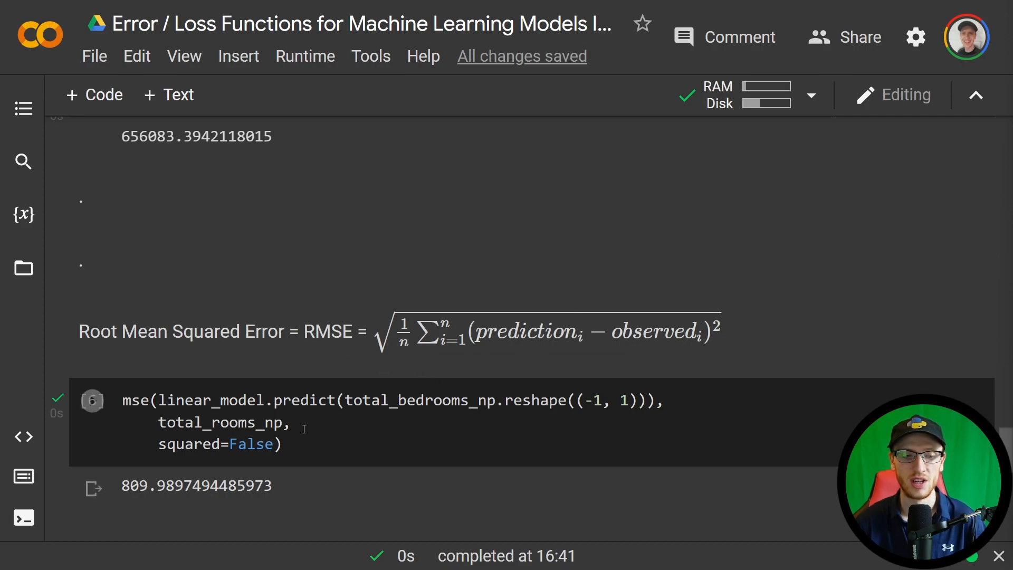
{"action": "scroll", "scroll_direction": "up", "scroll_amount": 3}
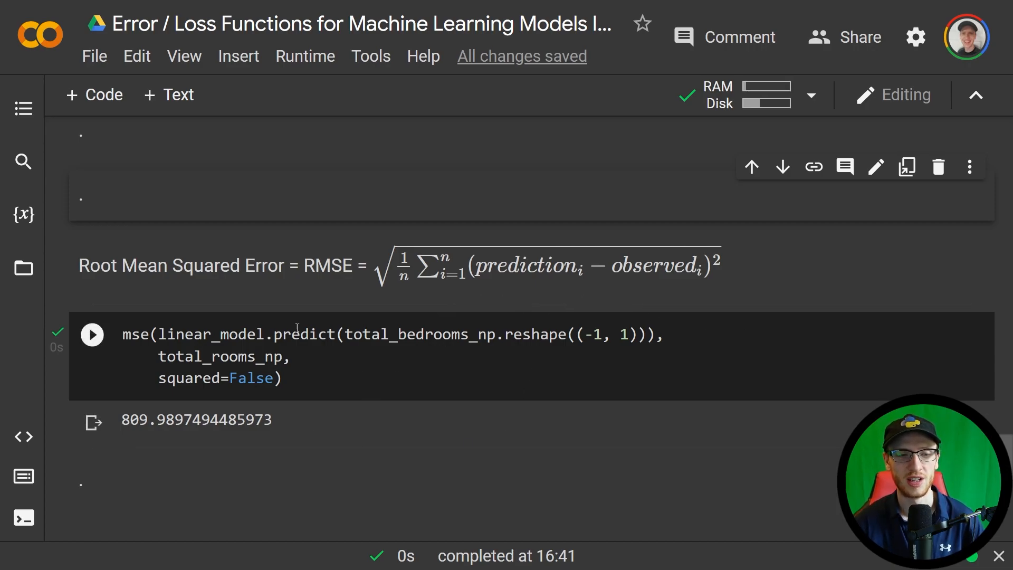
{"action": "mouse_move", "coordinate": [98, 445]}
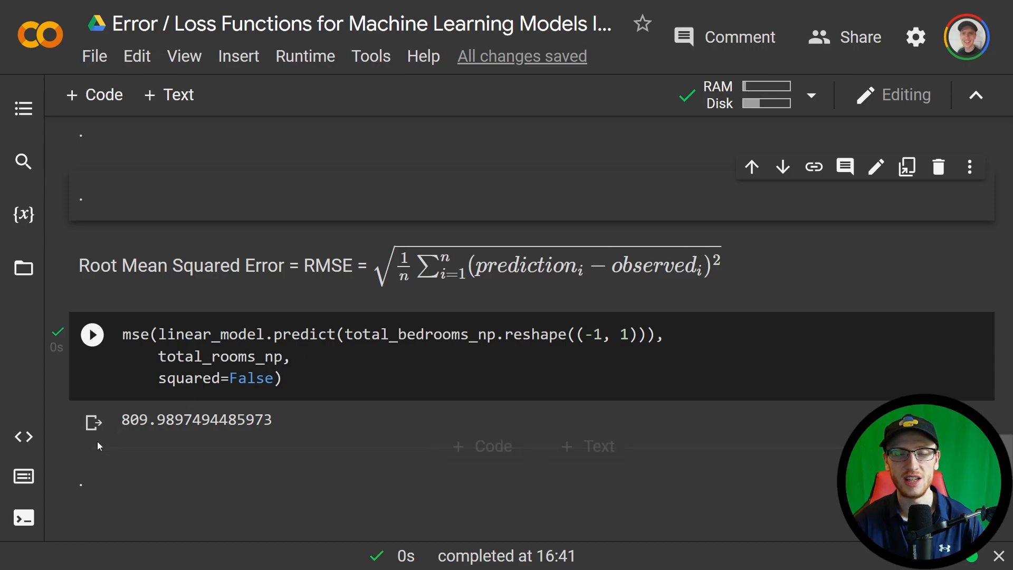
{"action": "mouse_move", "coordinate": [149, 437]}
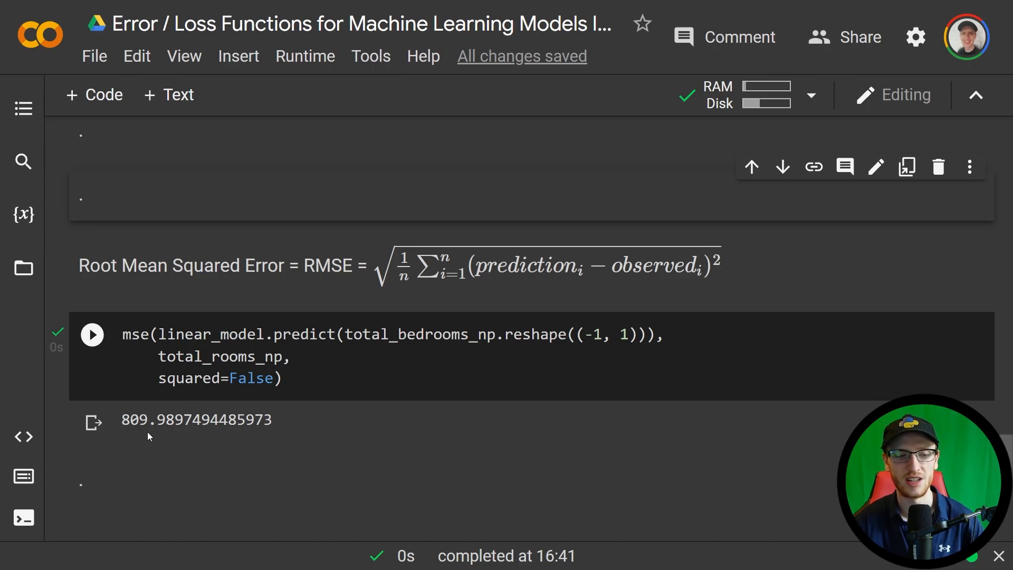
{"action": "mouse_move", "coordinate": [156, 441]}
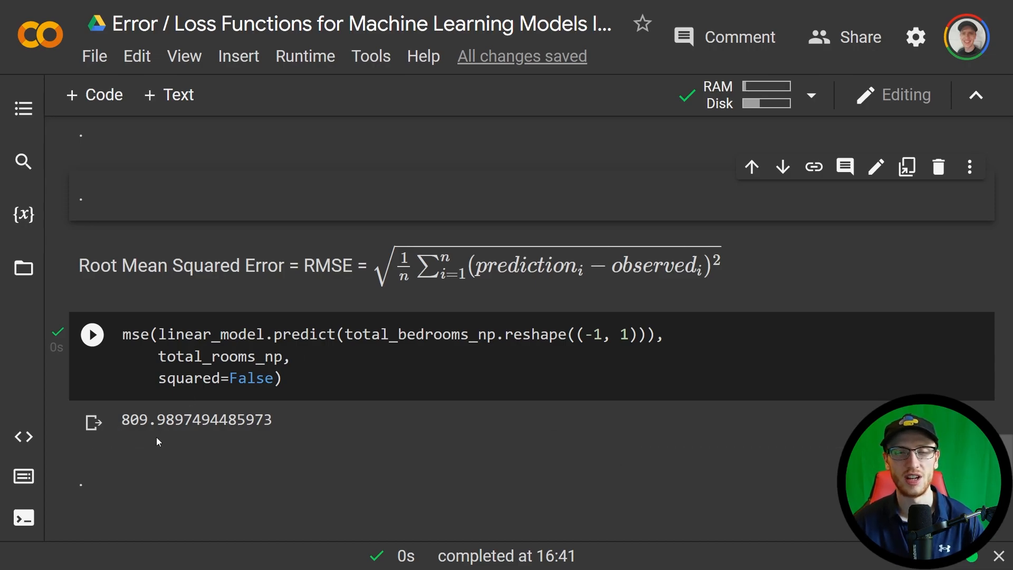
{"action": "scroll", "scroll_direction": "up", "scroll_amount": 3}
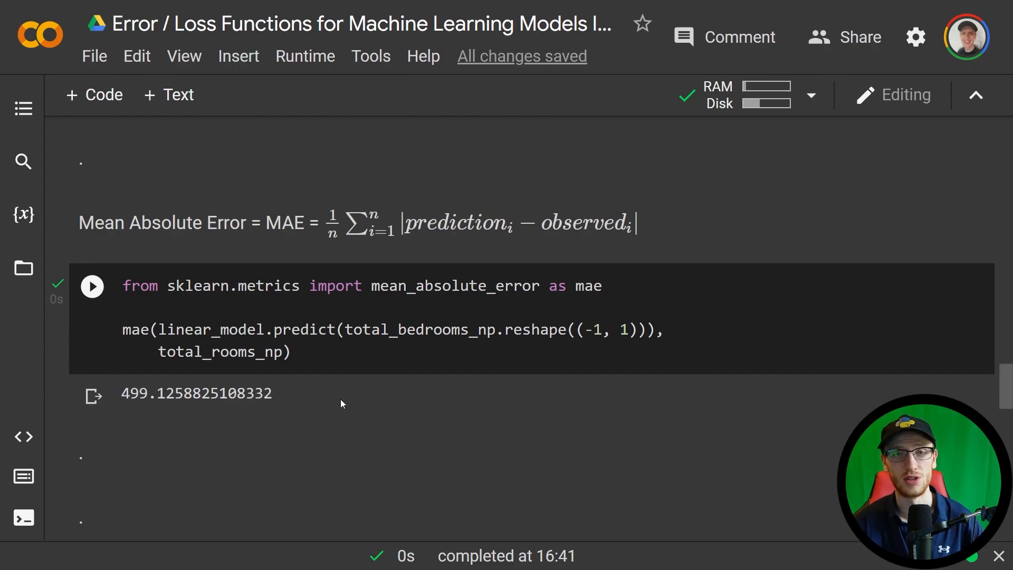
{"action": "scroll", "scroll_direction": "down", "scroll_amount": 3}
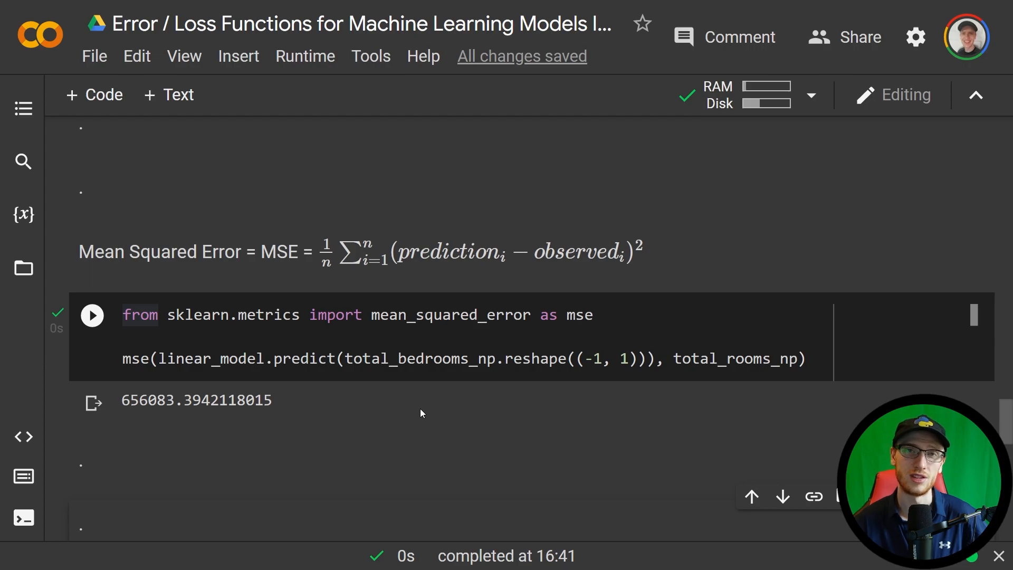
{"action": "mouse_move", "coordinate": [658, 281]}
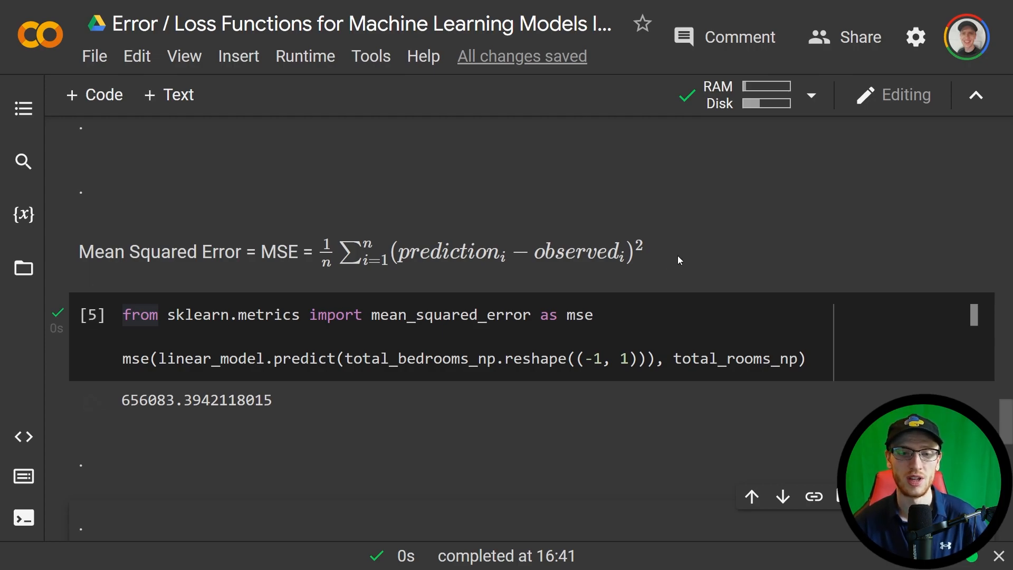
{"action": "mouse_move", "coordinate": [625, 475]}
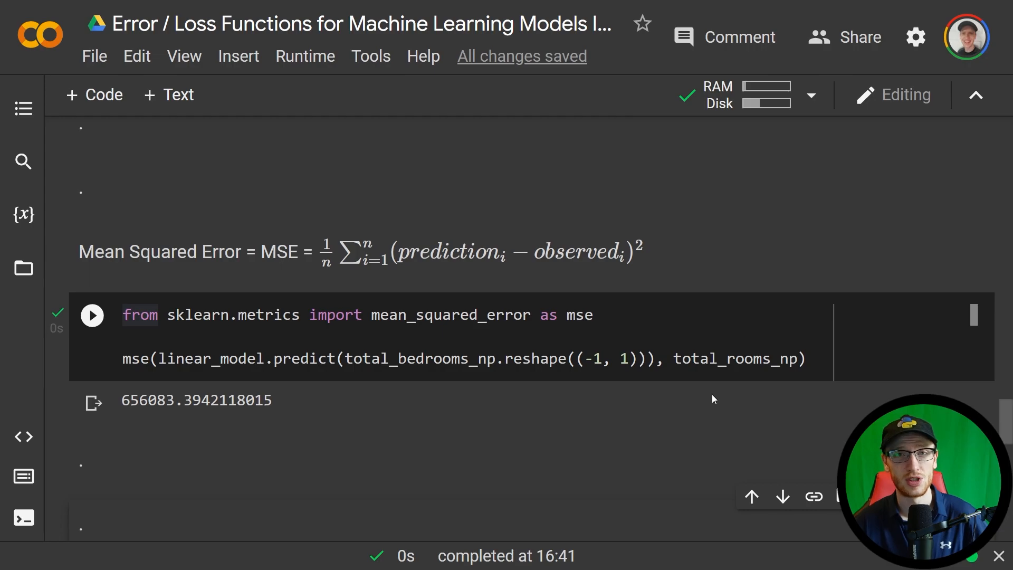
{"action": "left_click", "coordinate": [92, 315]}
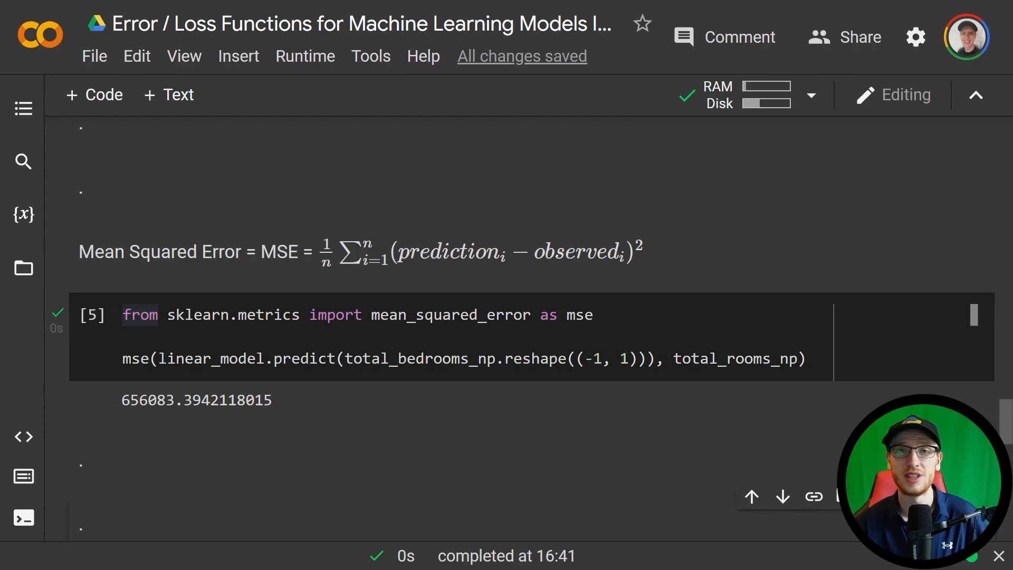